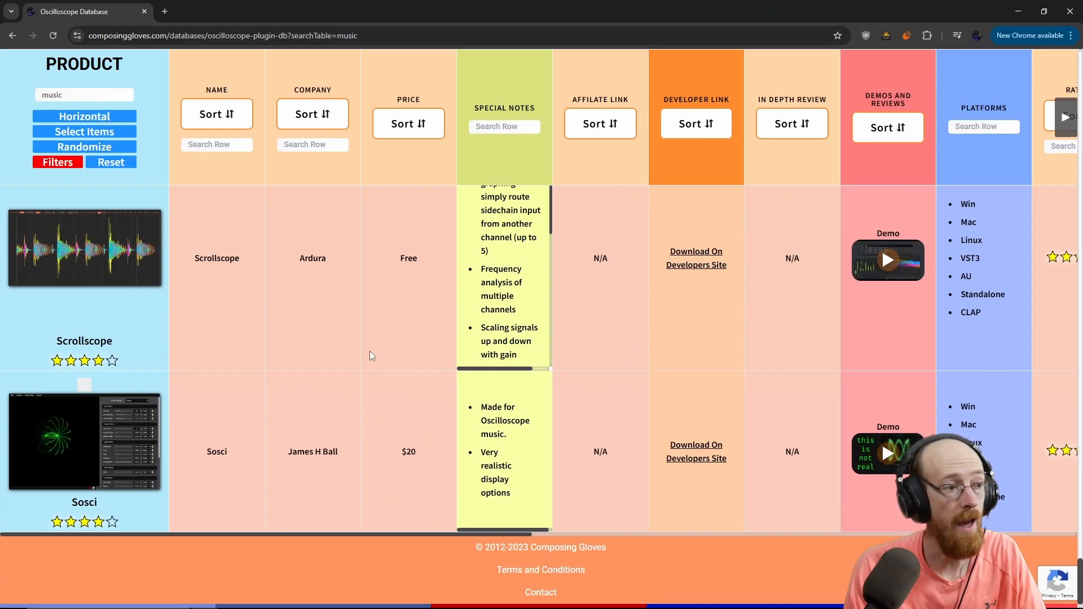
Step: Scroll through sosci's settings panel to review its display controls
scroll("down", 3)
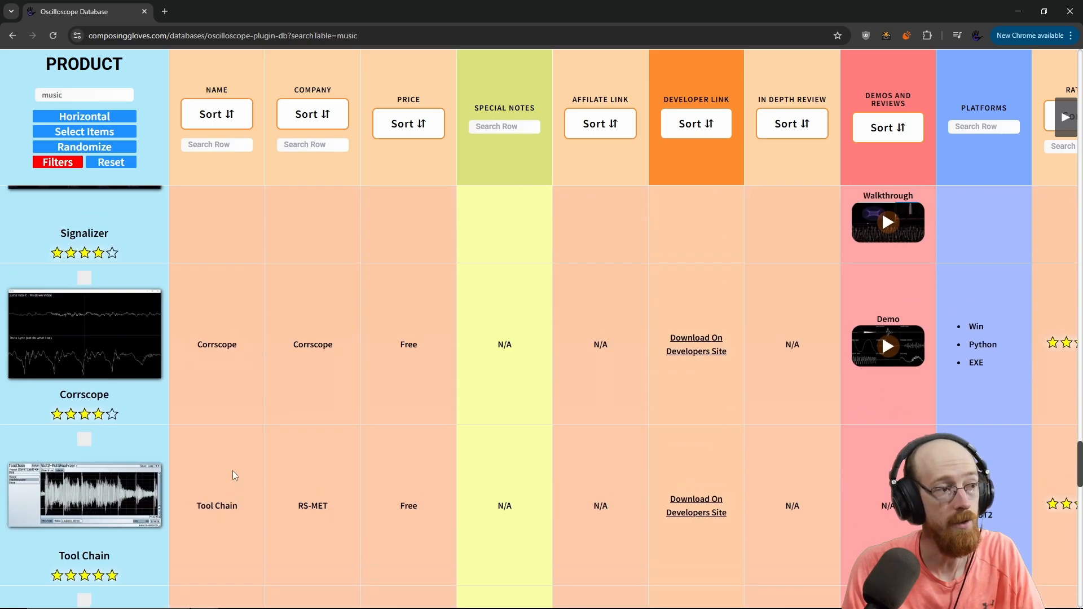
scroll("up", 3)
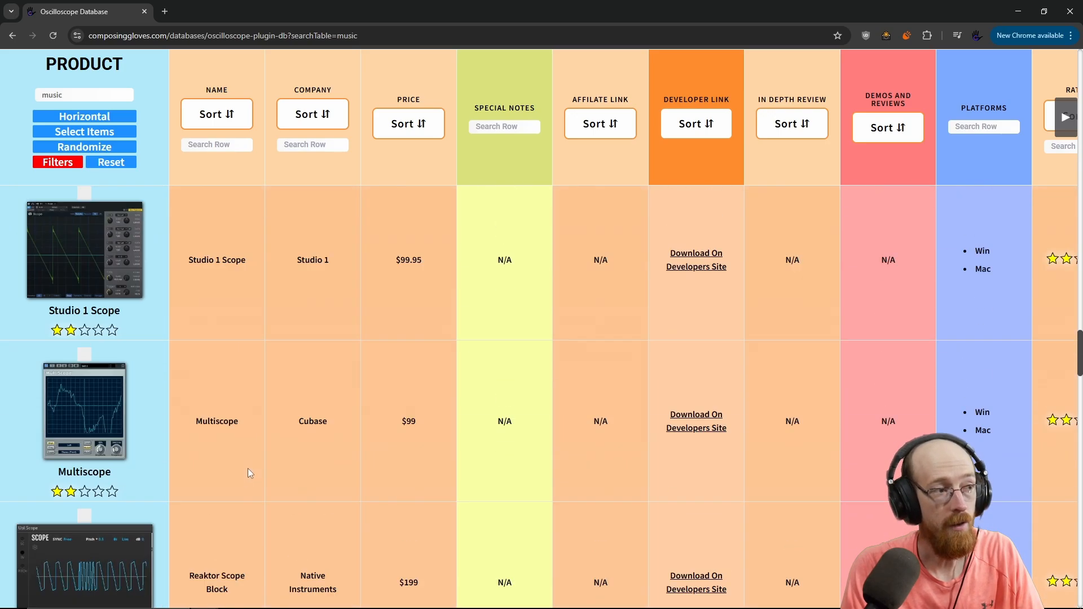
scroll("down", 3)
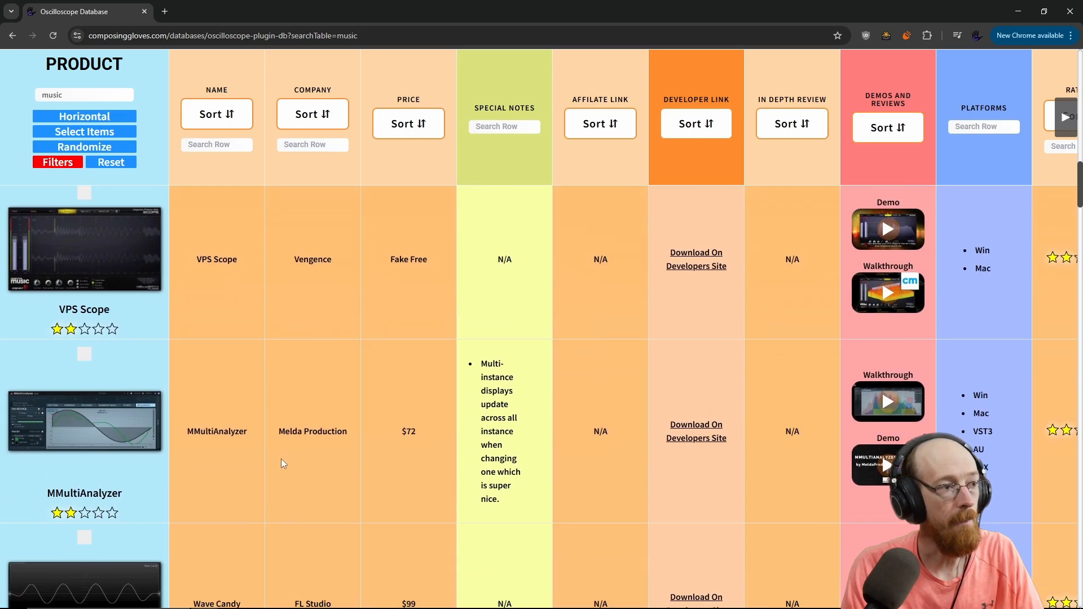
scroll("down", 3)
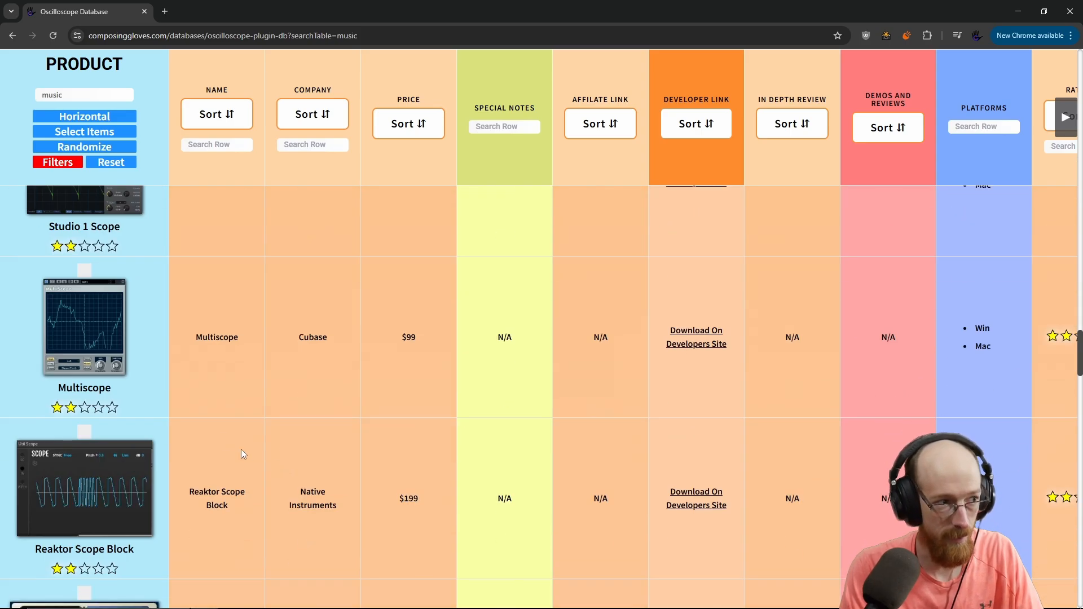
scroll("down", 3)
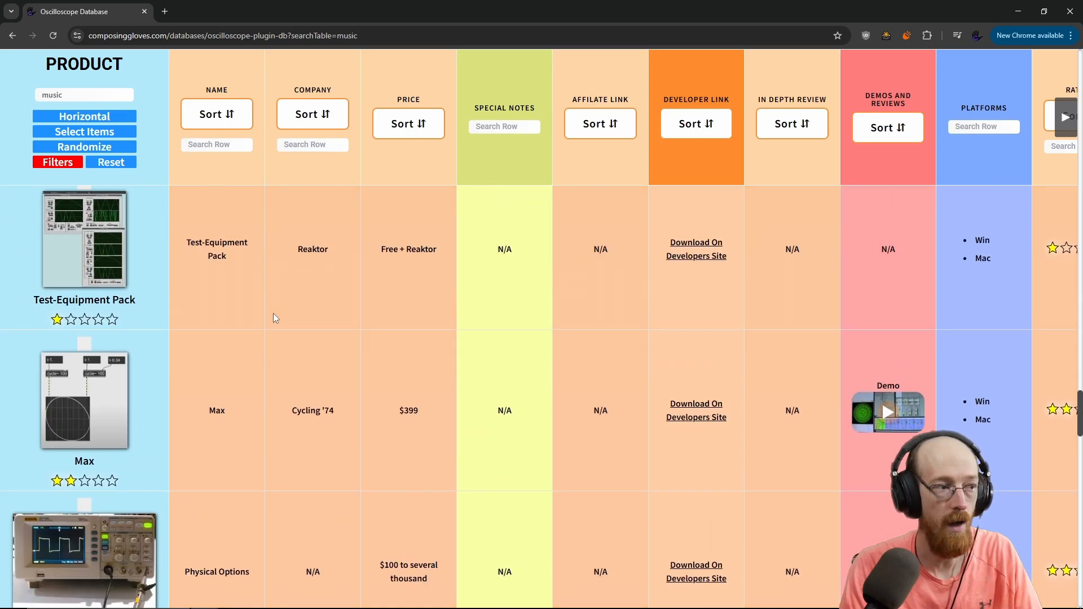
scroll("down", 3)
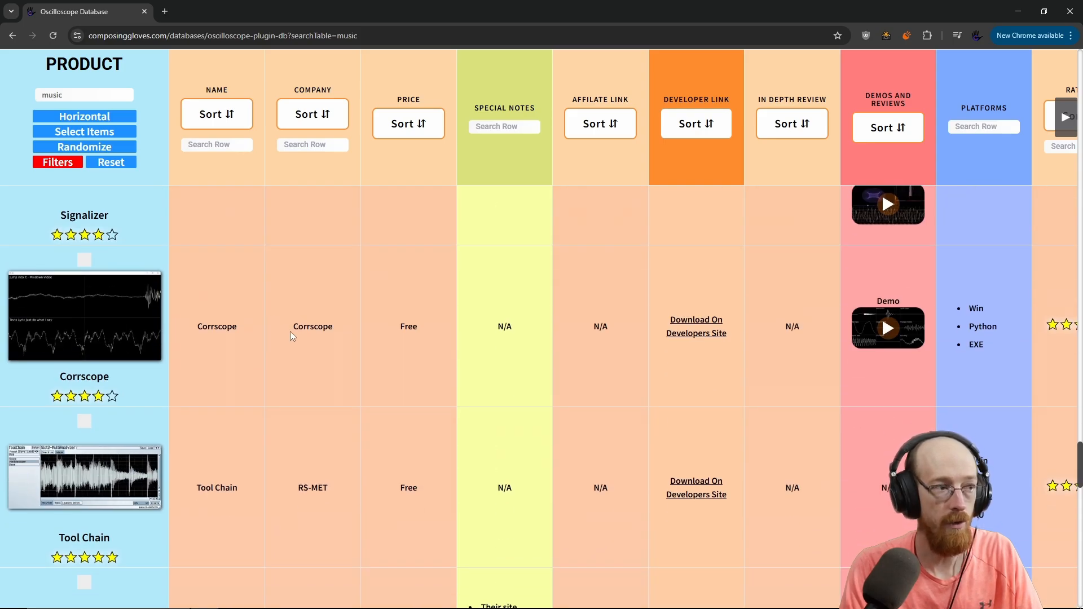
scroll("down", 3)
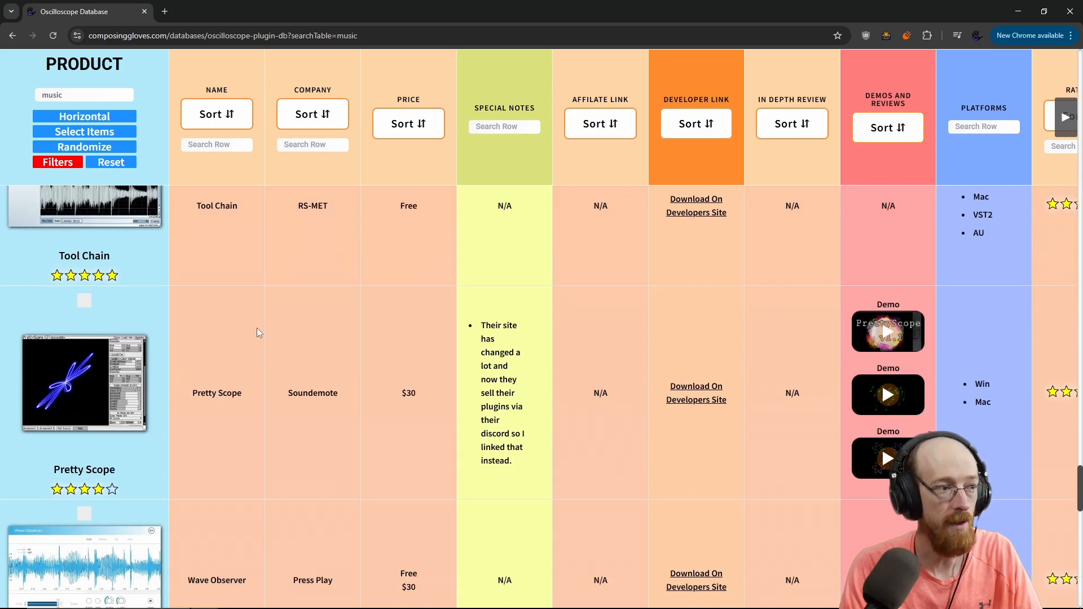
scroll("down", 3)
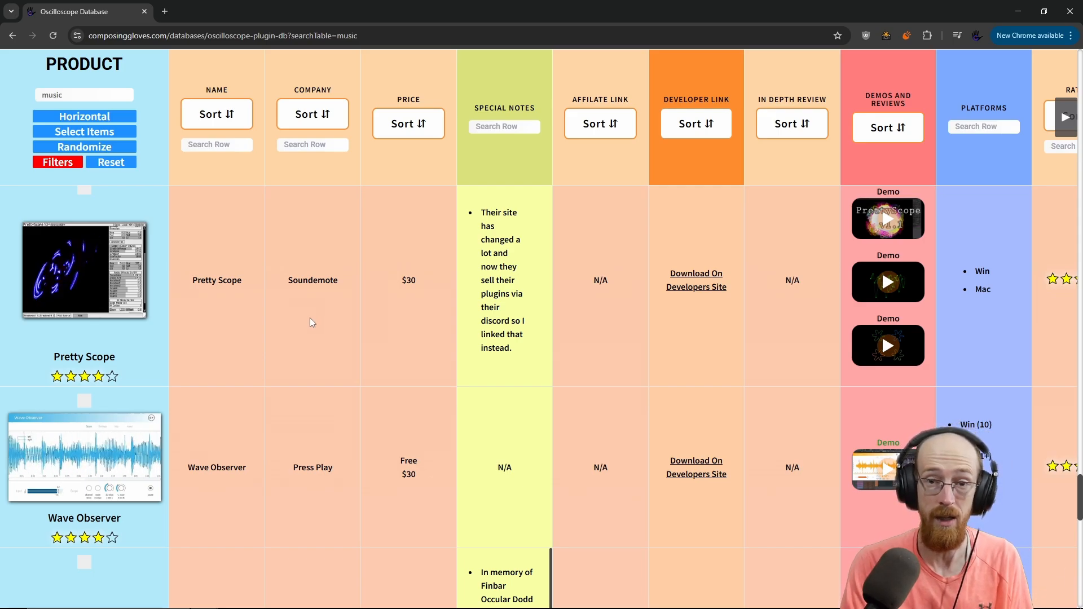
mouse_move(295, 350)
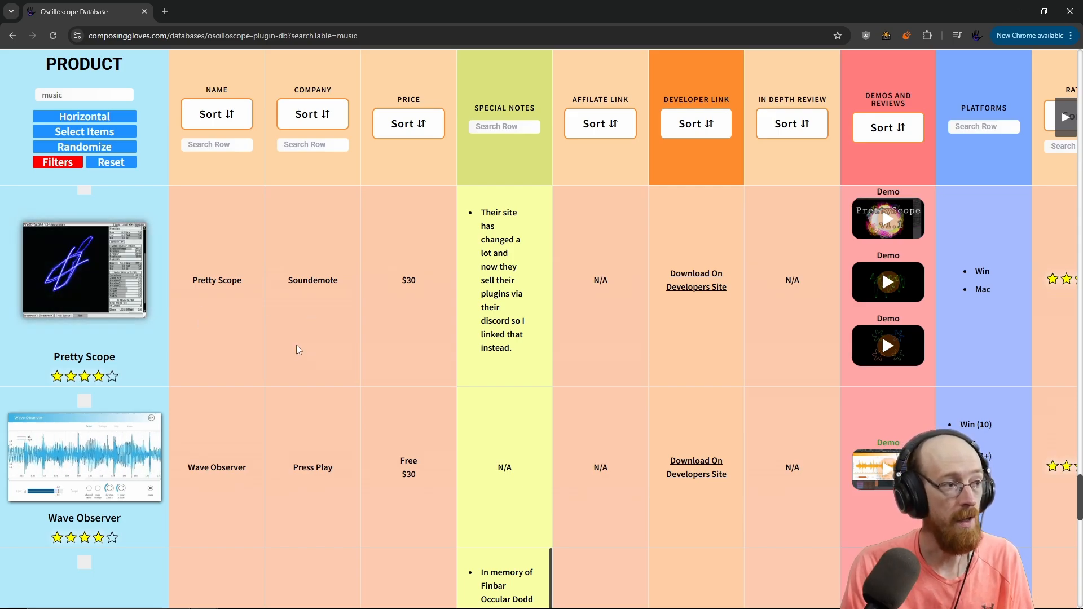
scroll("down", 3)
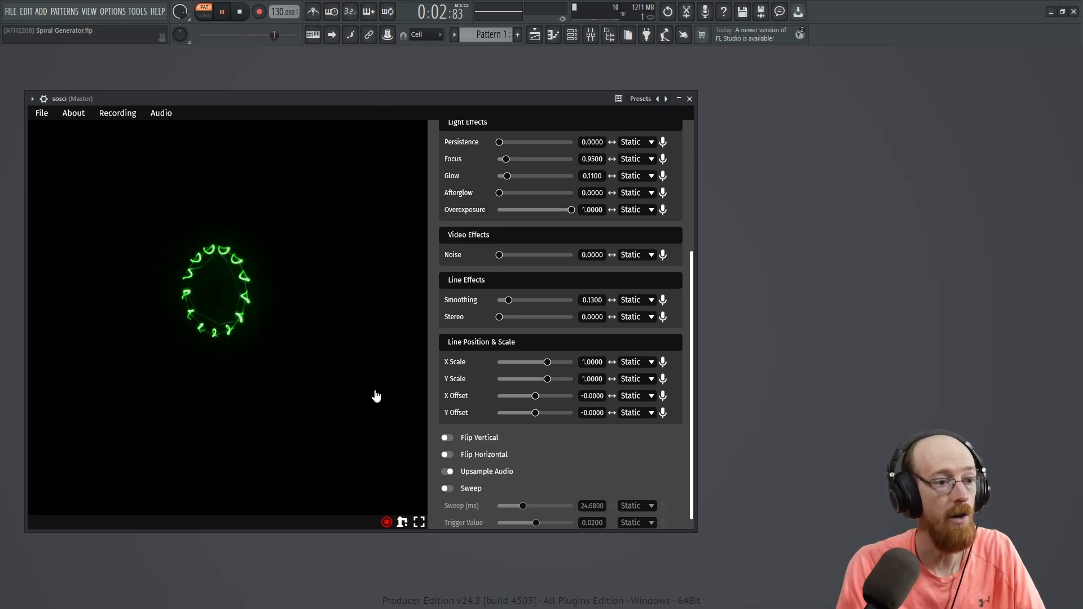
scroll("up", 3)
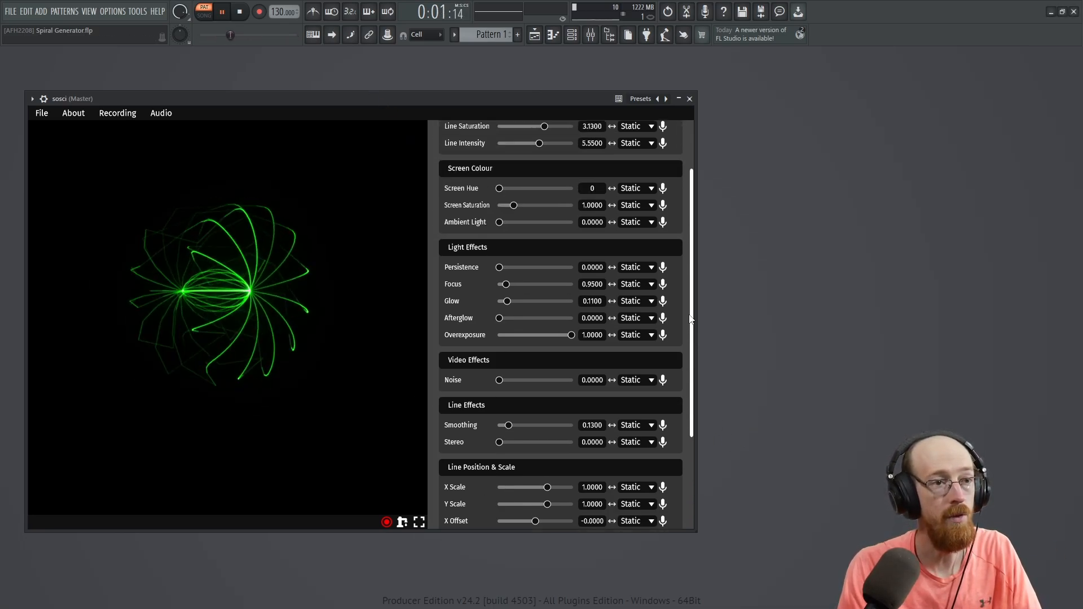
scroll("up", 3)
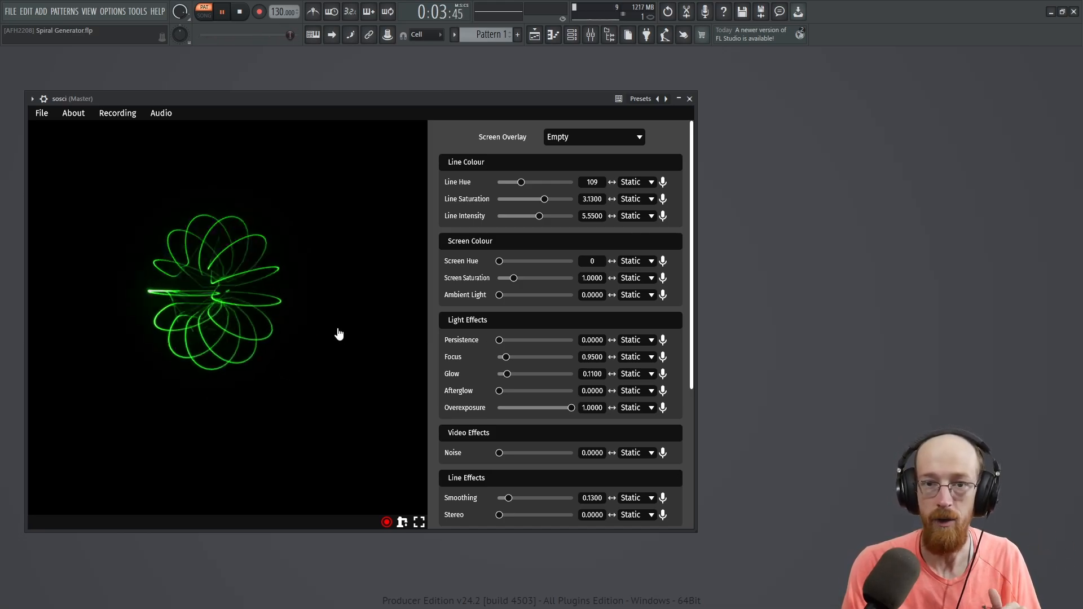
mouse_move(387, 522)
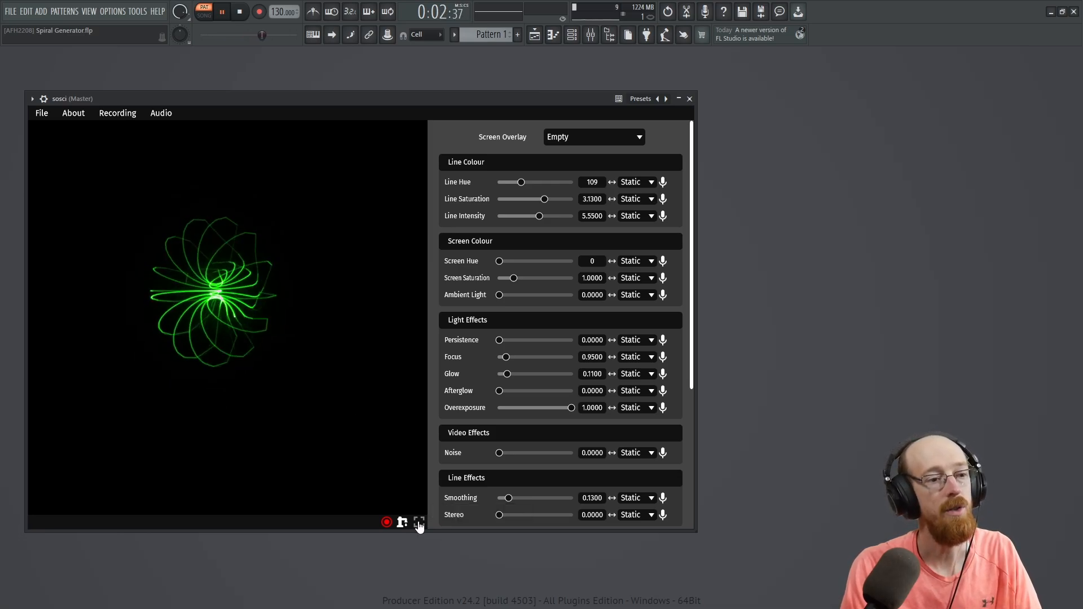
Step: Enlarge the visualiser to fill the plugin window, then restore the settings beside it
left_click(419, 523)
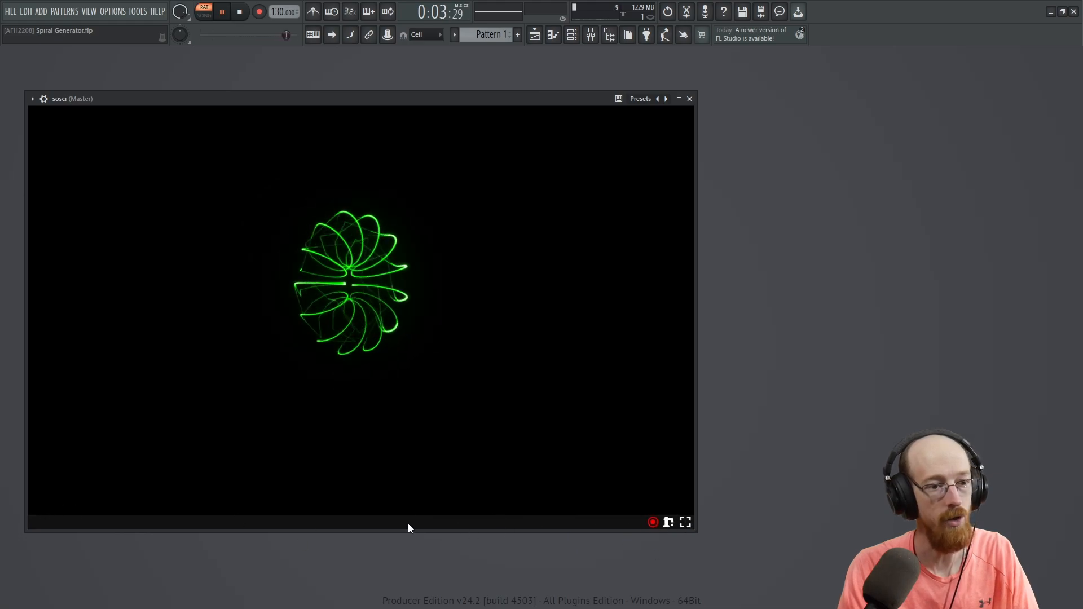
left_click(685, 523)
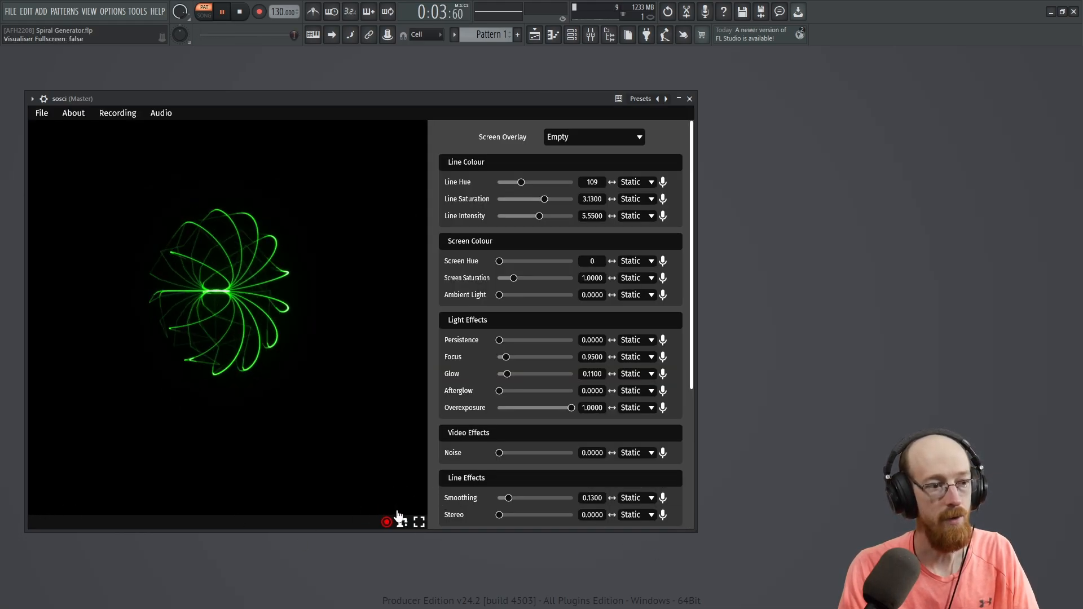
mouse_move(411, 527)
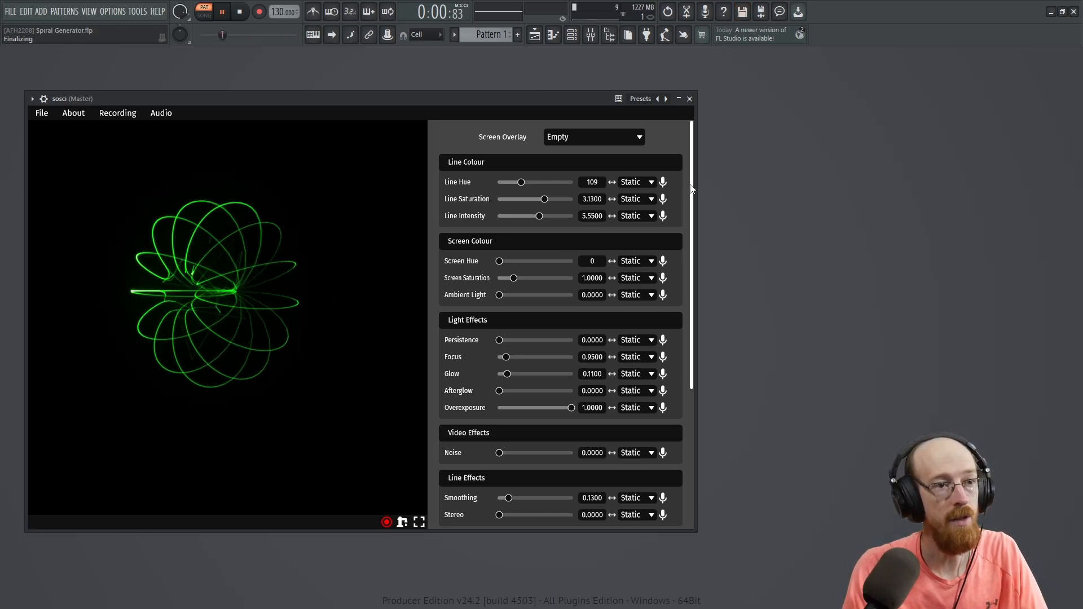
scroll("down", 3)
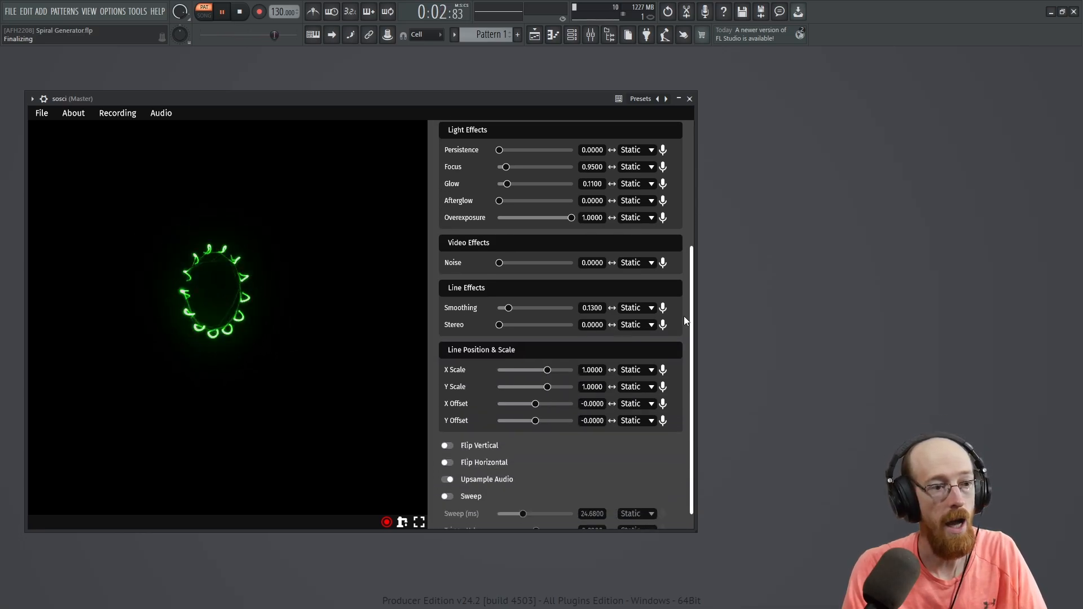
scroll("up", 3)
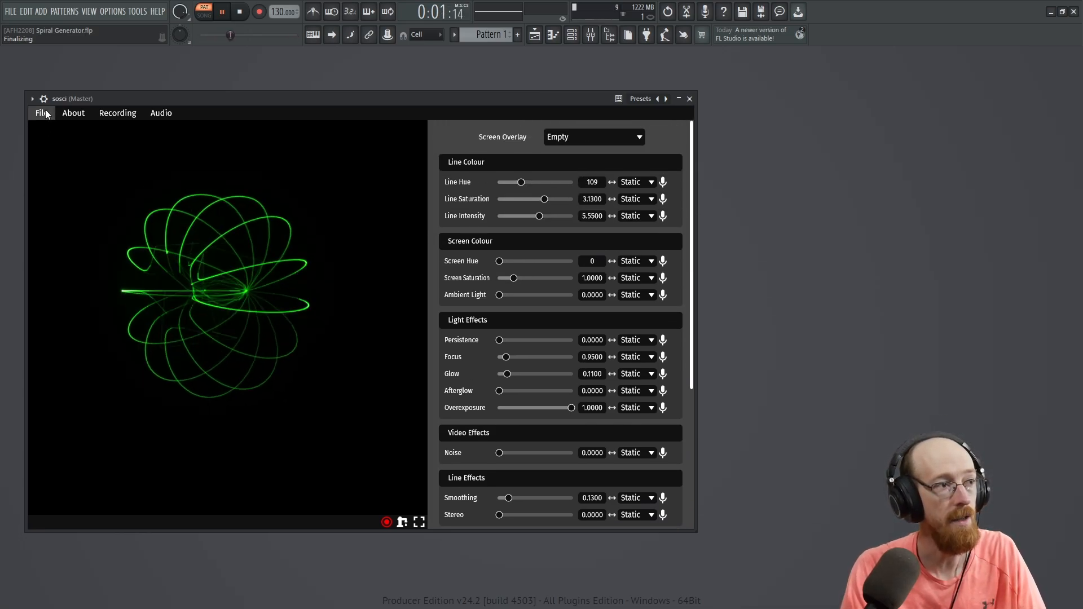
Step: Load an example preset, check About, then load the real_oscilloscope.sosci example
left_click(41, 112)
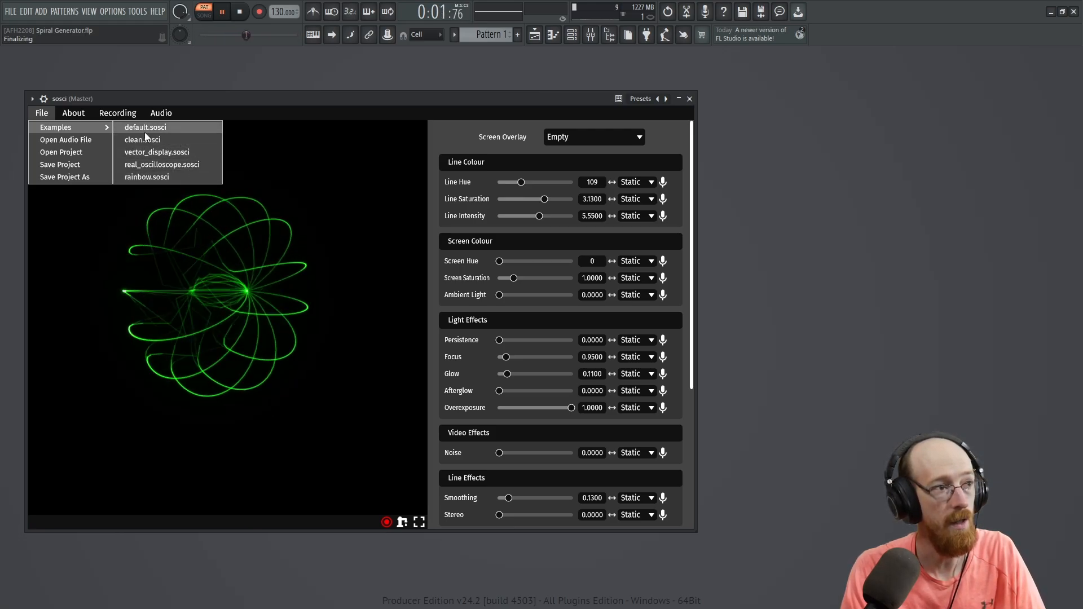
left_click(141, 139)
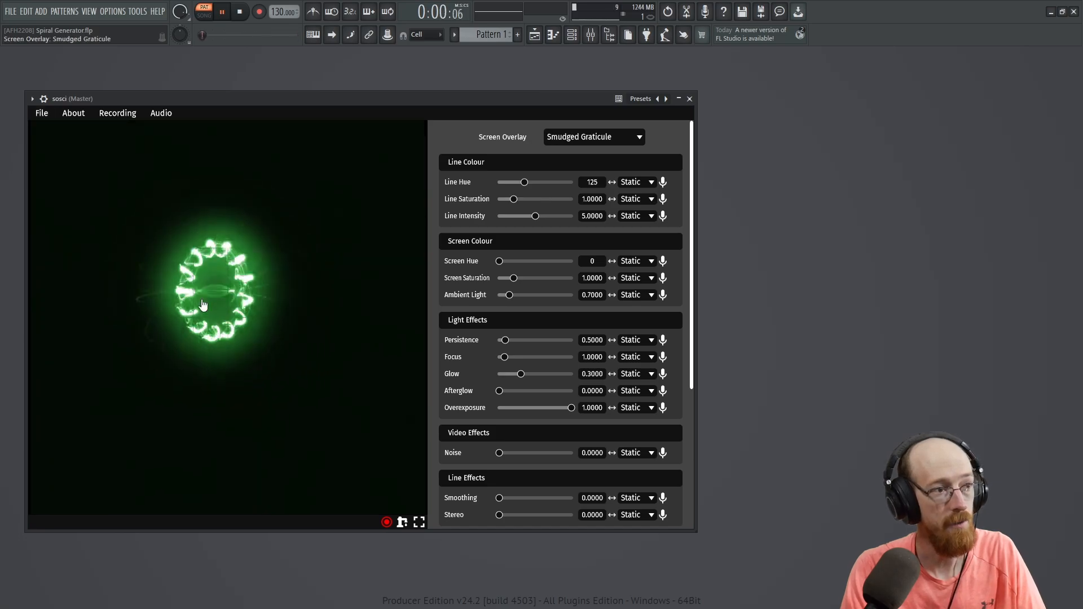
left_click(72, 113)
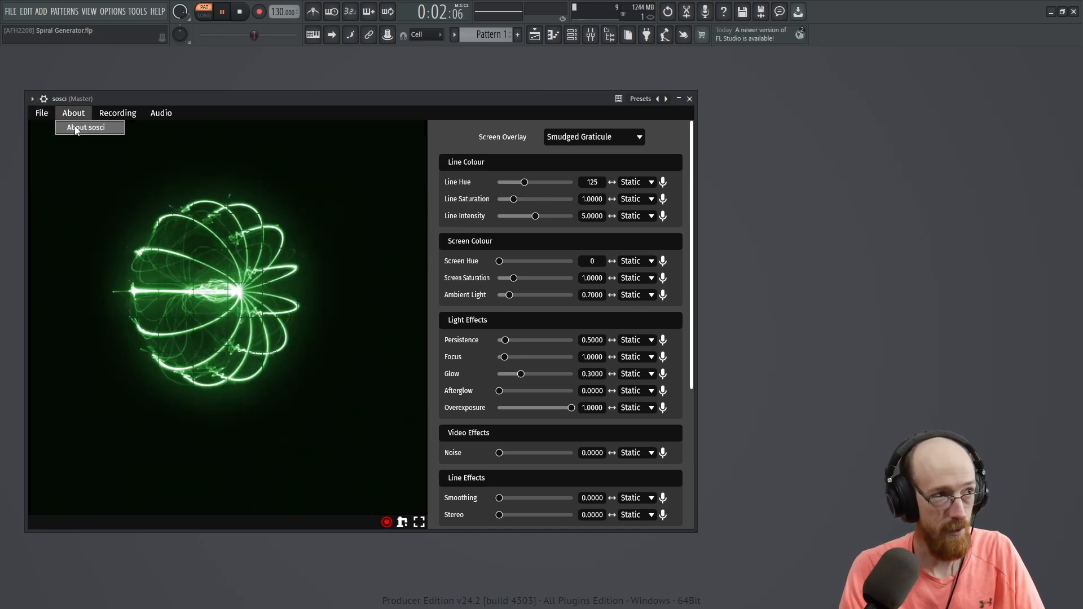
left_click(41, 113)
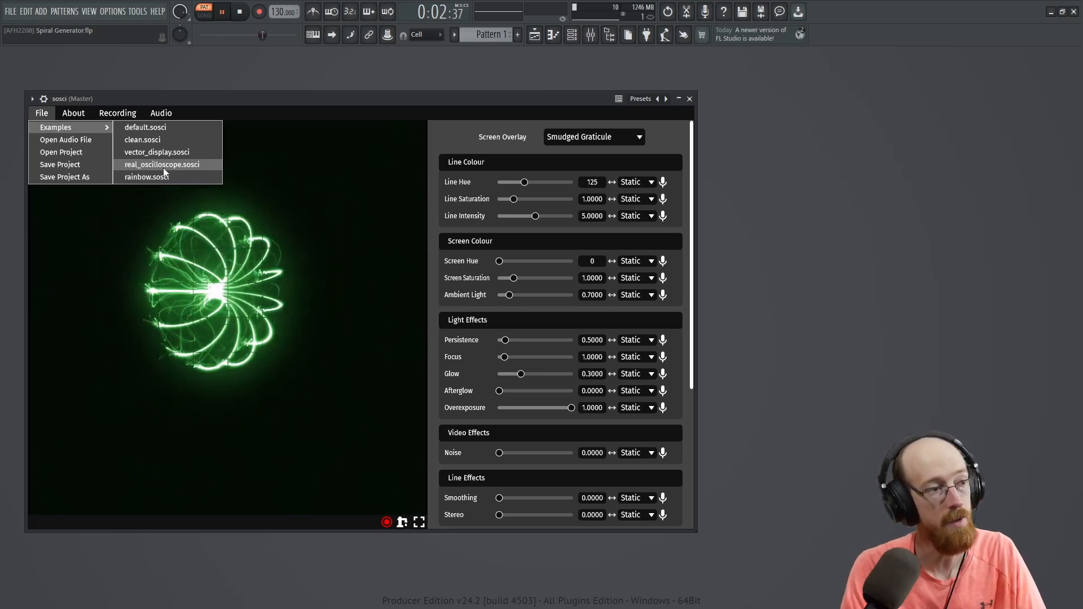
left_click(161, 165)
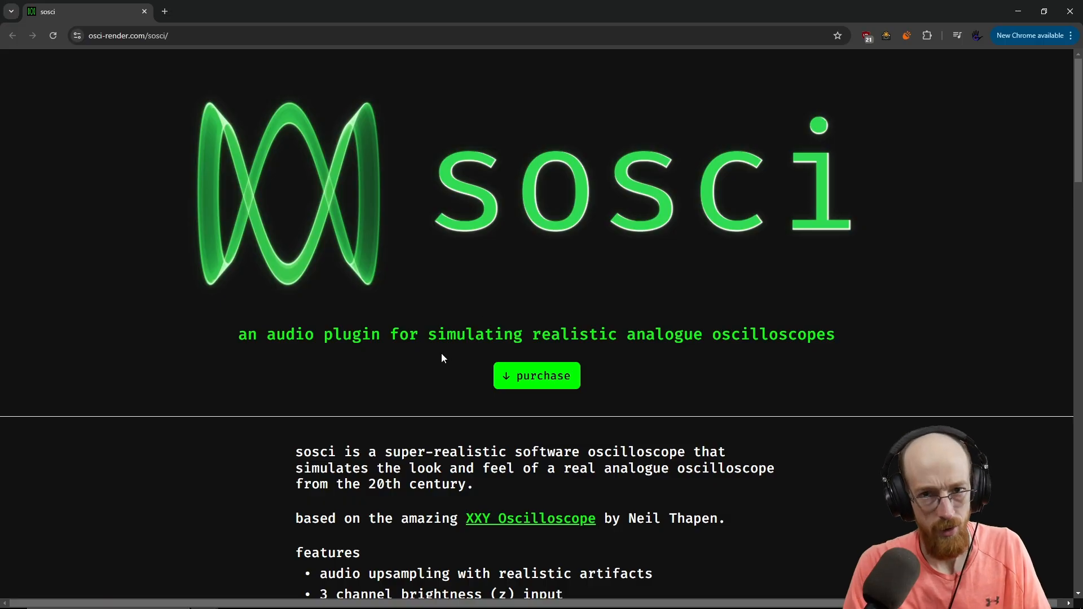
Step: Follow the XXY Oscilloscope link from the osci-render.com sosci page
scroll("down", 3)
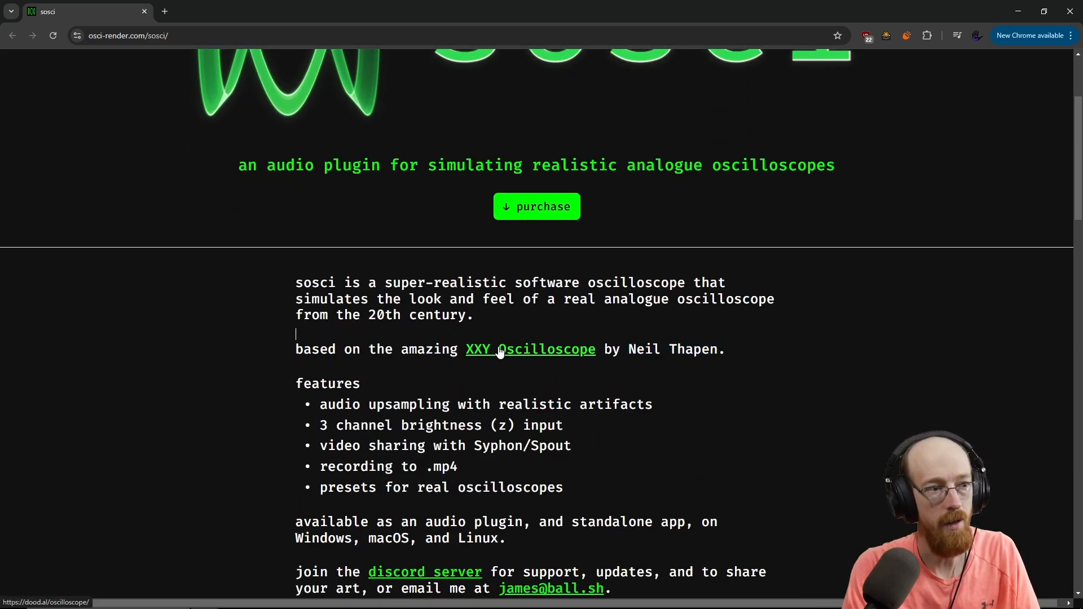
left_click(530, 349)
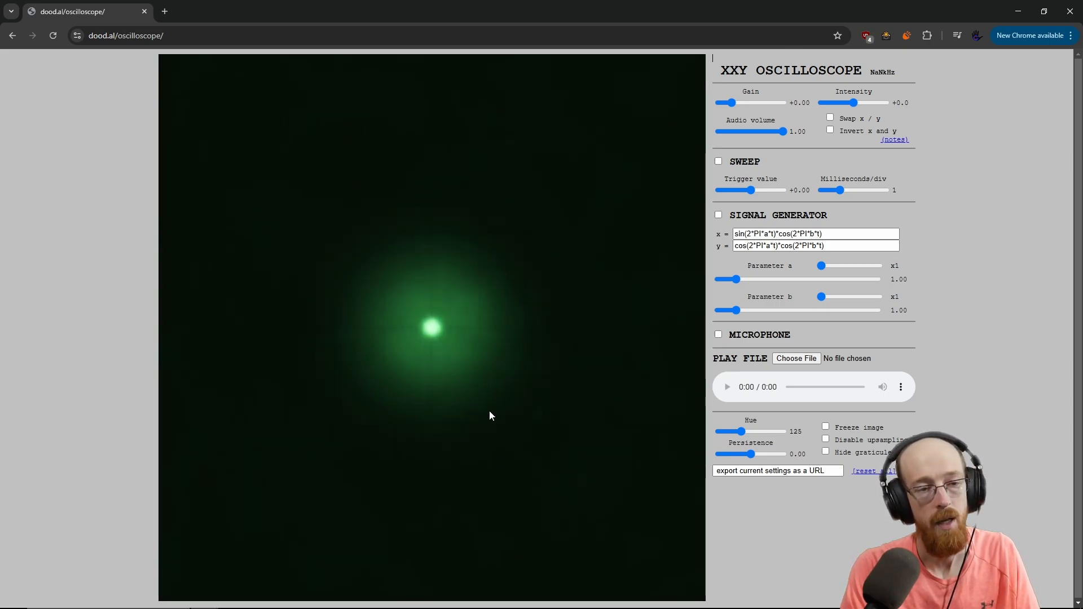
mouse_move(445, 335)
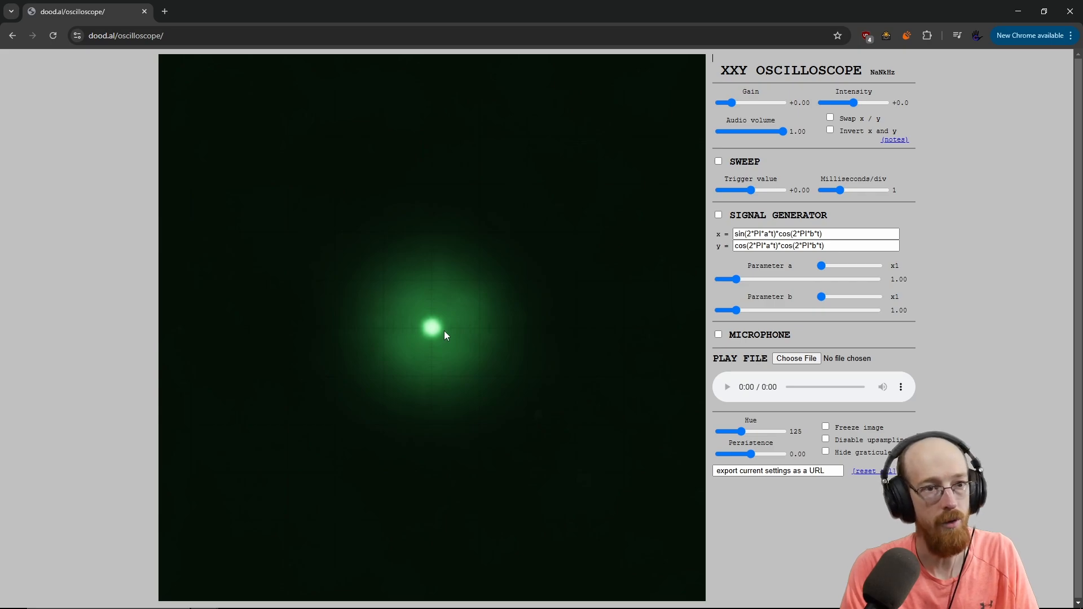
mouse_move(744, 273)
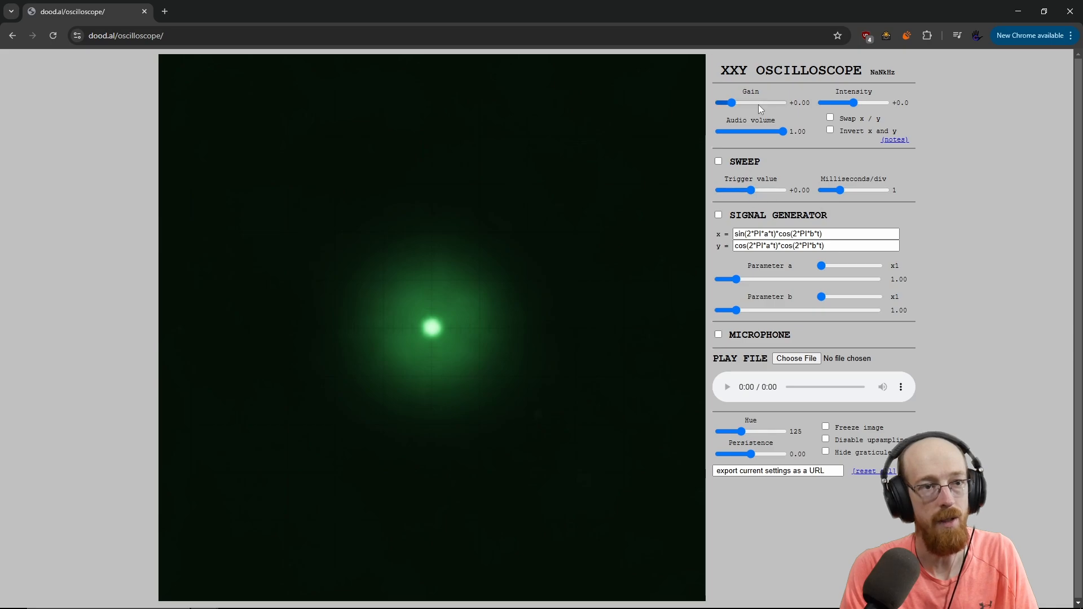
mouse_move(481, 318)
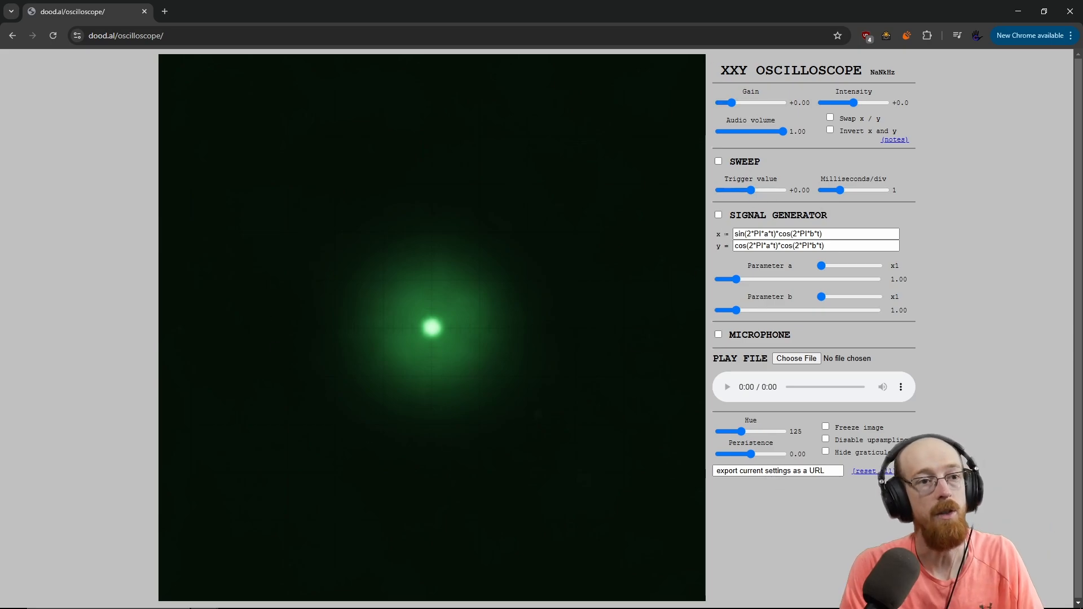
left_click(718, 215)
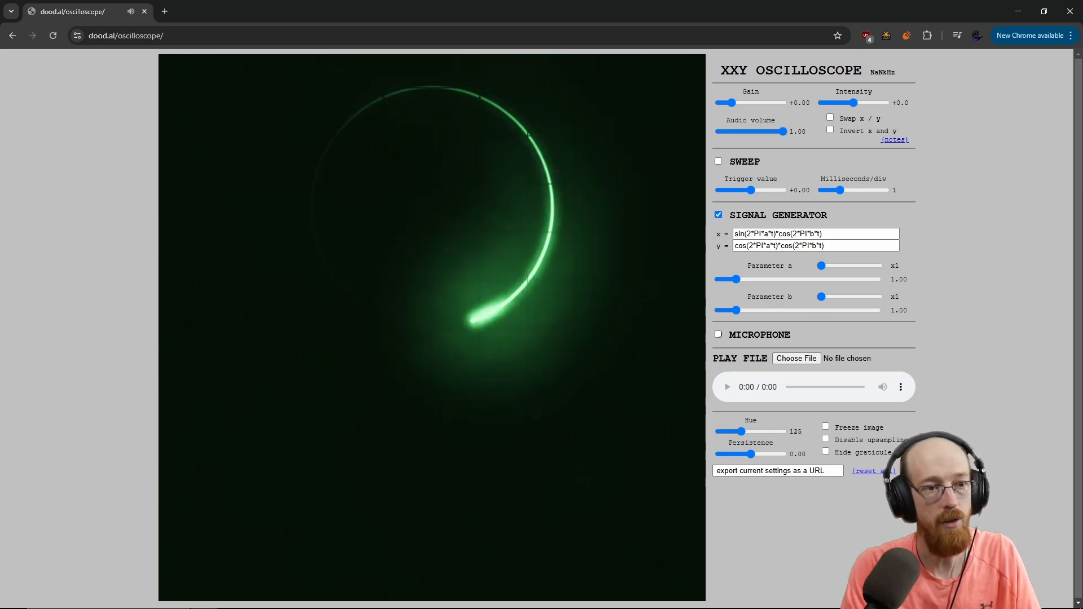
left_click(719, 215)
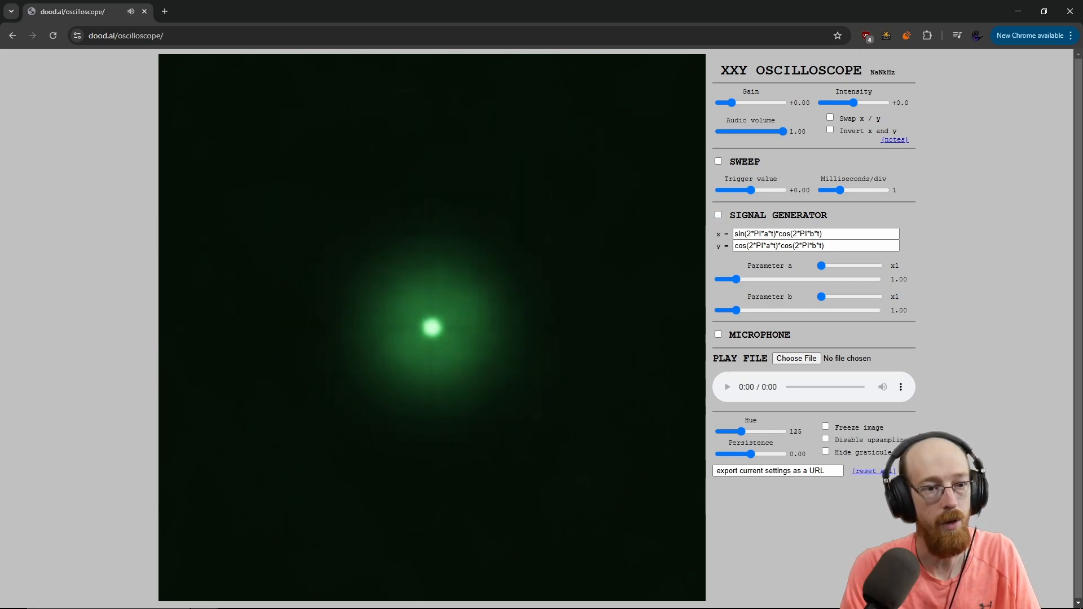
mouse_move(441, 427)
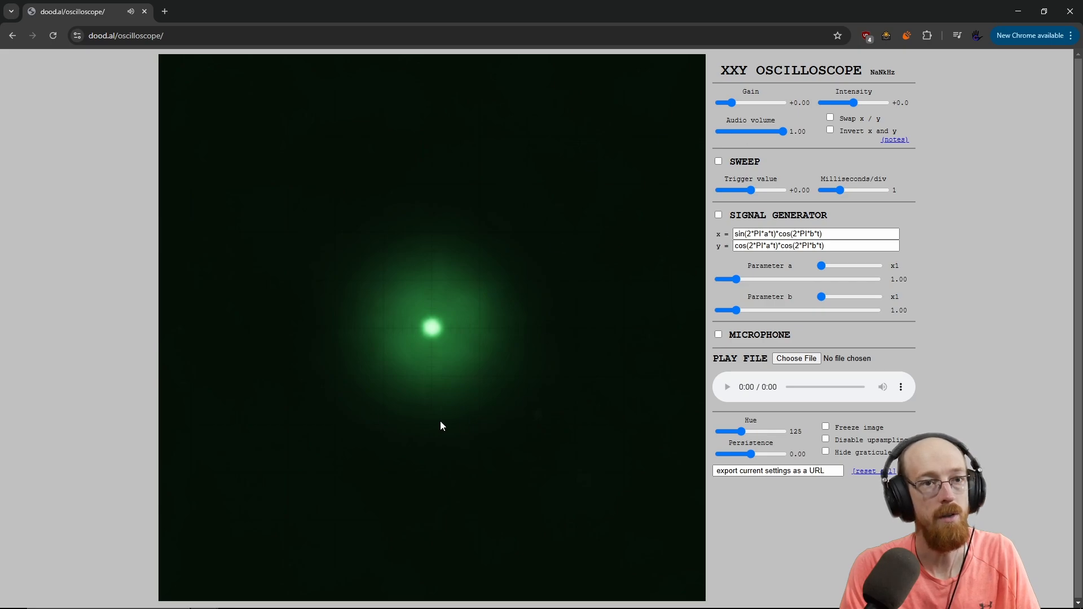
mouse_move(506, 387)
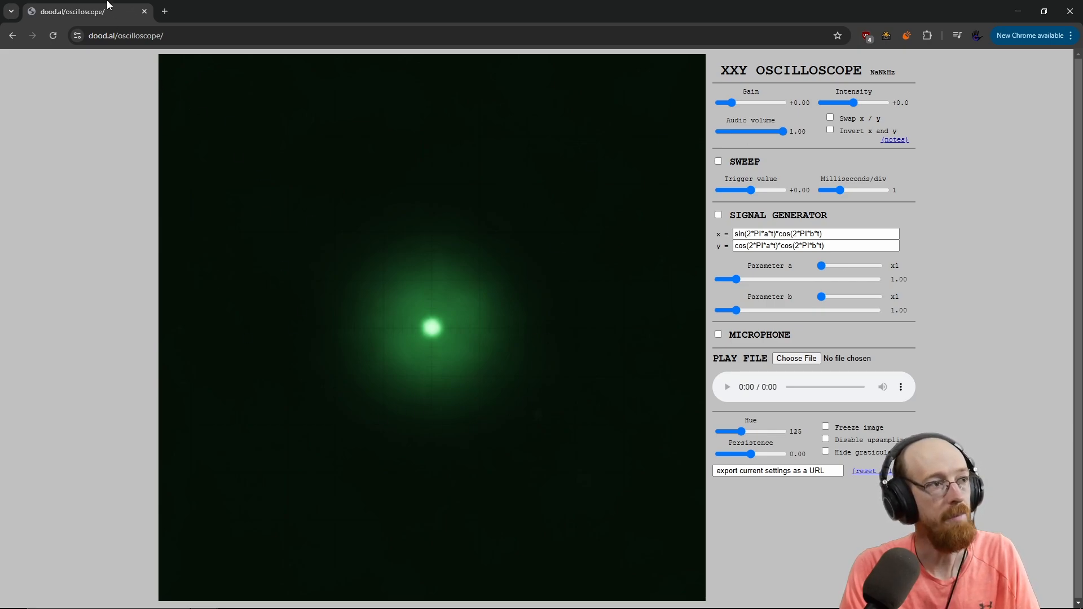
mouse_move(171, 32)
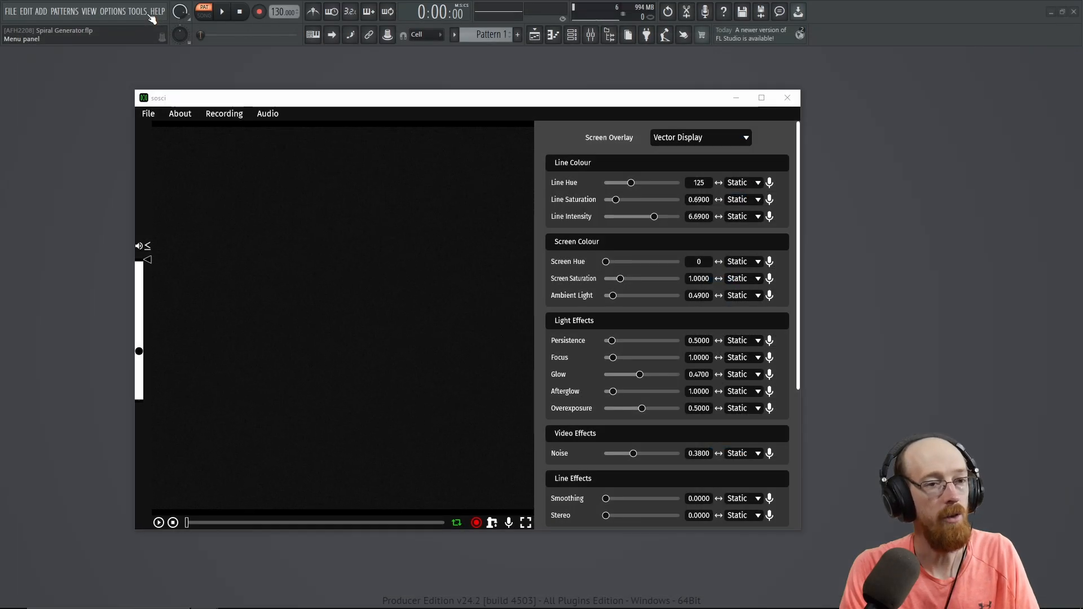
mouse_move(528, 195)
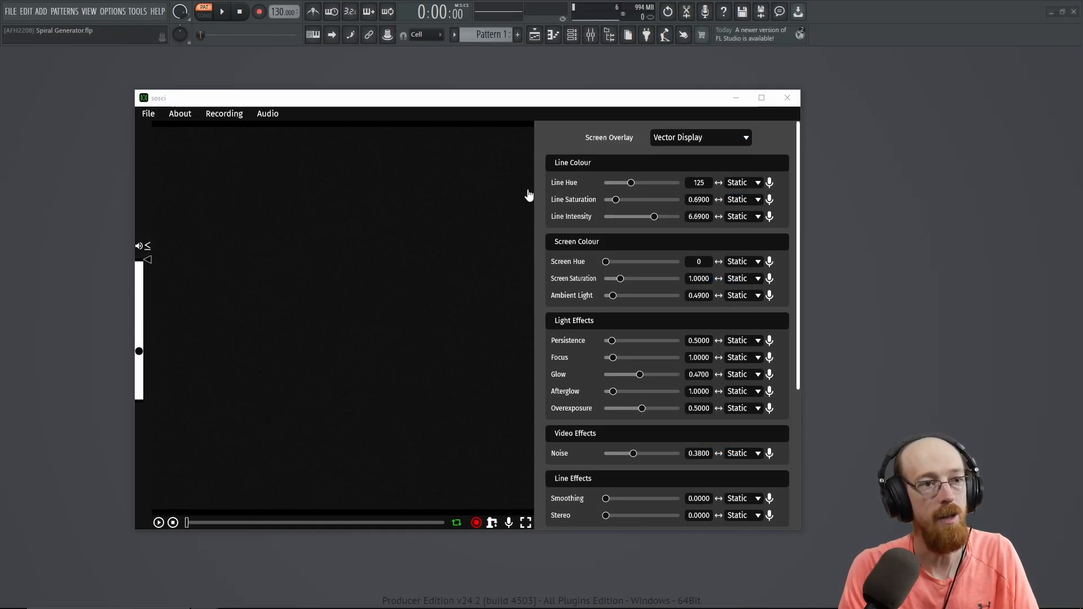
Step: Scroll through the standalone sosci settings panel and back toward the top
scroll("down", 3)
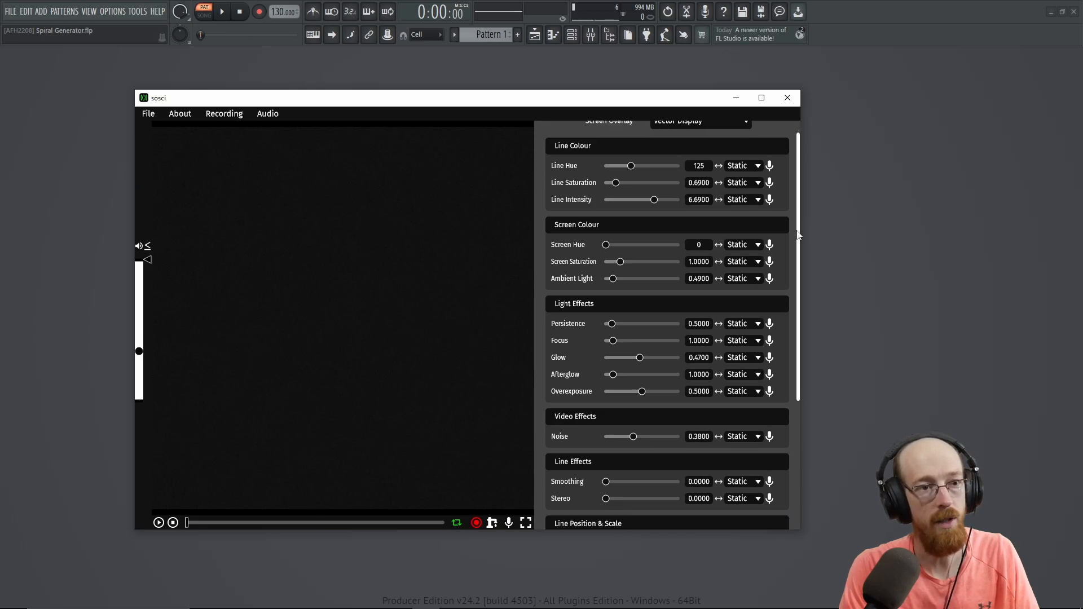
scroll("down", 3)
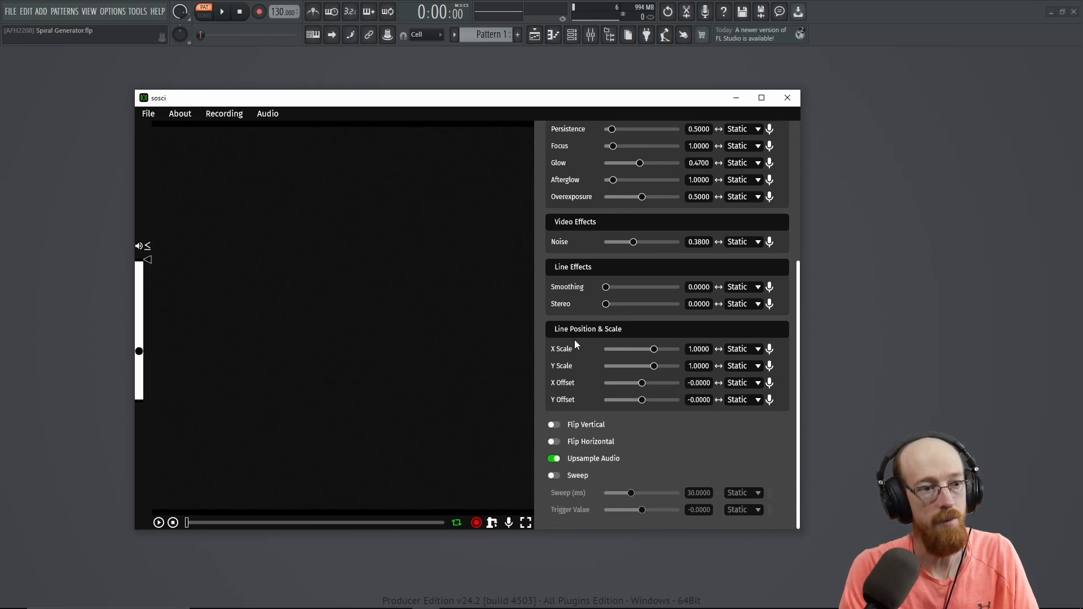
scroll("up", 3)
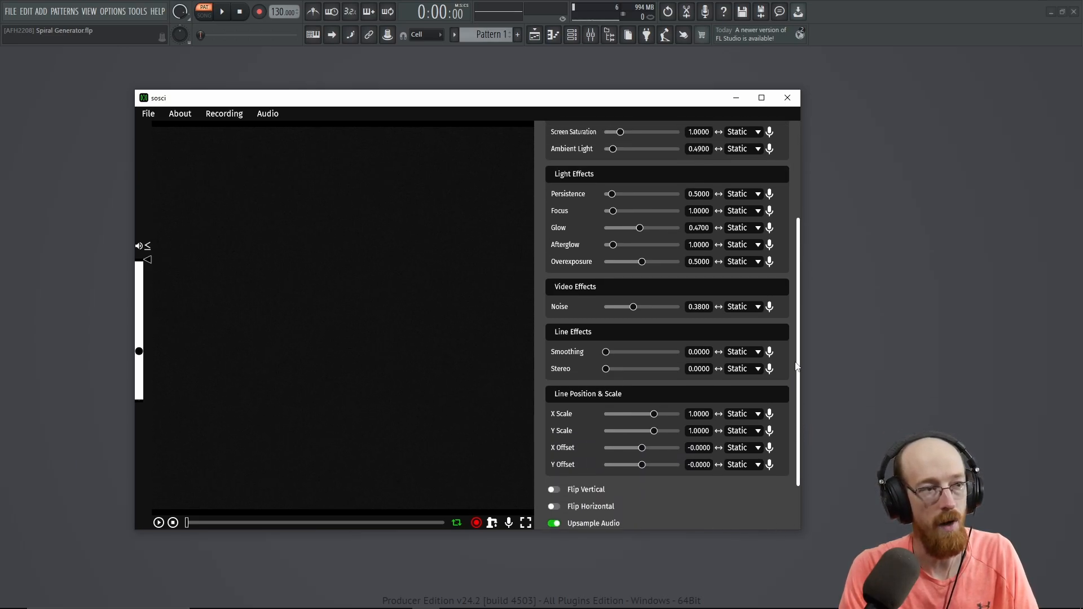
scroll("up", 3)
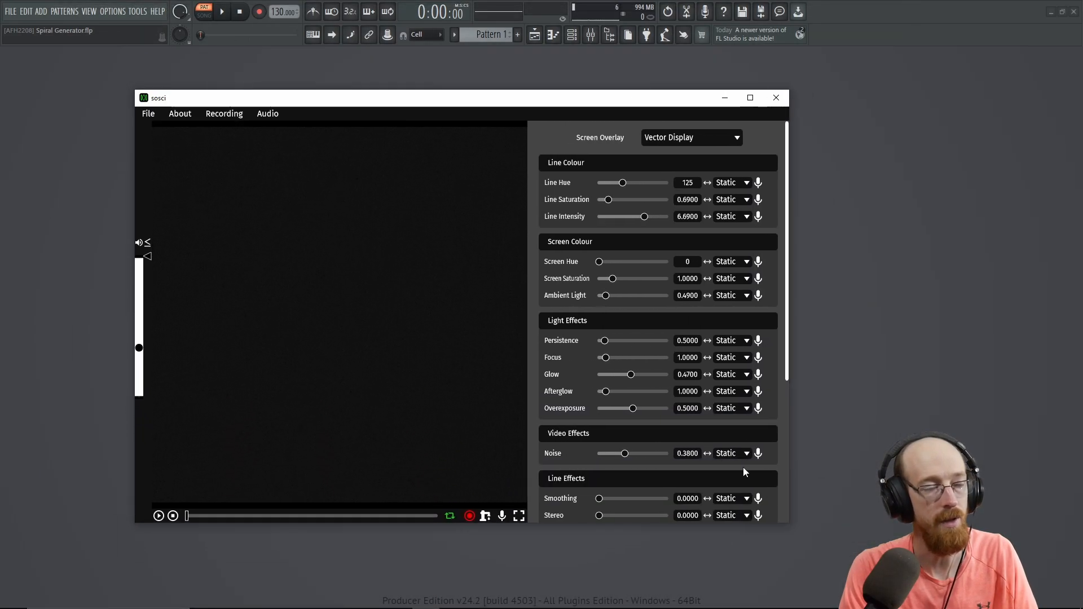
scroll("down", 3)
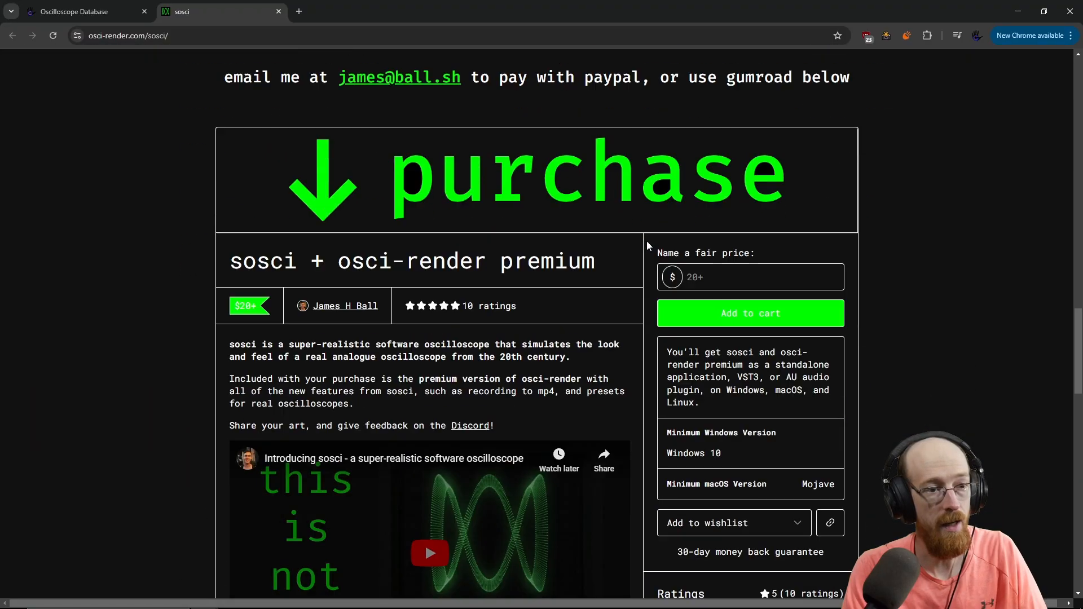
Step: Review the purchase section, select 'osci-render' in the title, and return to the page top
scroll("down", 3)
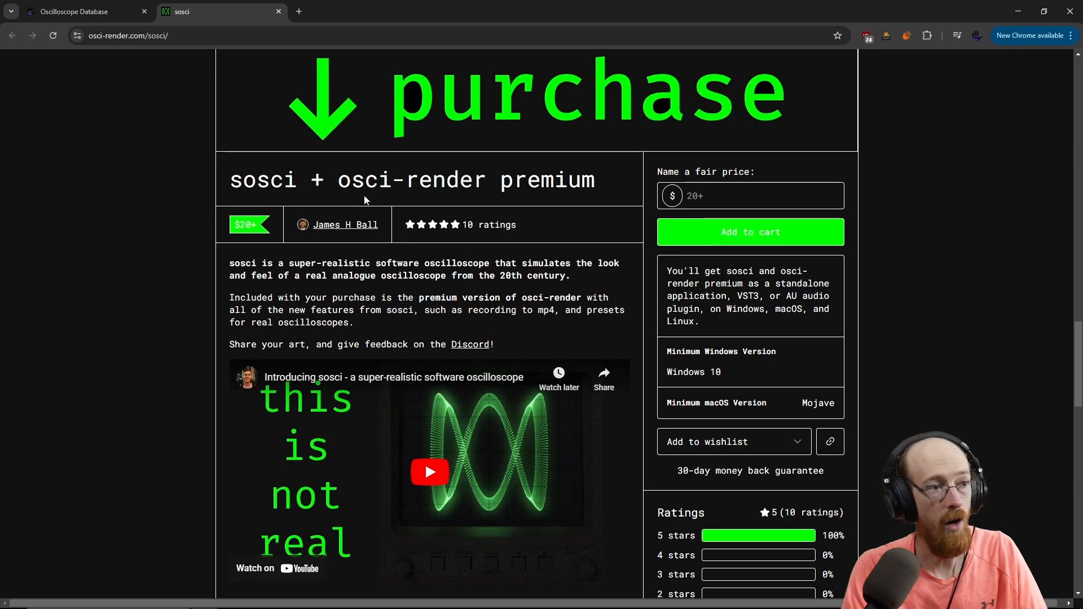
double_click(371, 181)
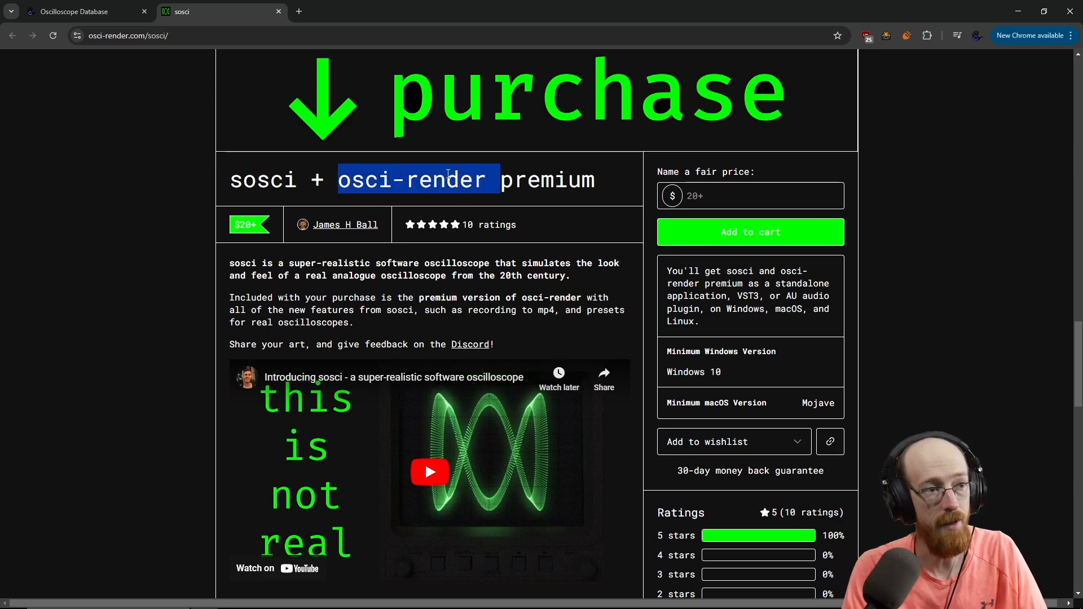
scroll("down", 3)
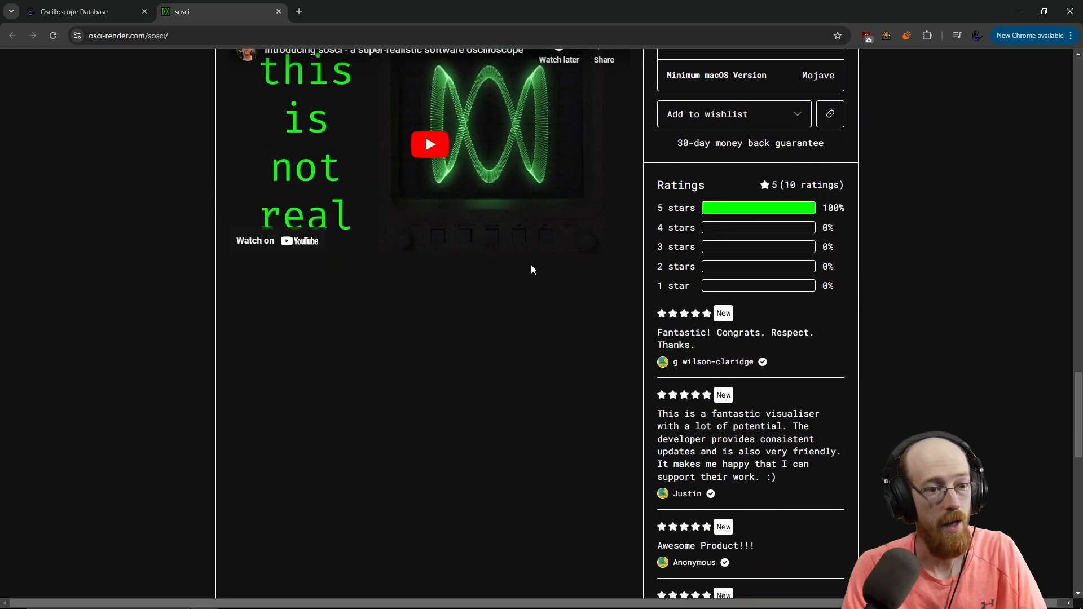
scroll("up", 3)
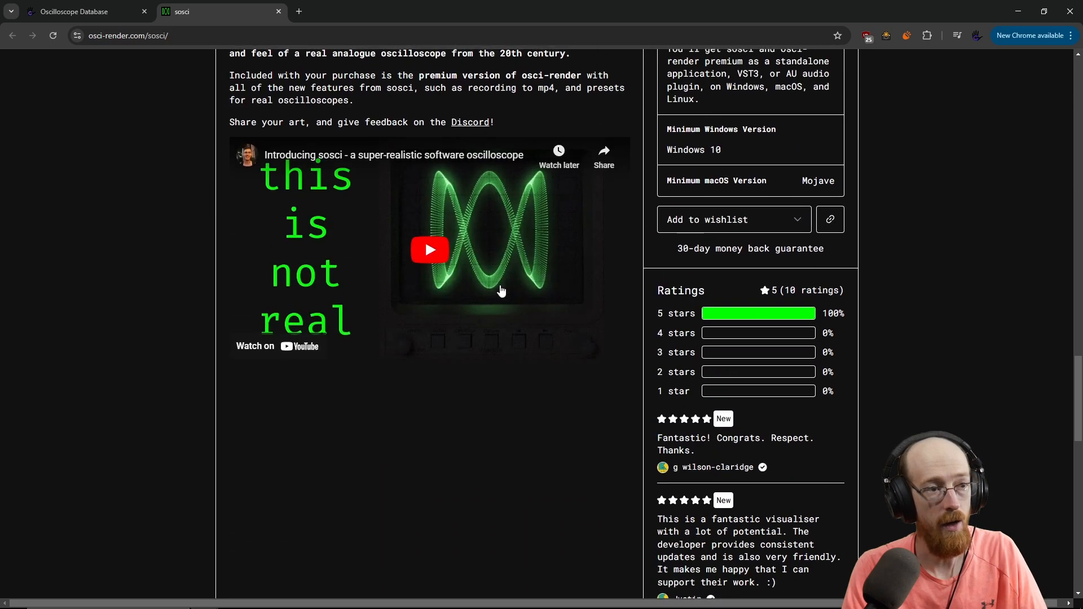
scroll("up", 3)
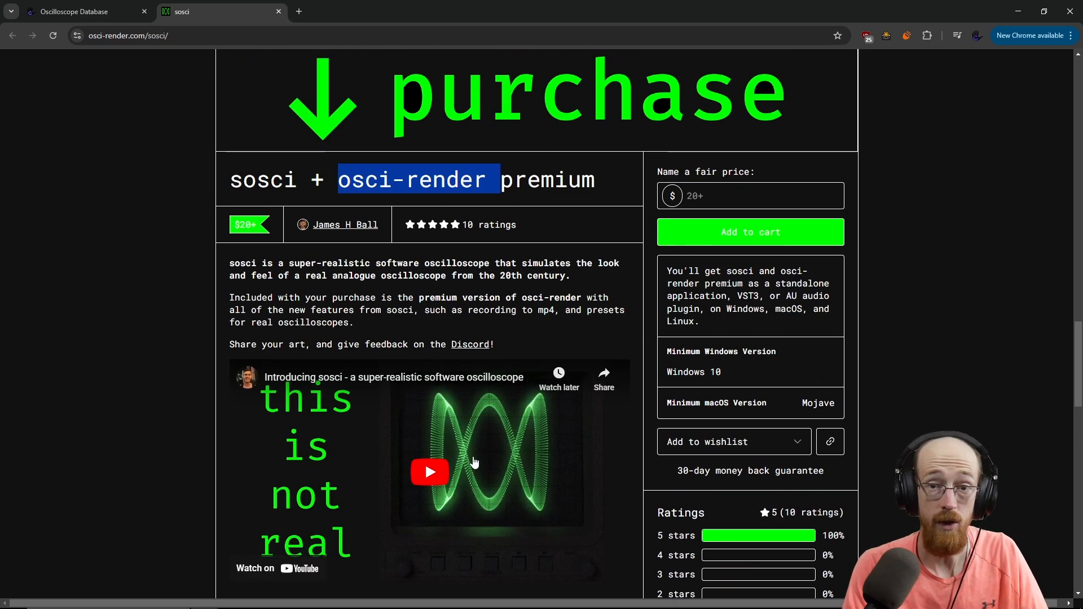
scroll("down", 3)
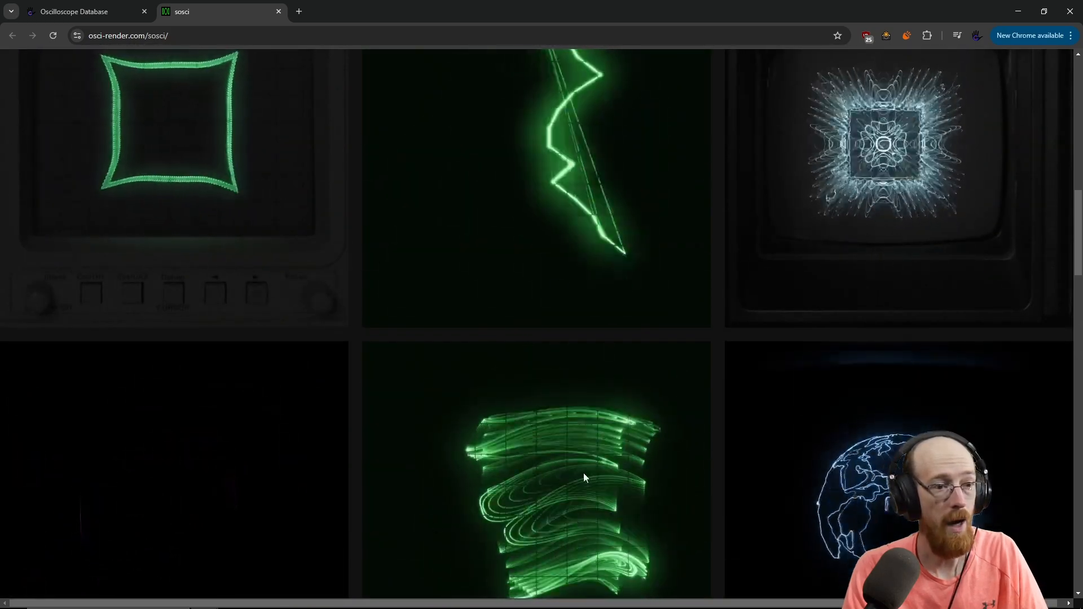
scroll("up", 3)
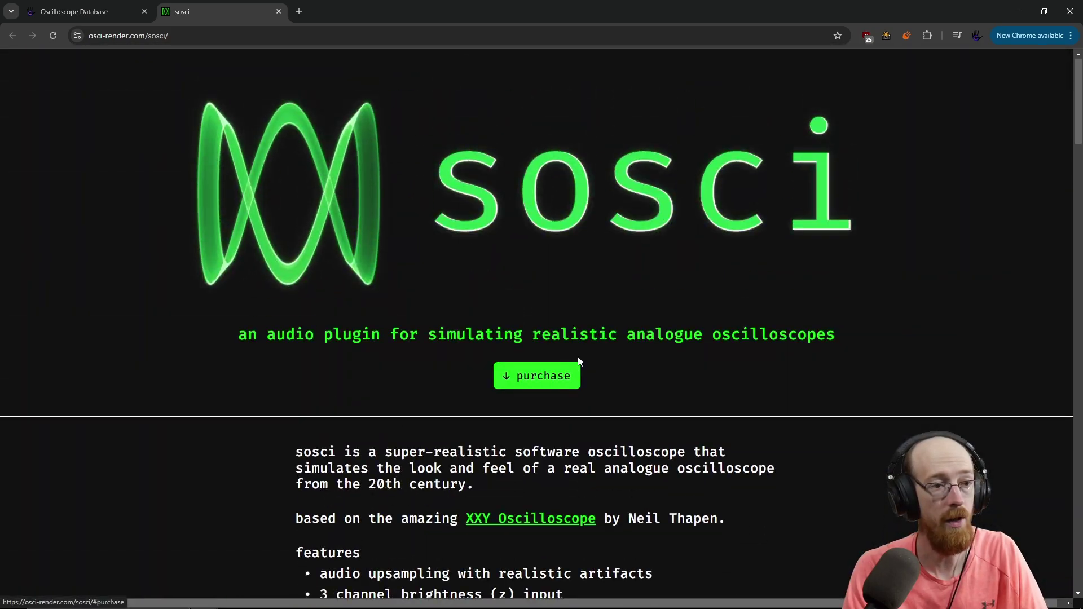
mouse_move(390, 254)
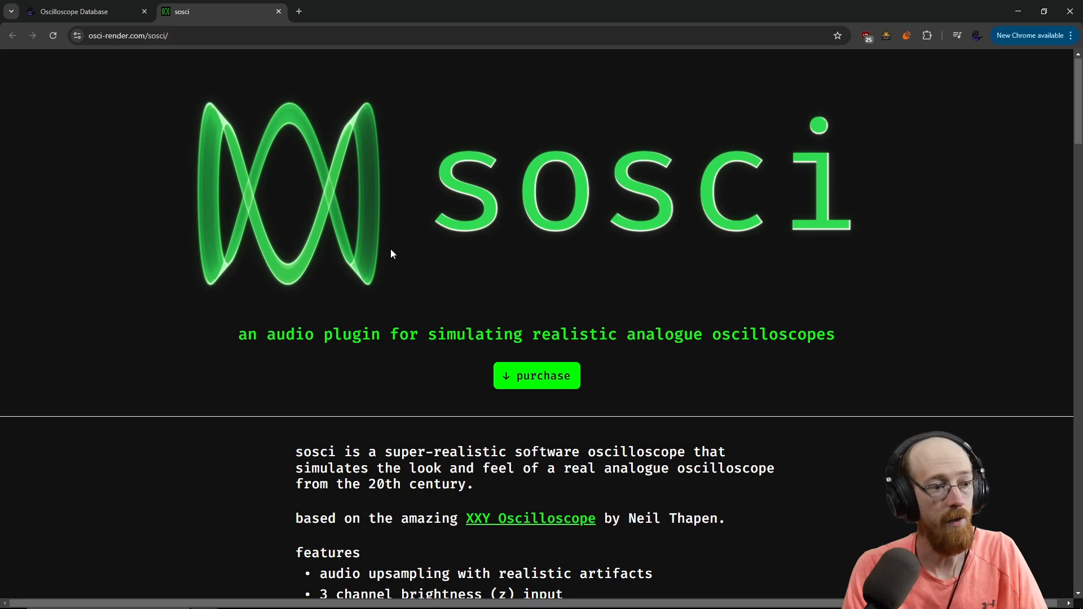
mouse_move(204, 16)
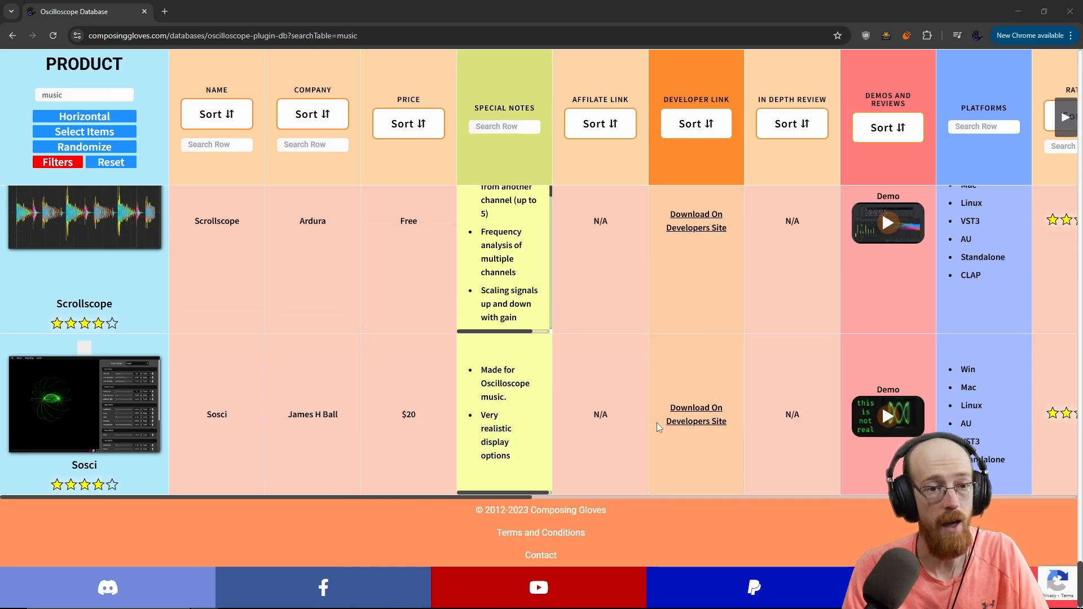
Step: Scroll the database table right to reveal Sosci's feature columns
scroll("right", 3)
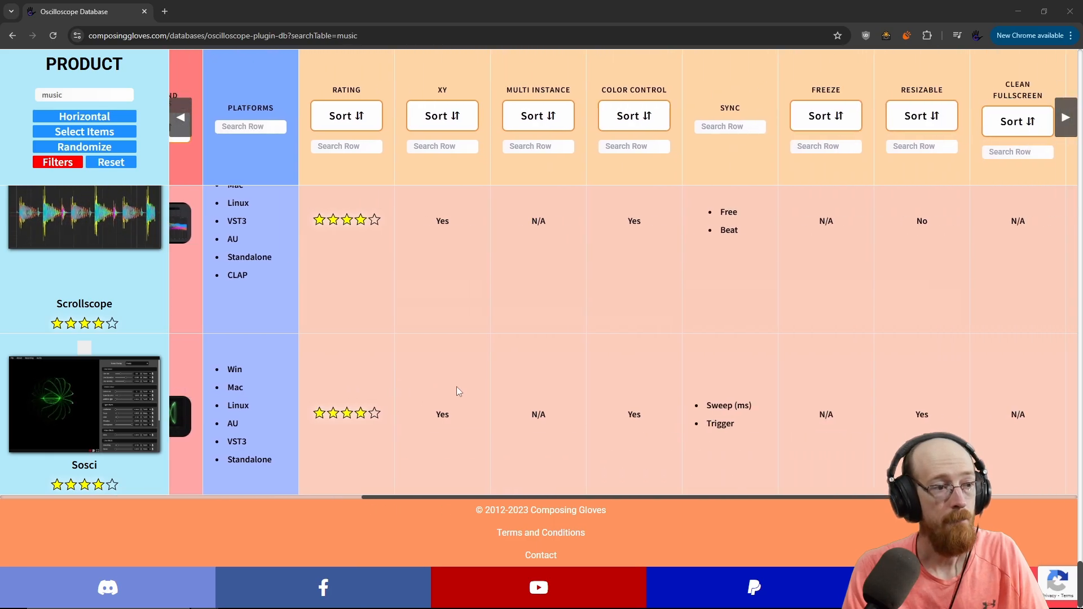
scroll("right", 3)
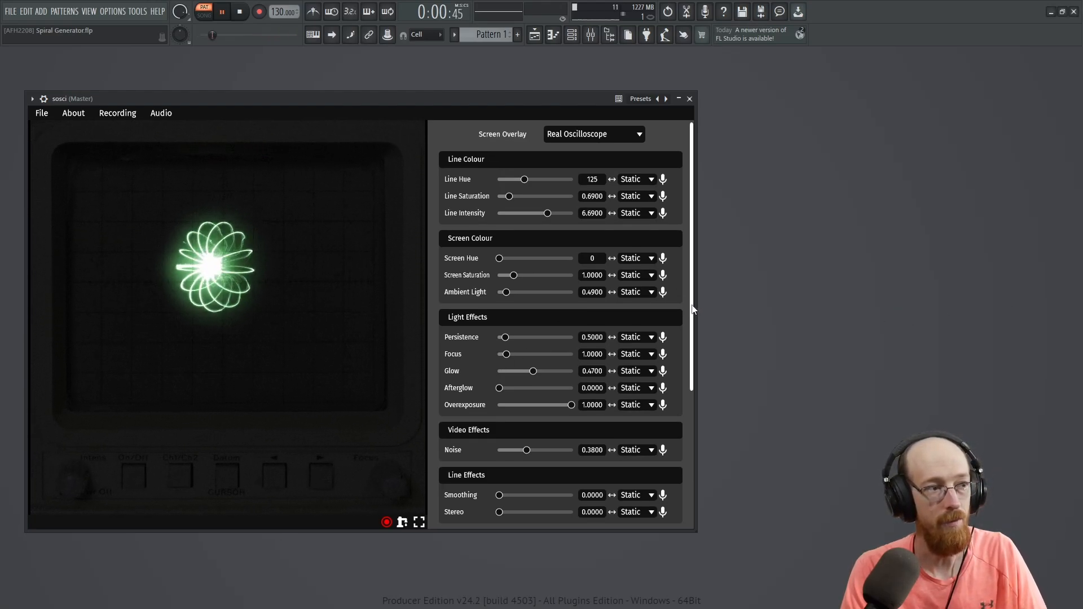
Step: Under Line Position & Scale, preview Sweep mode as a waveform, then turn it off
scroll("down", 3)
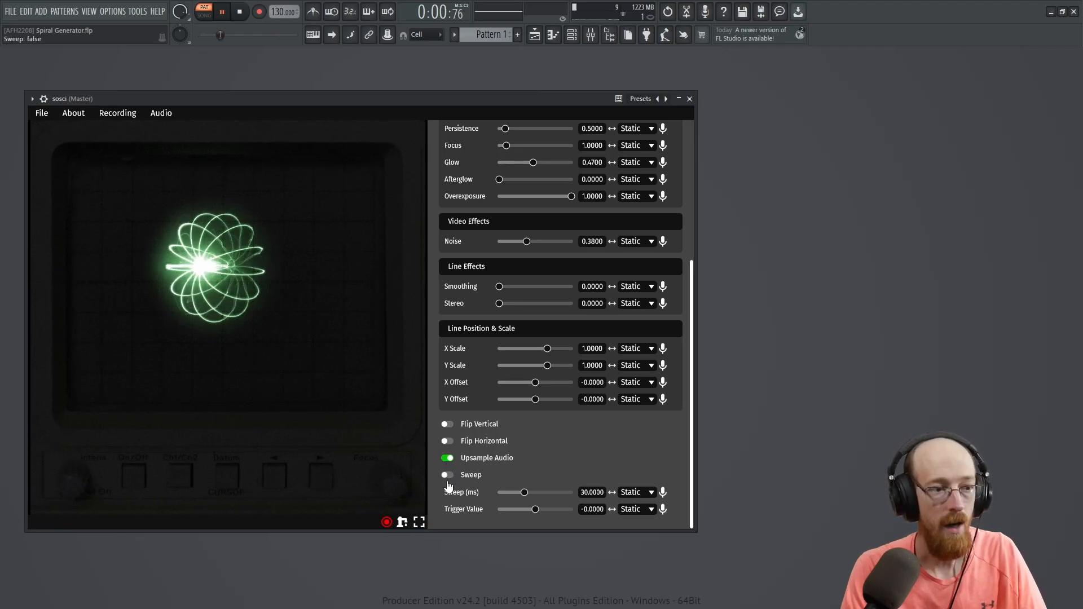
left_click(446, 475)
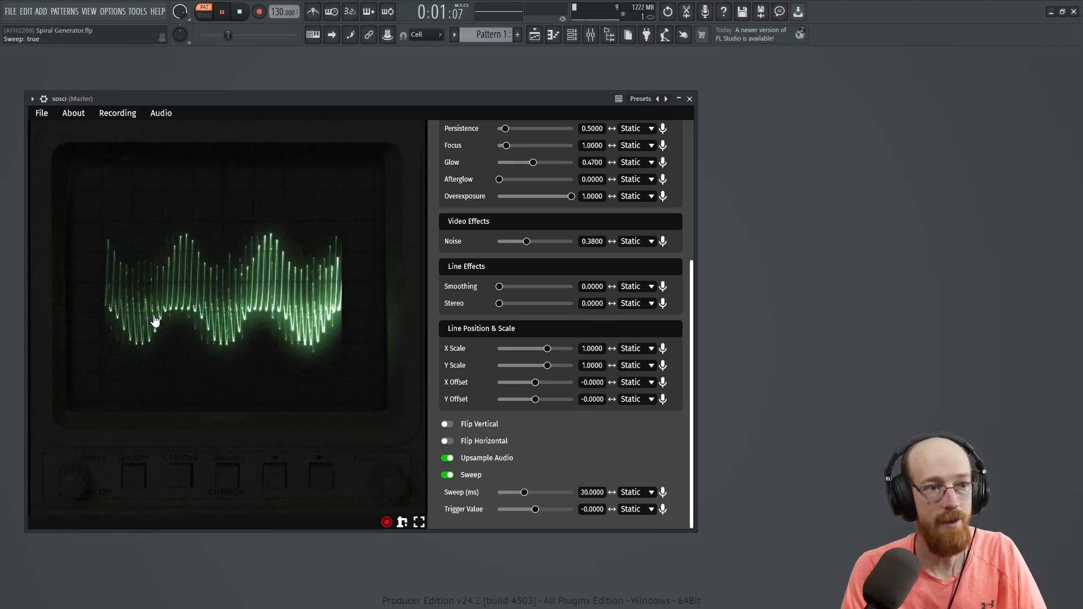
mouse_move(461, 492)
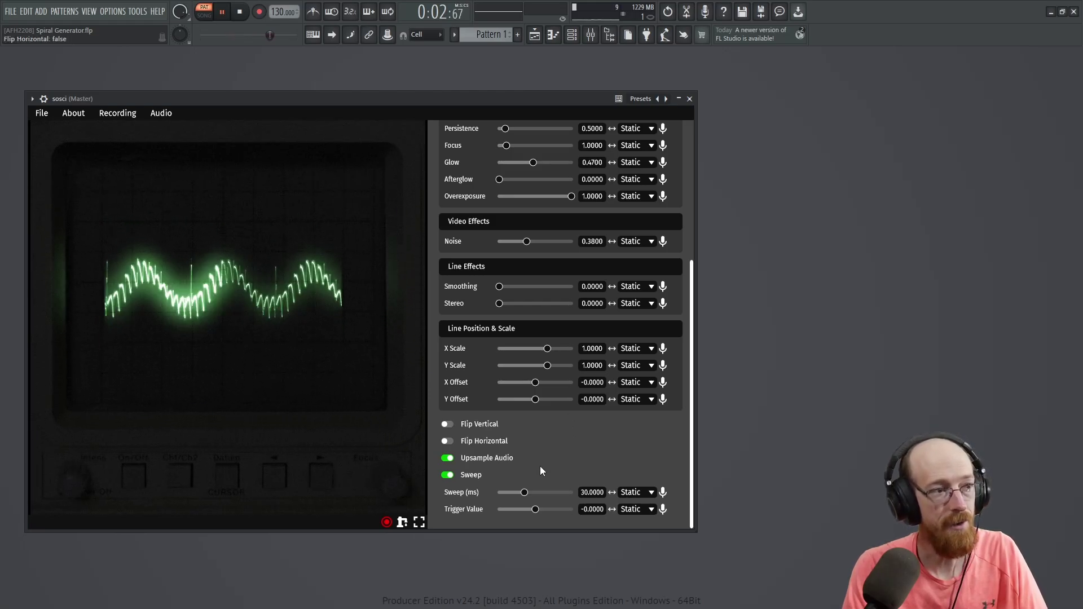
left_click(448, 475)
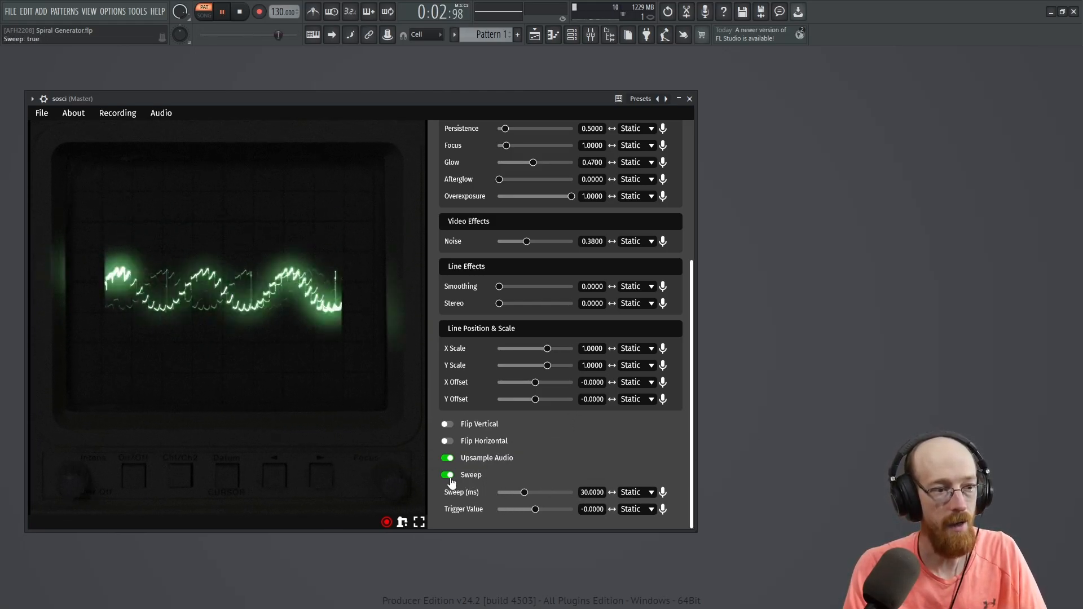
left_click(447, 475)
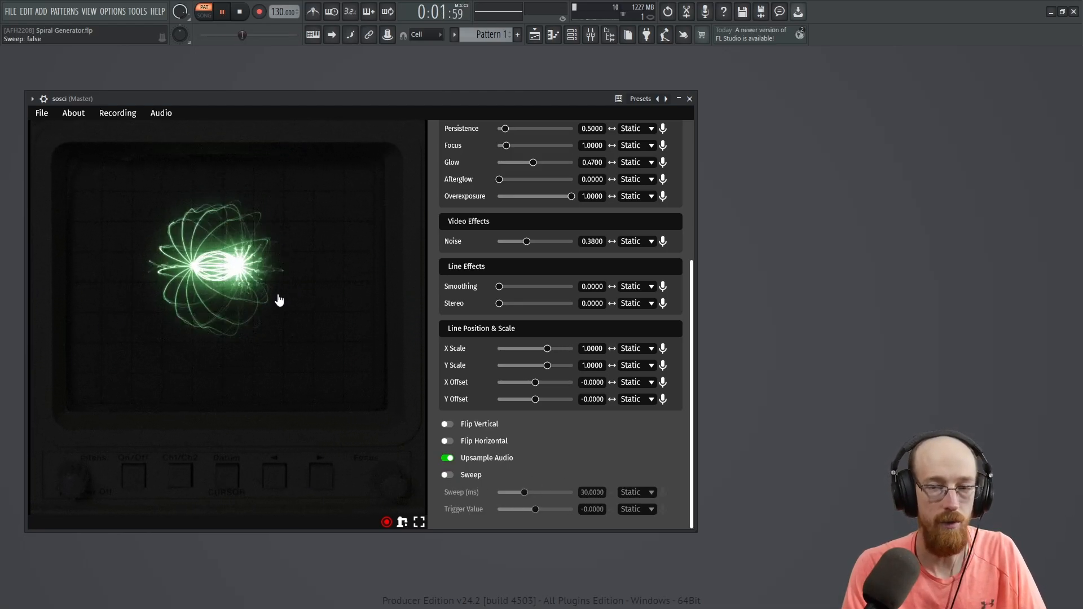
scroll("up", 3)
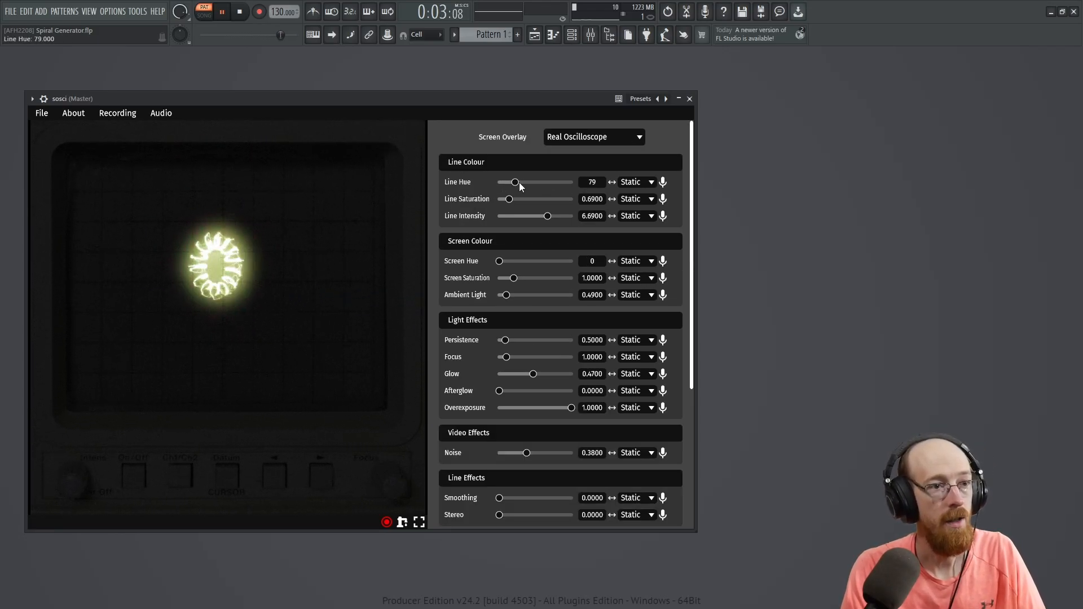
Step: Set Line Hue's modulation shape to Sine so the hue cycles
left_click(630, 182)
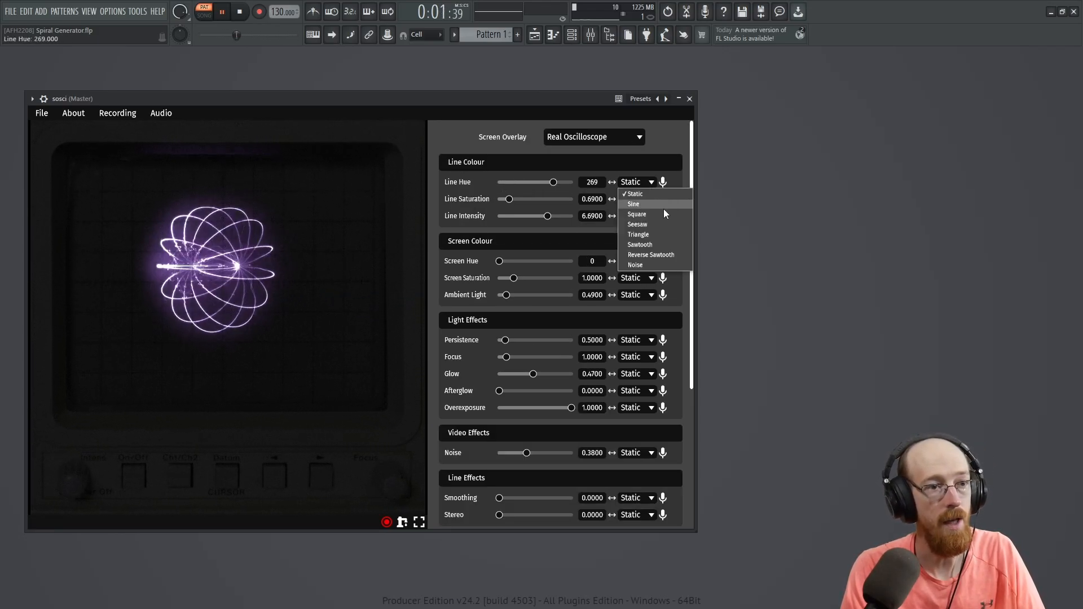
left_click(633, 203)
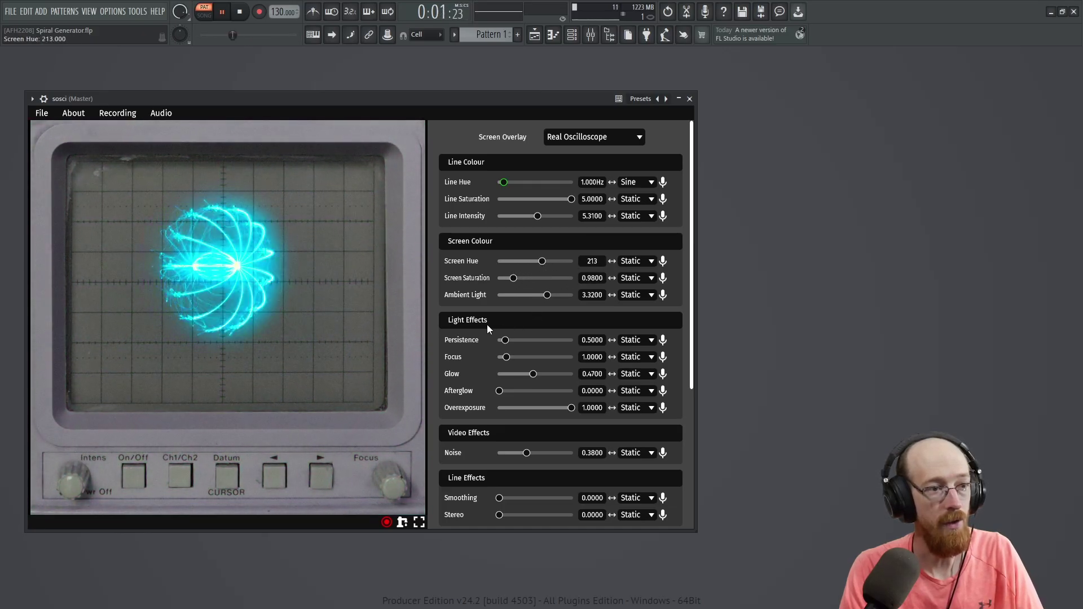
Step: Try Vector Display, Smudged Graticule and Smudged overlays, settling on Graticule
scroll("down", 3)
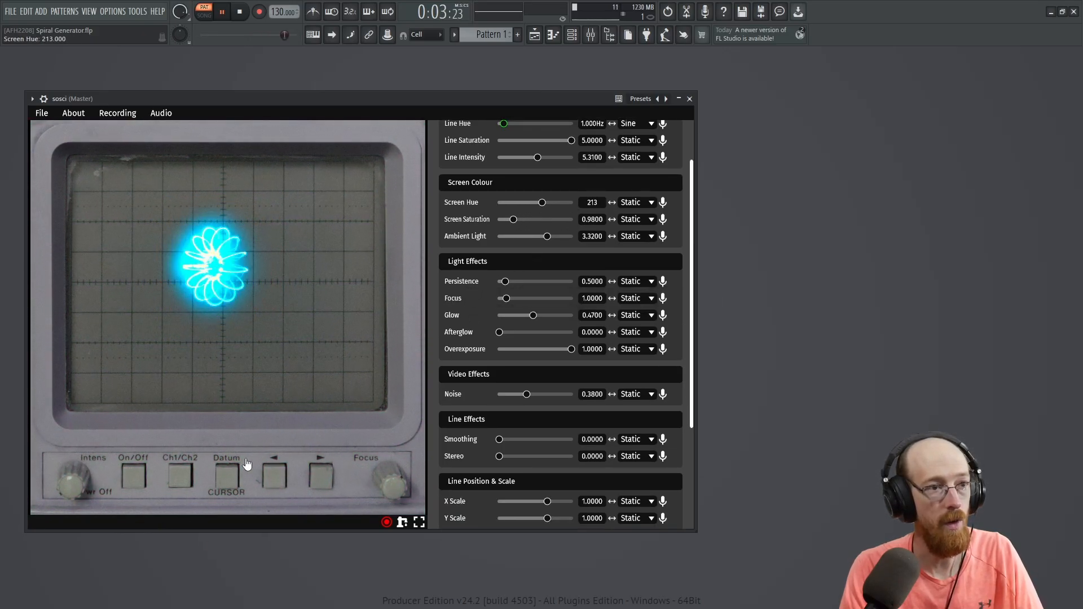
scroll("up", 3)
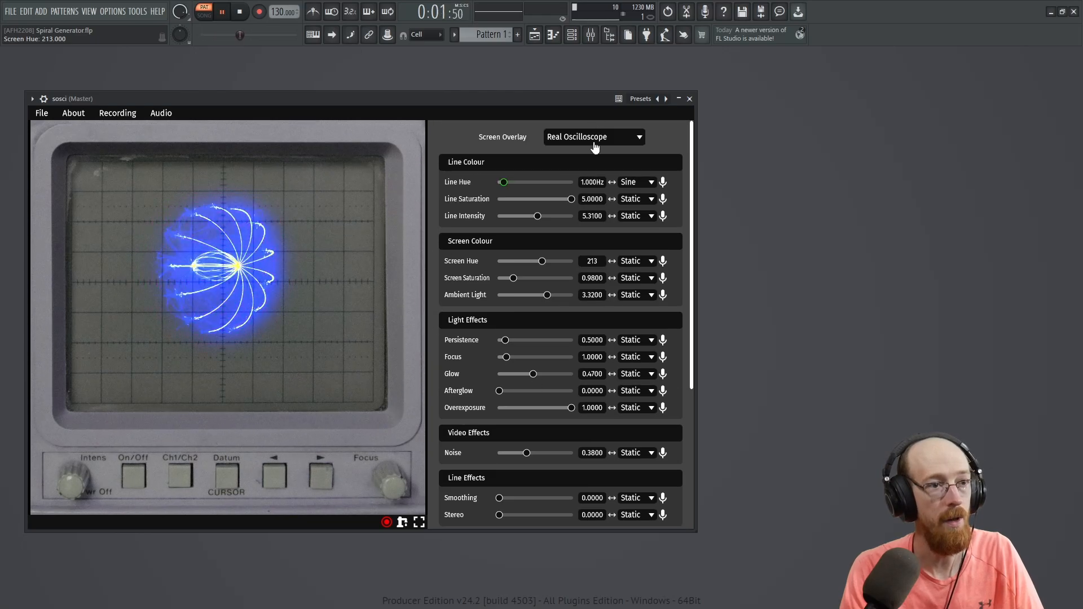
left_click(592, 136)
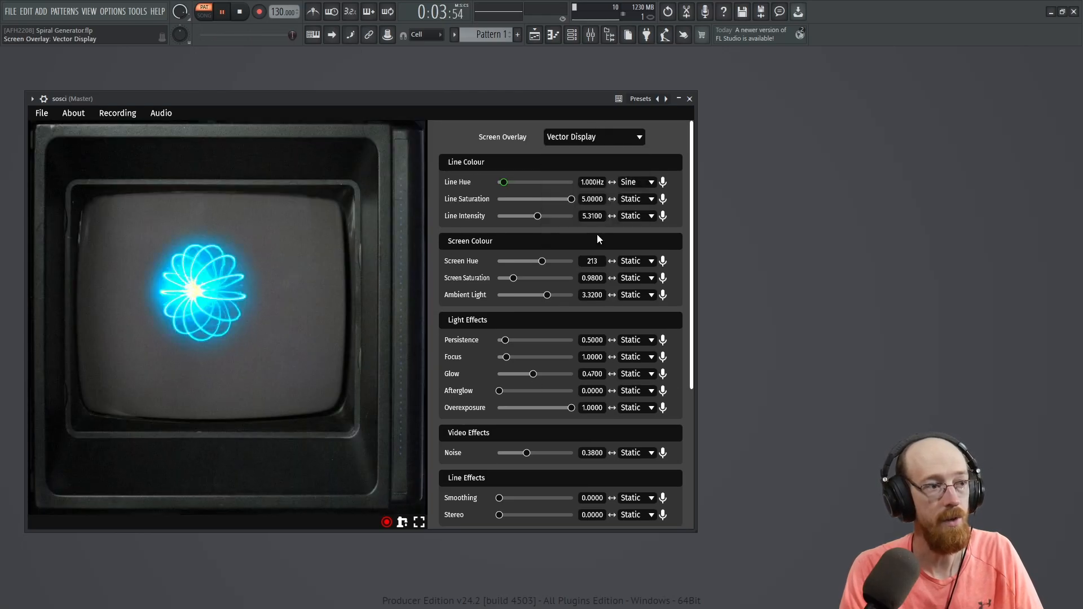
left_click(593, 136)
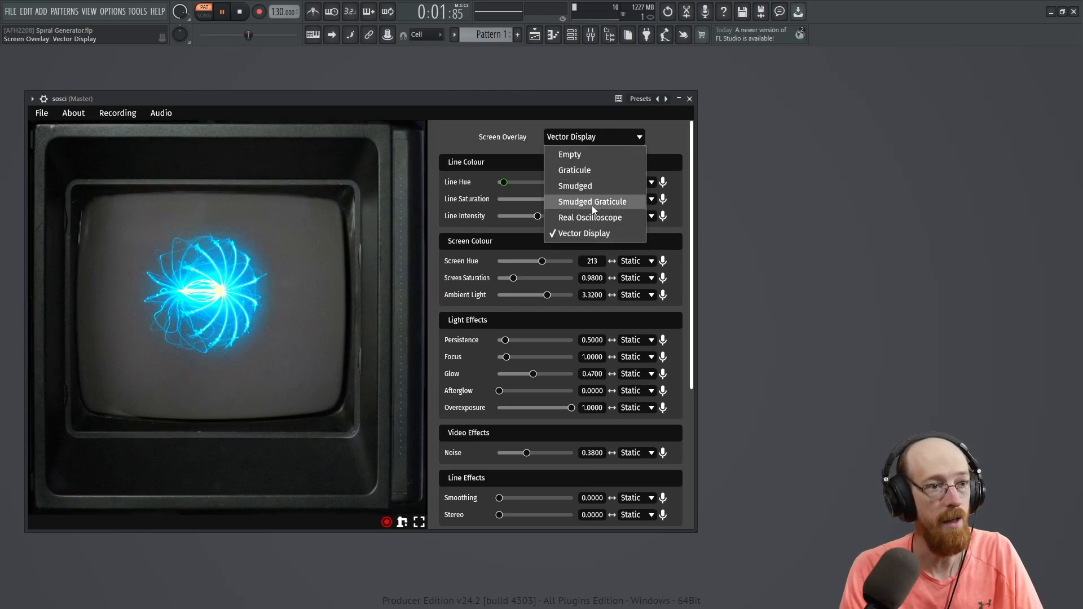
left_click(593, 201)
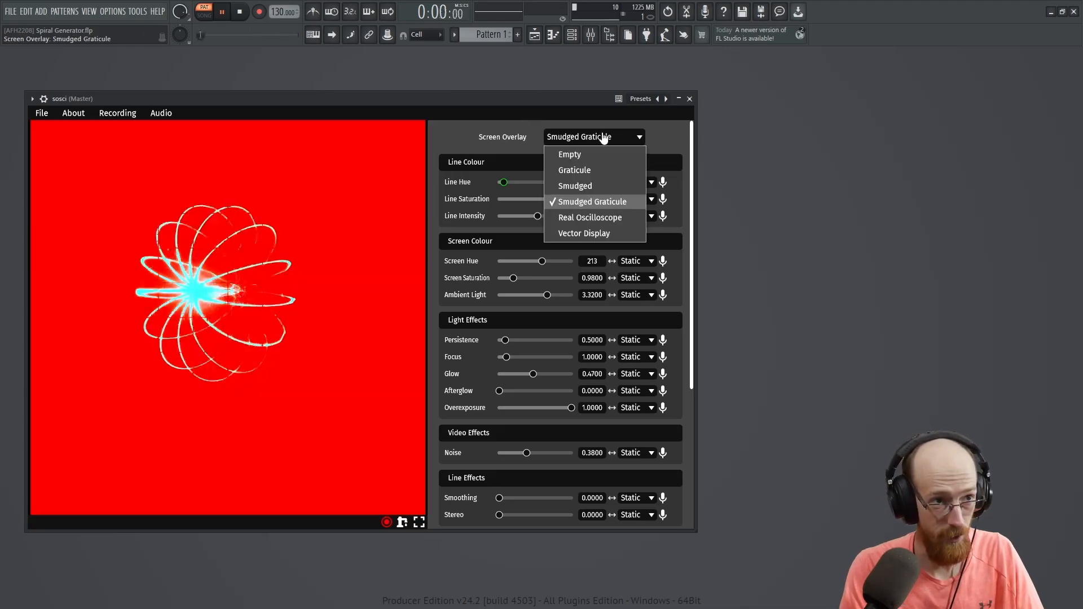
left_click(575, 185)
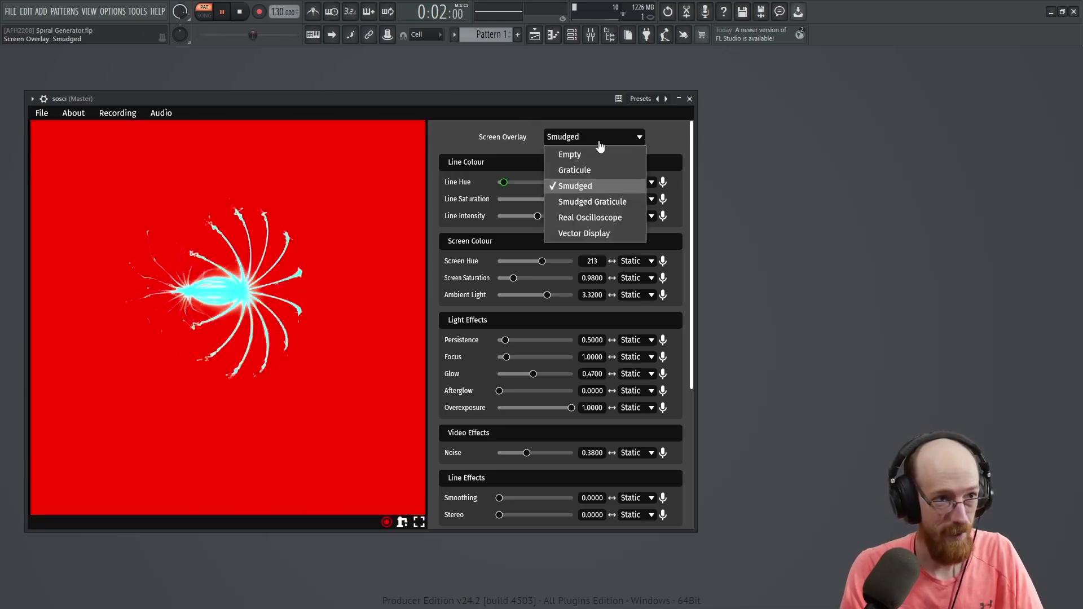
left_click(574, 170)
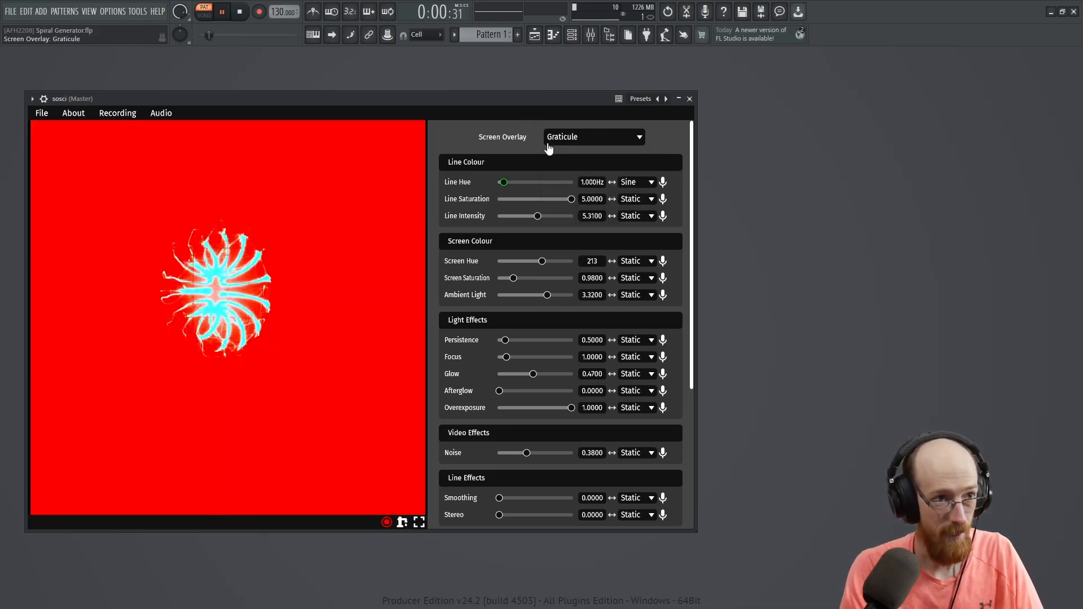
left_click(592, 136)
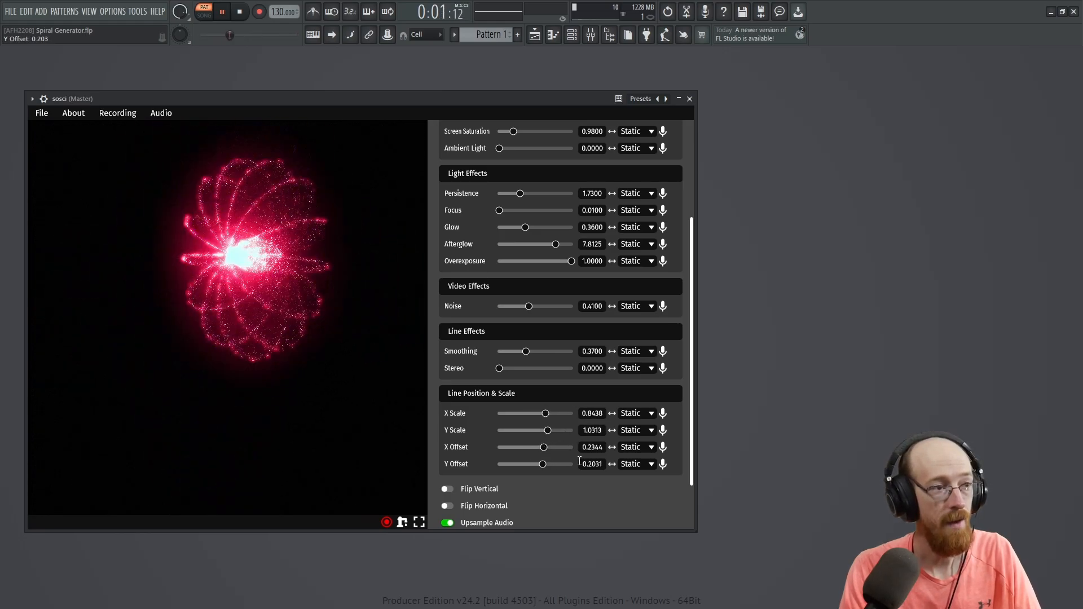
Step: Choose File > Open Project to bring up the Load sosci Project dialog
scroll("up", 3)
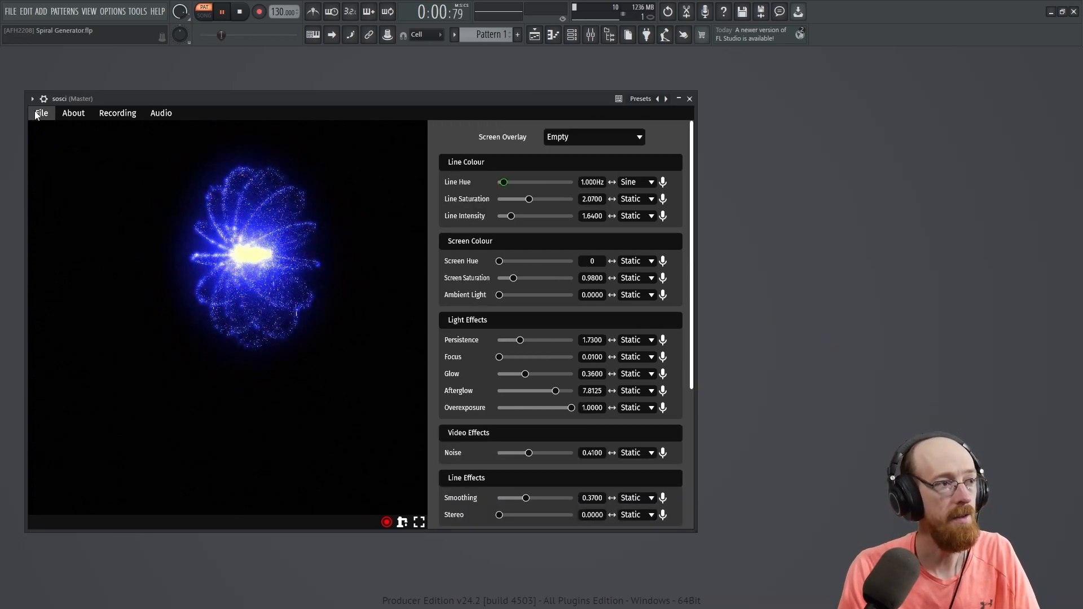
left_click(41, 113)
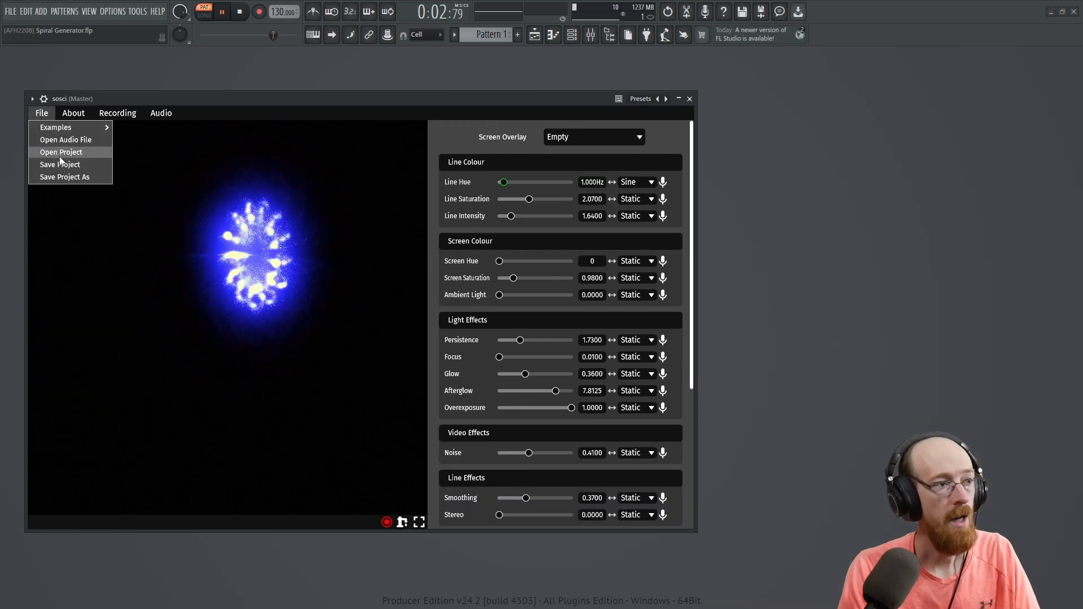
mouse_move(60, 165)
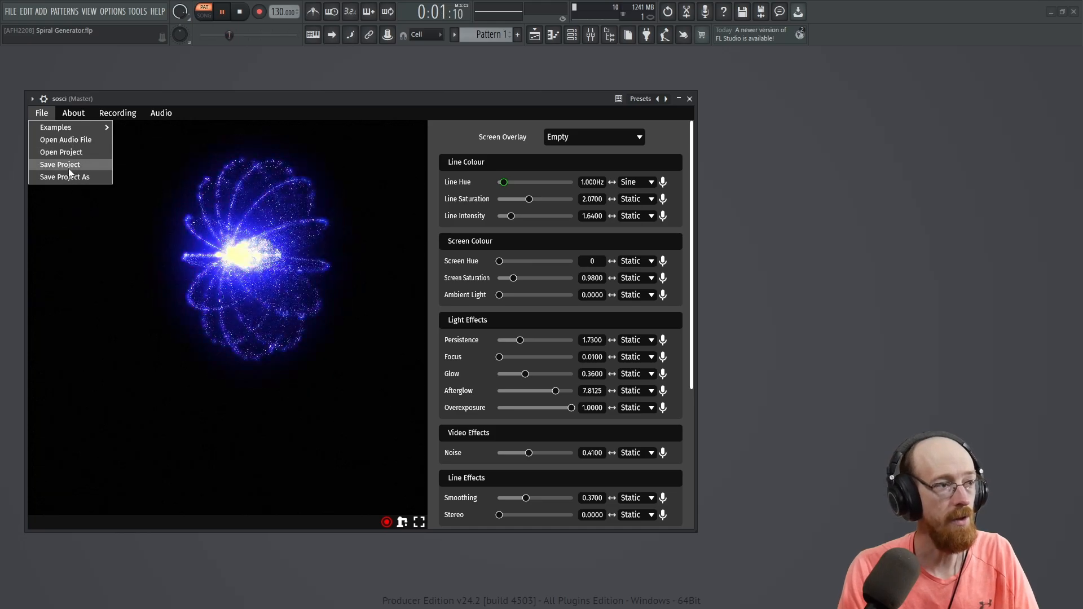
left_click(61, 152)
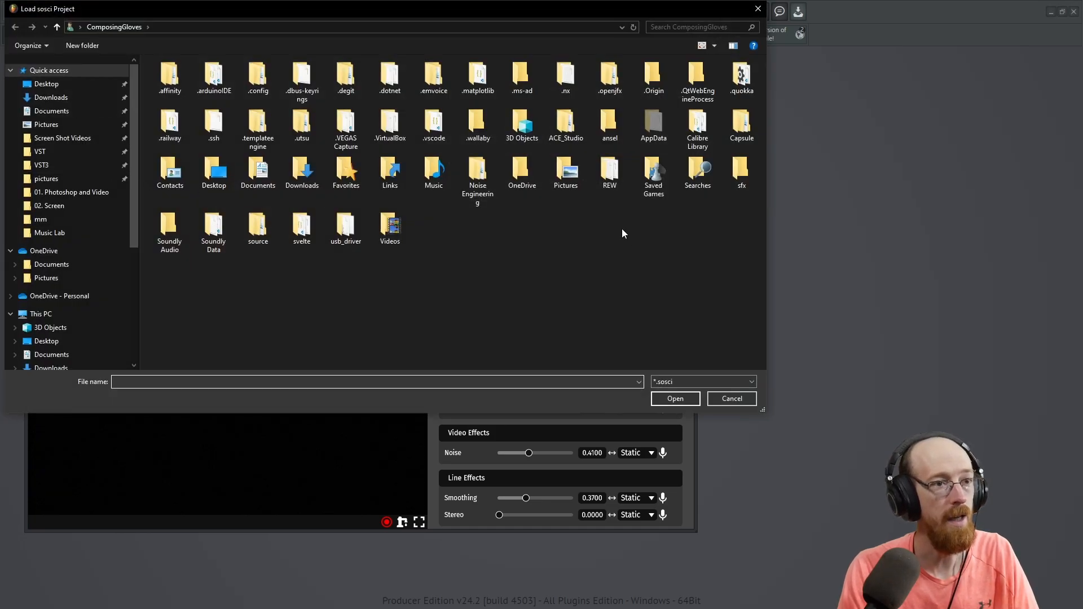
Step: Browse to Storage (D:) > Presets > Sosci to reach the saved .sosci project
left_click(522, 172)
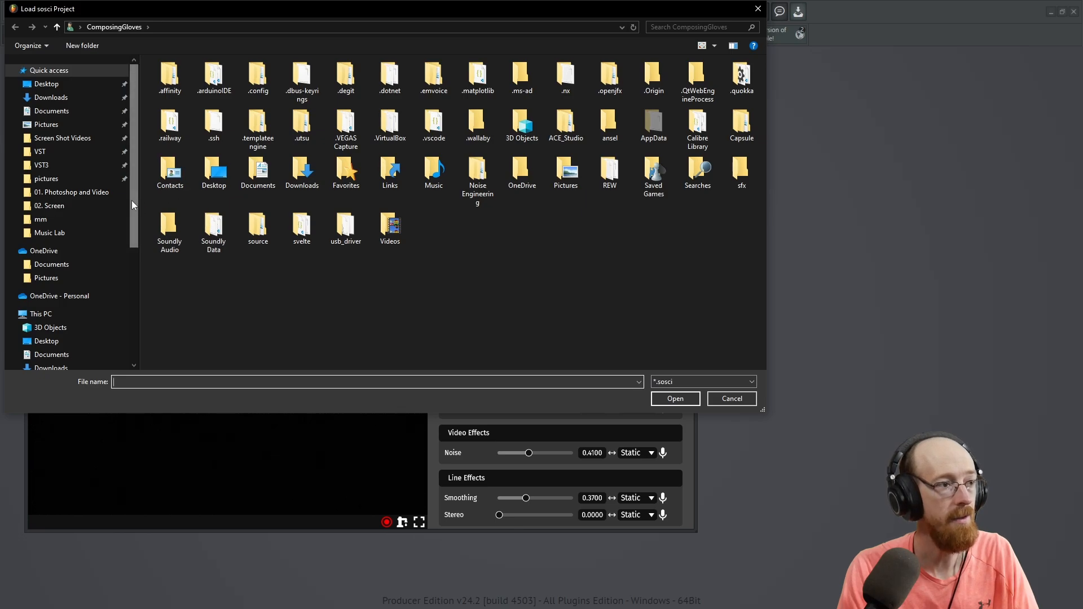
left_click(51, 251)
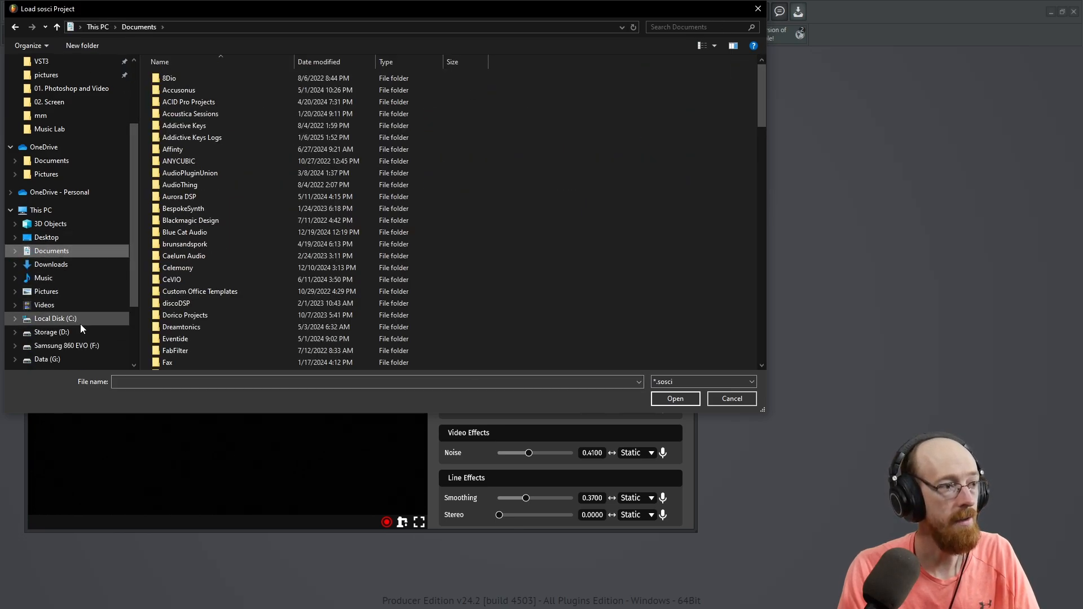
left_click(52, 332)
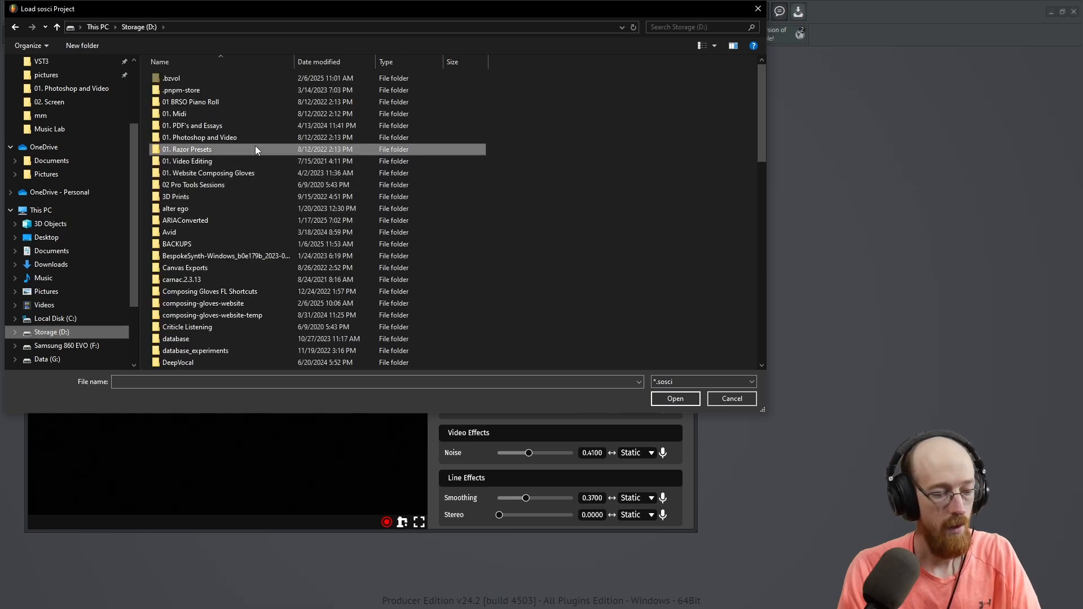
double_click(186, 149)
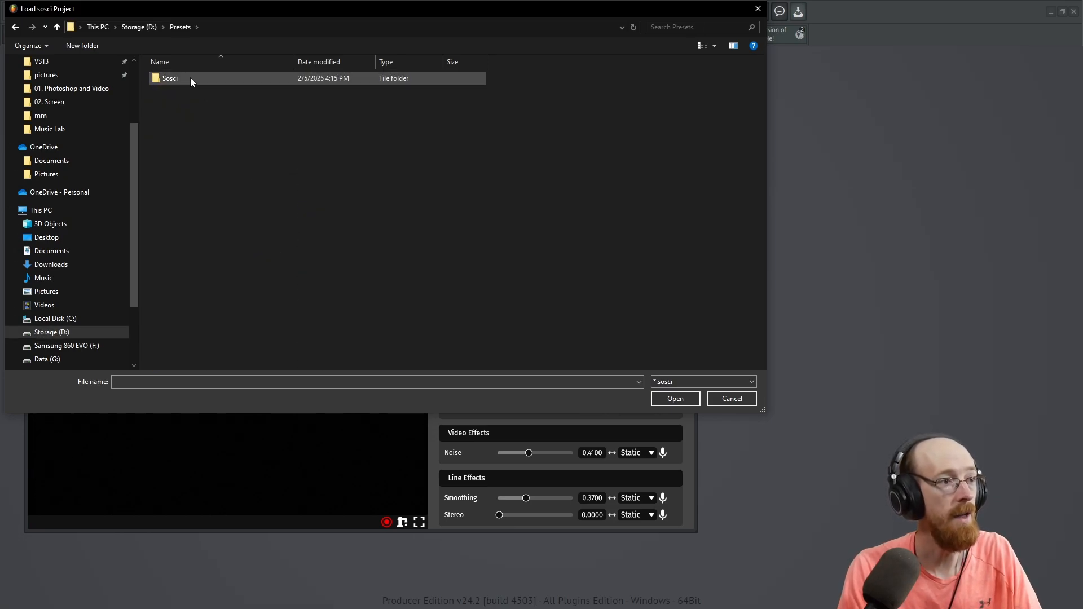
double_click(169, 78)
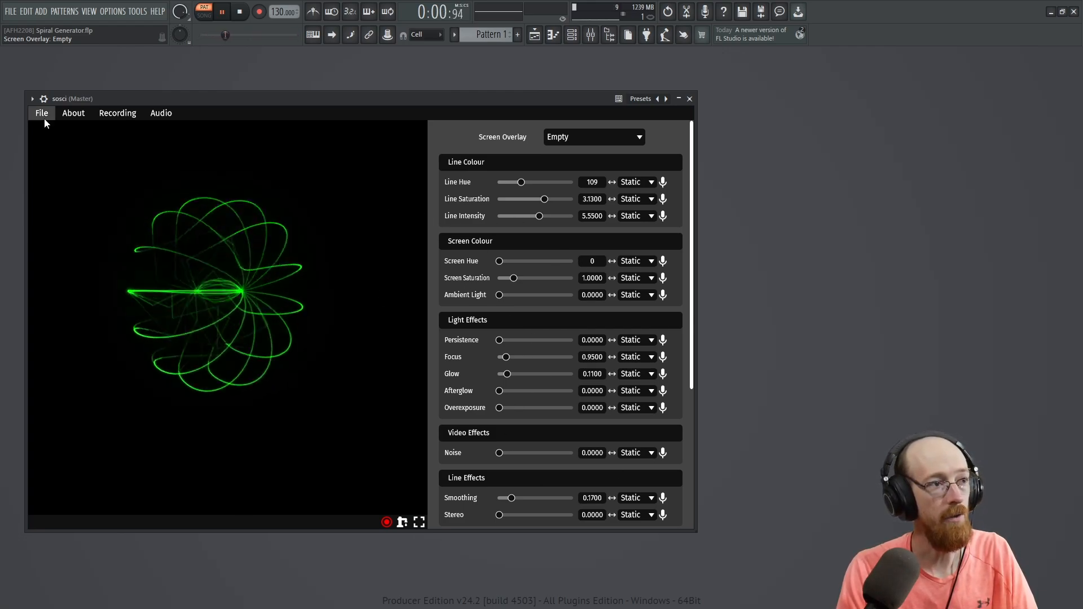
Step: Save the current sosci project via File > Save Project
left_click(40, 113)
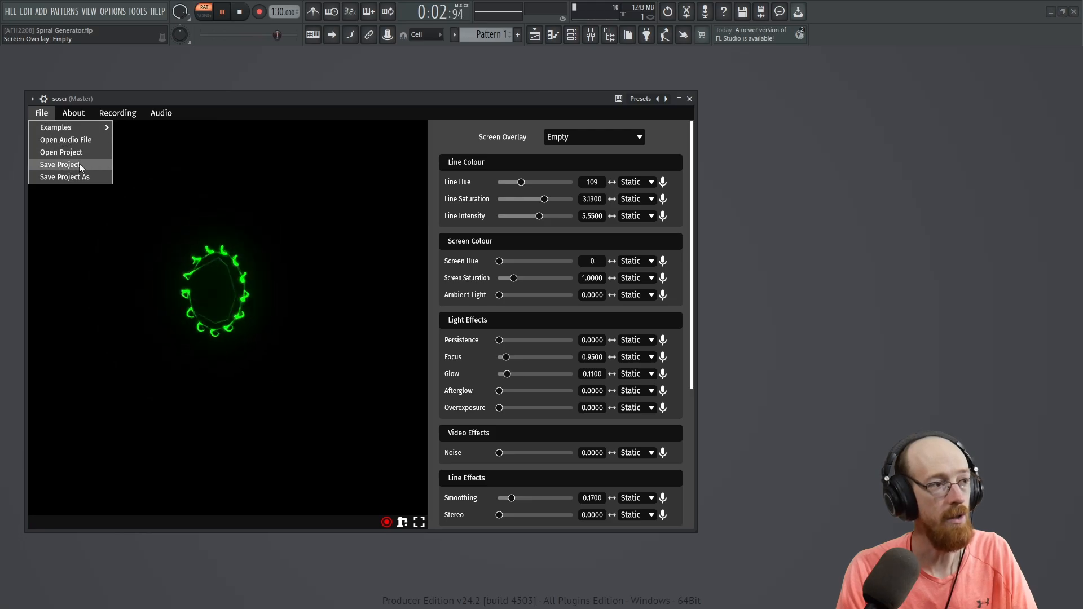
left_click(56, 128)
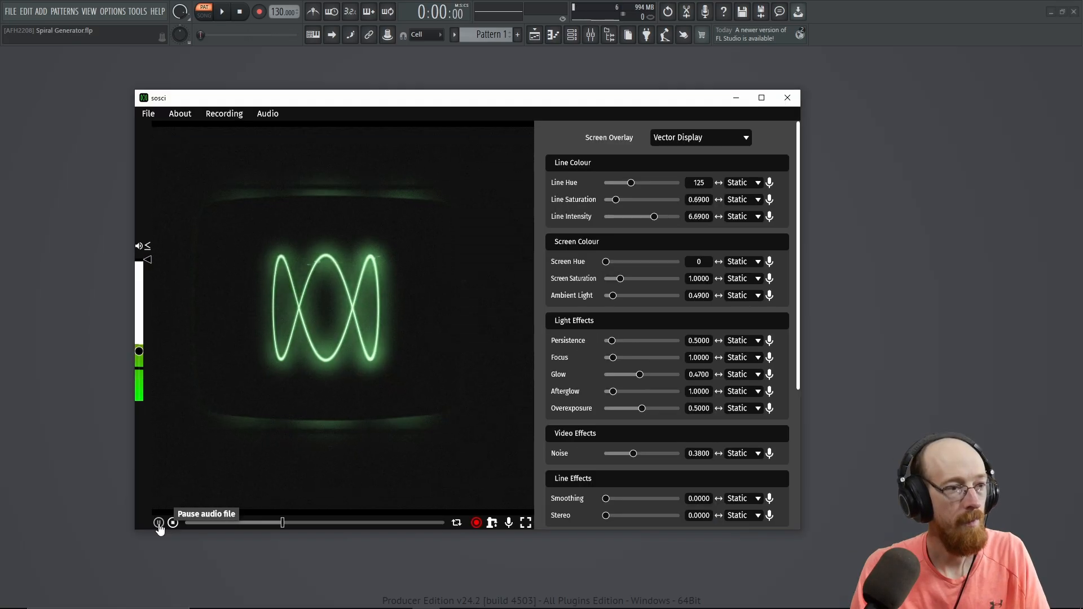
Step: Pause the audio file playback, leaving a single still dot on the display
left_click(158, 522)
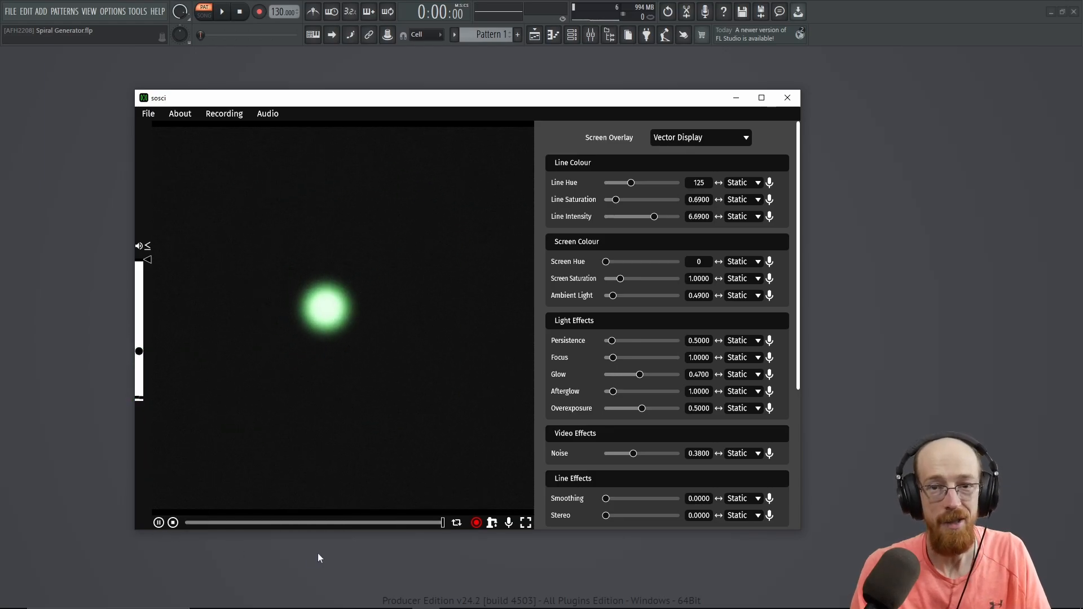
mouse_move(158, 522)
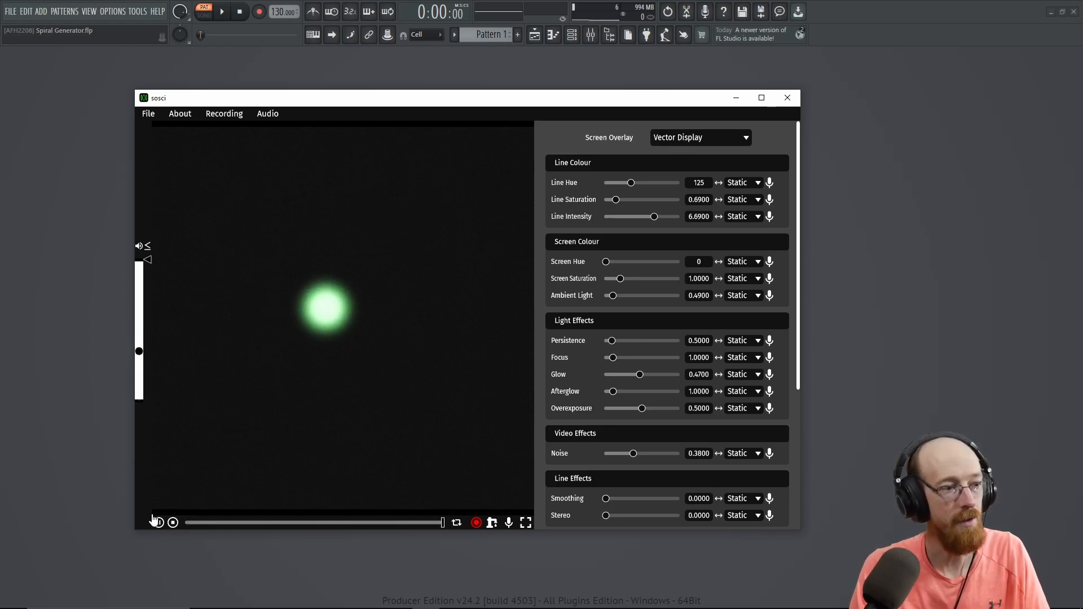
left_click(158, 522)
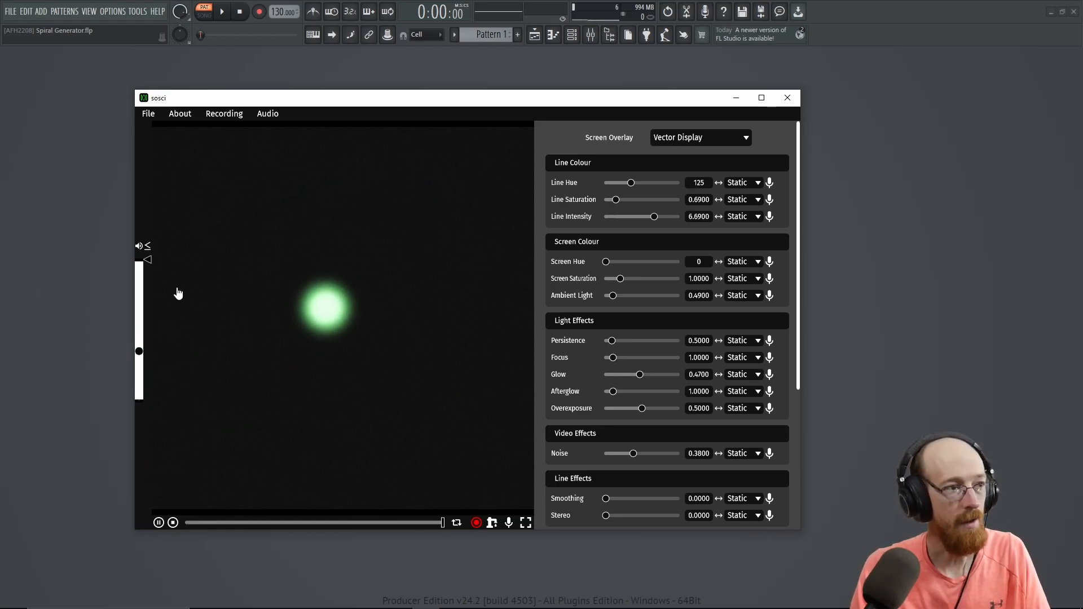
mouse_move(138, 355)
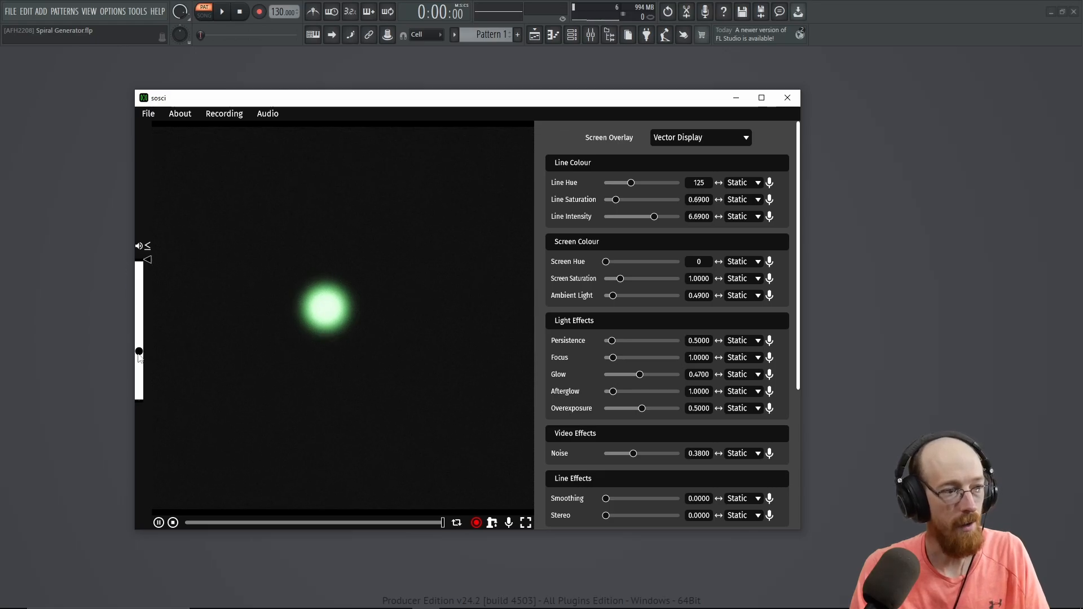
mouse_move(461, 532)
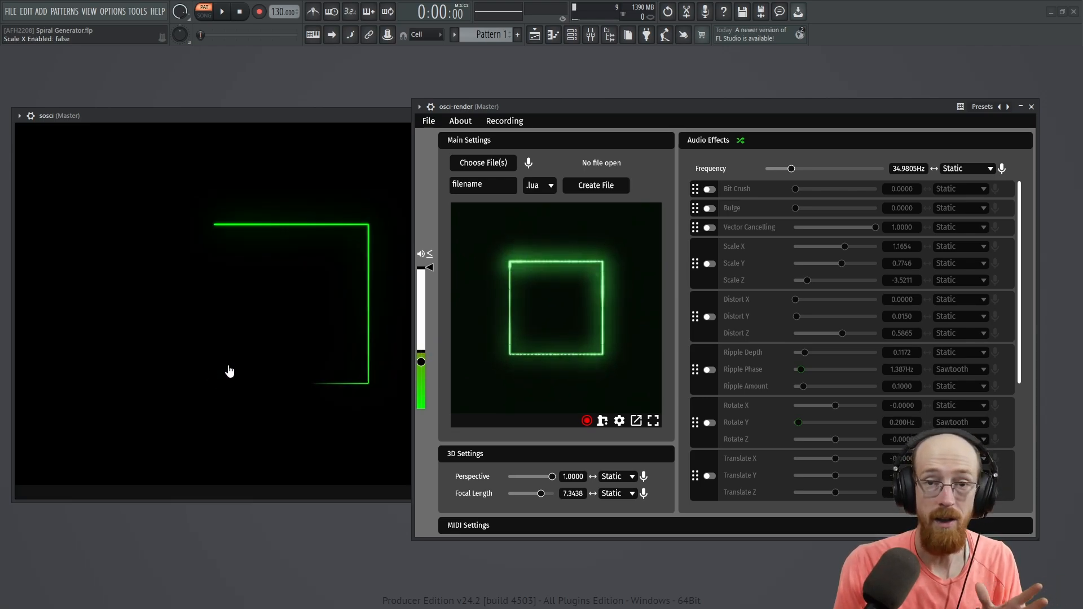
mouse_move(261, 303)
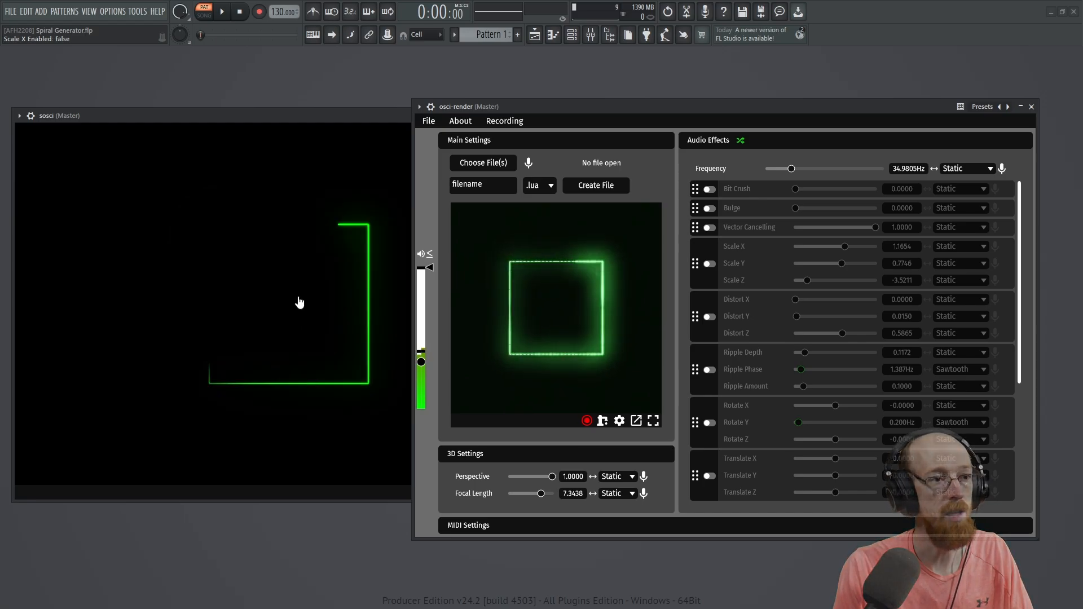
Step: Open the file-type filter in osci-render's Open dialog to pick Logo 2.png
left_click(482, 163)
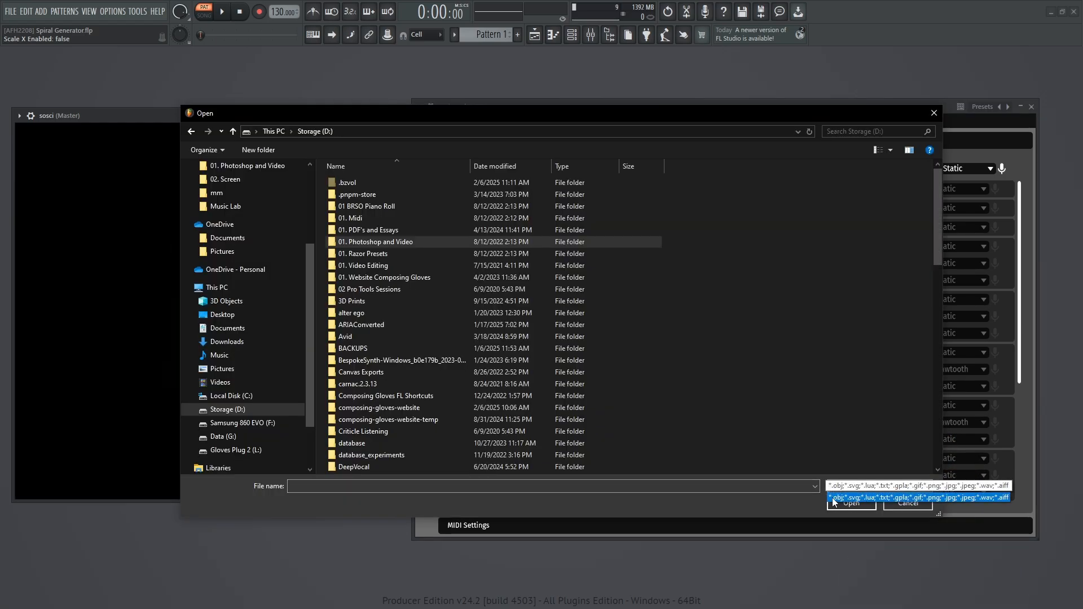
mouse_move(885, 506)
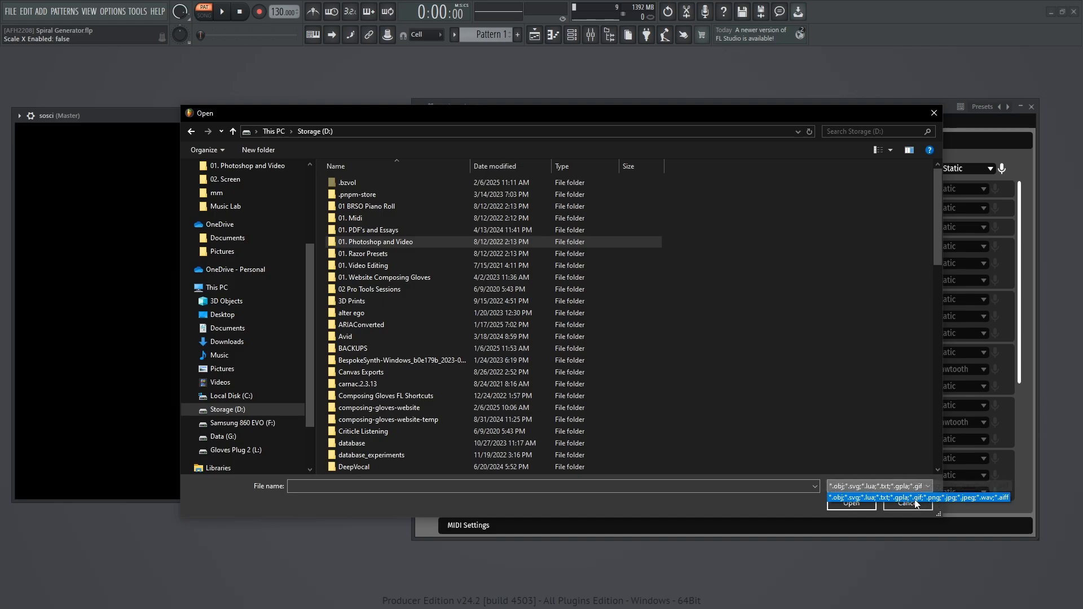
mouse_move(887, 503)
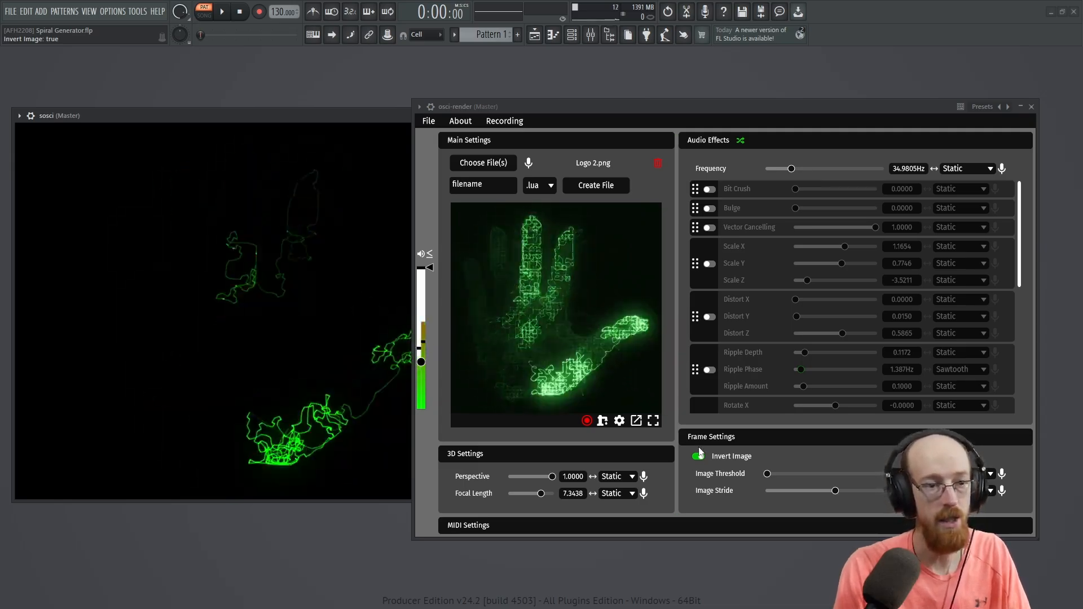
Step: Toggle Invert Image and leave it off so the logo draws uninverted
left_click(700, 456)
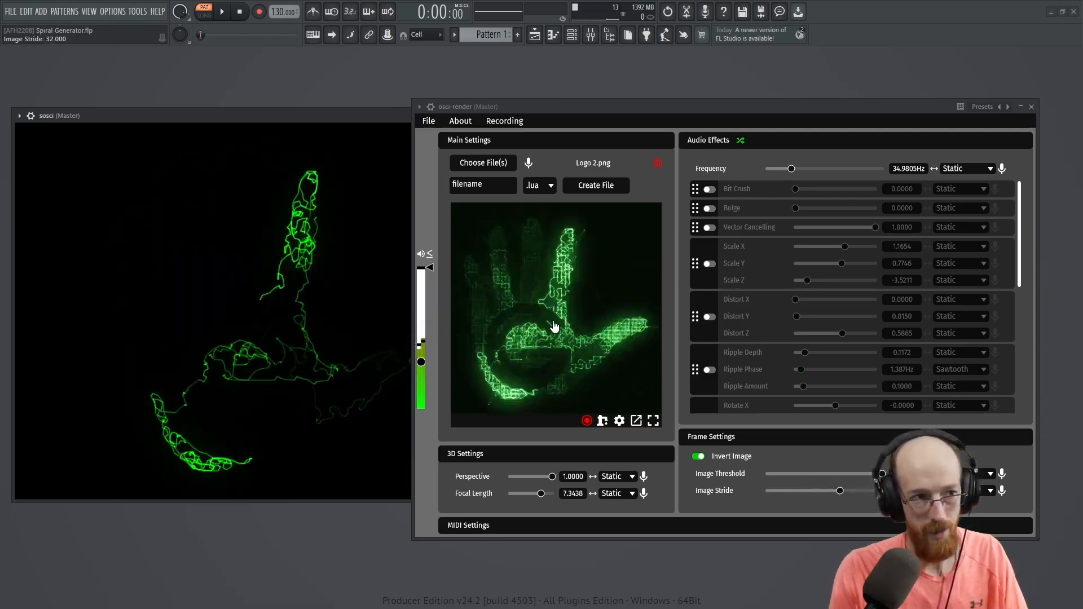
left_click(700, 456)
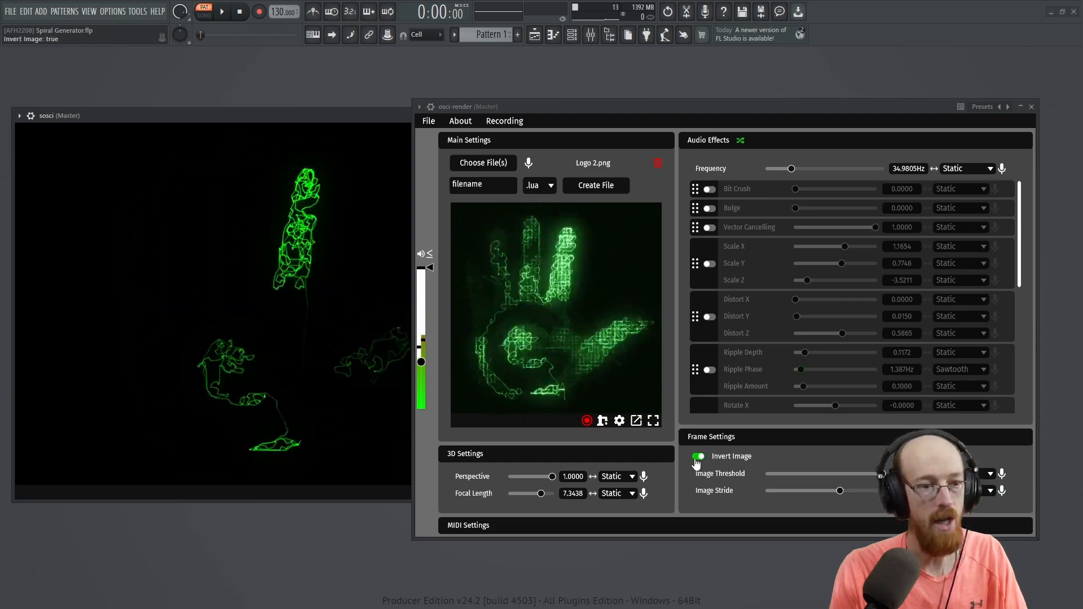
left_click(698, 456)
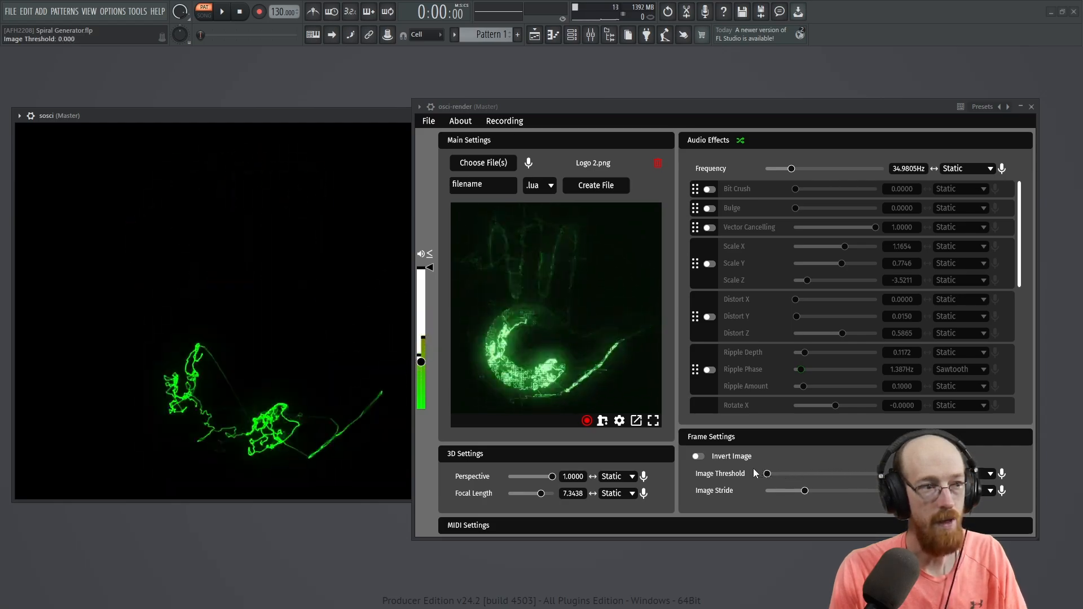
Step: Try Bit Crush and Bulge then leave both off, and start choosing a new file
left_click(709, 189)
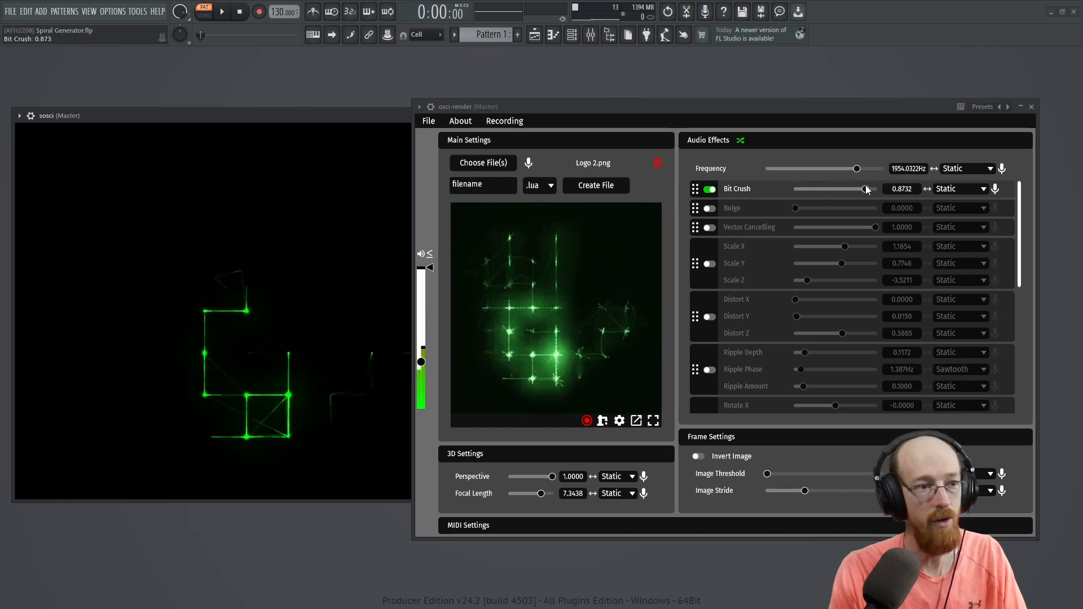
left_click(710, 189)
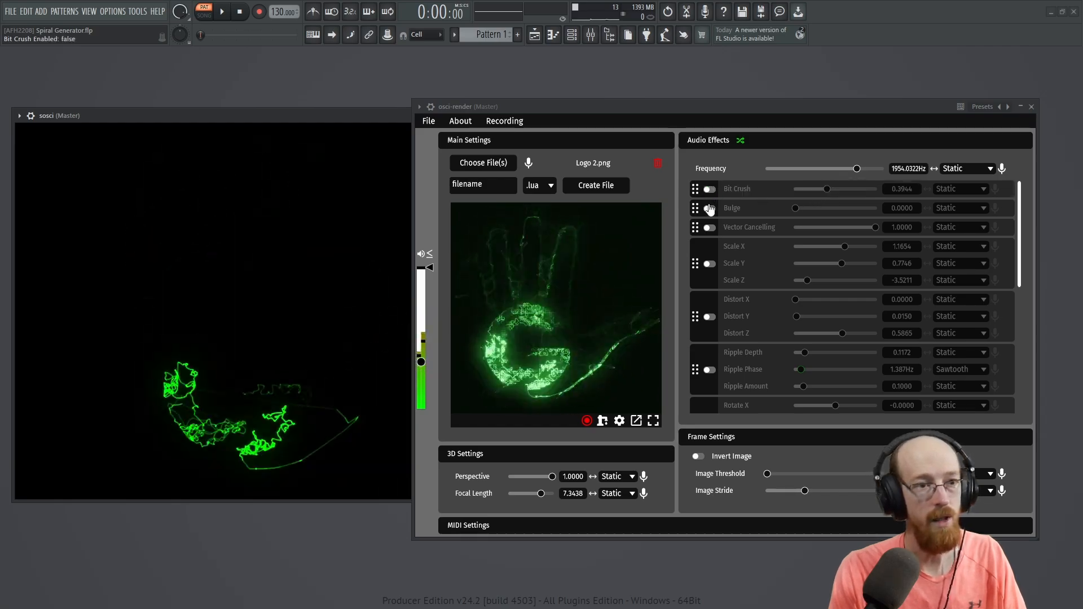
left_click(709, 208)
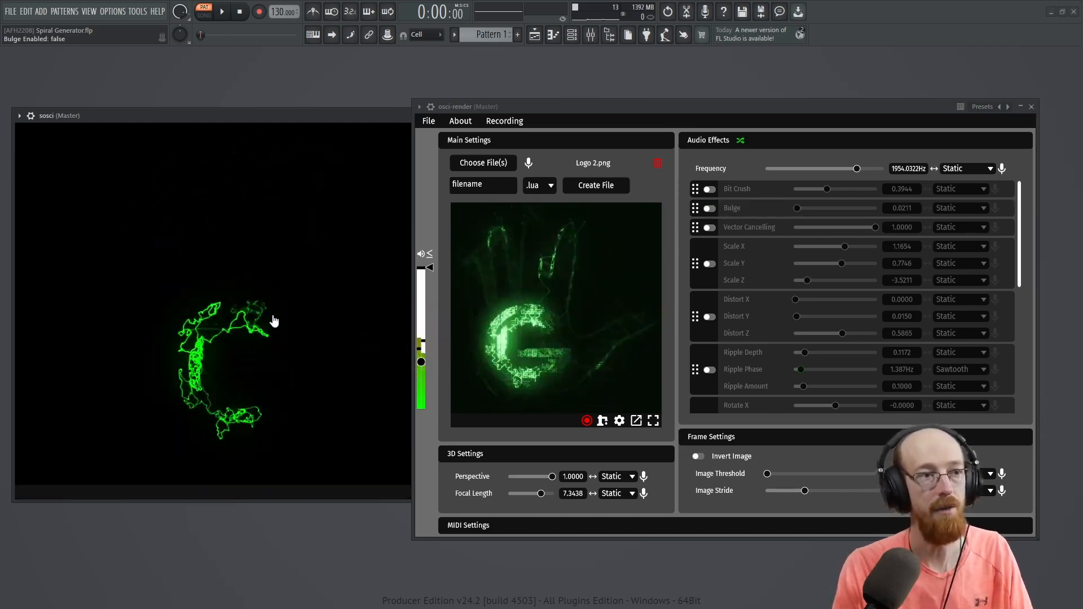
left_click(483, 162)
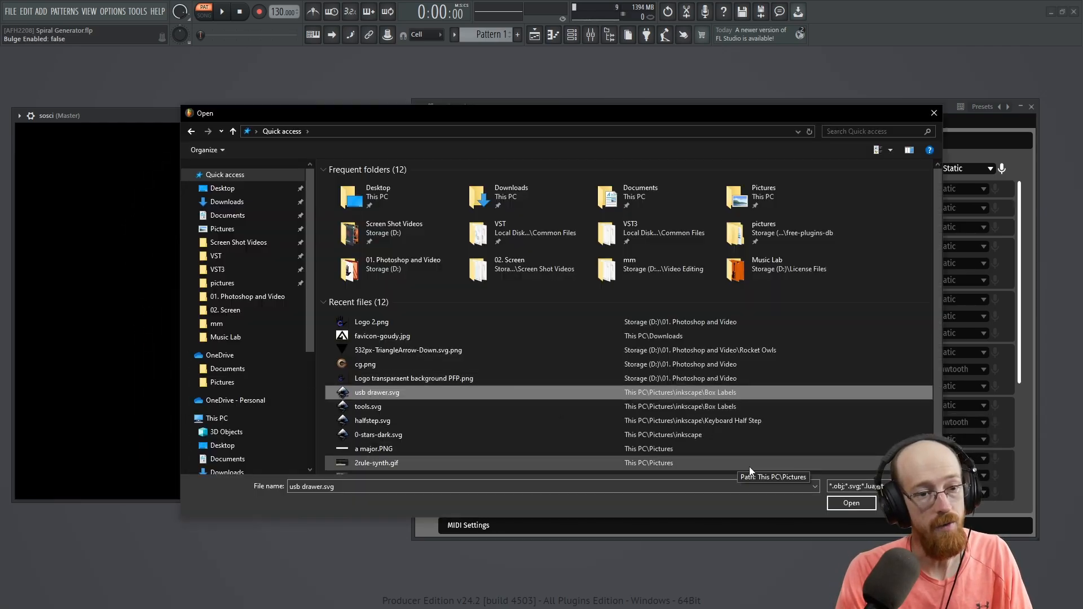
Step: Load usb drawer.svg as the drawing, try Bit Crush, then switch Bit Crush and Bulge off
left_click(851, 503)
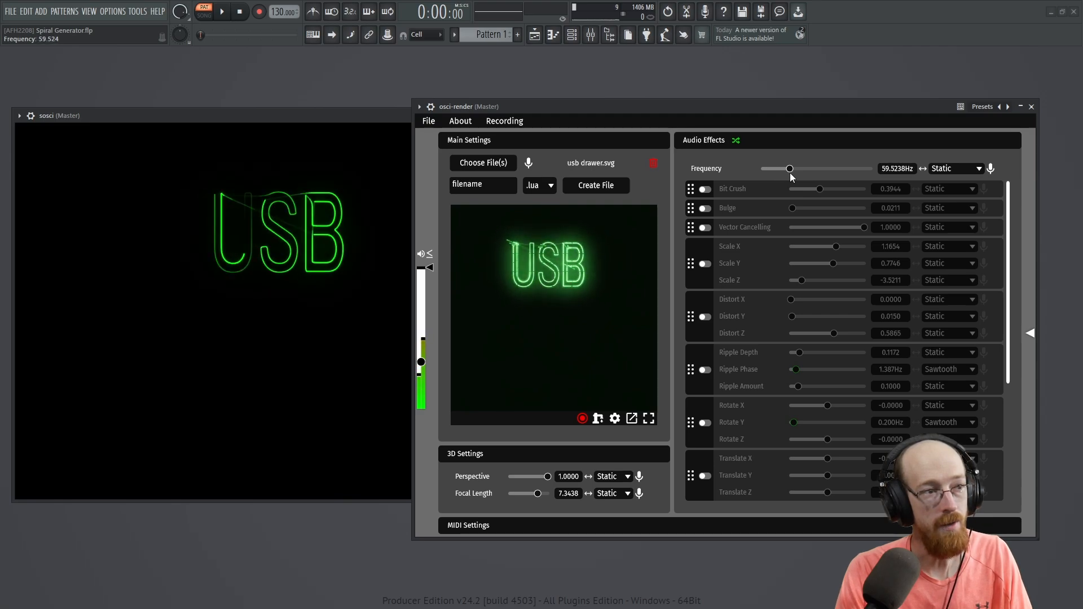
mouse_move(290, 239)
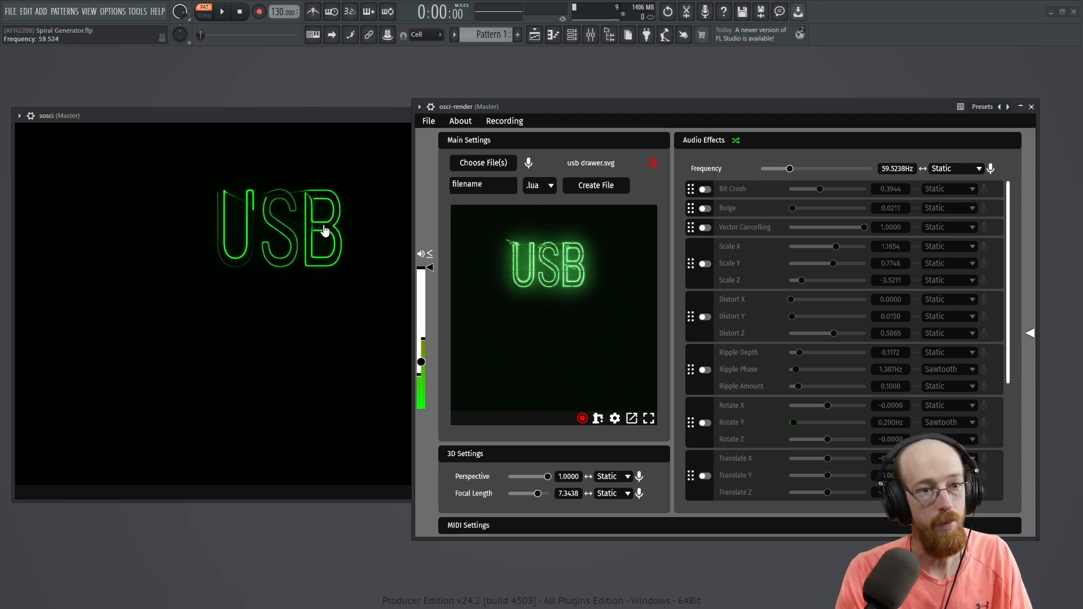
left_click(705, 188)
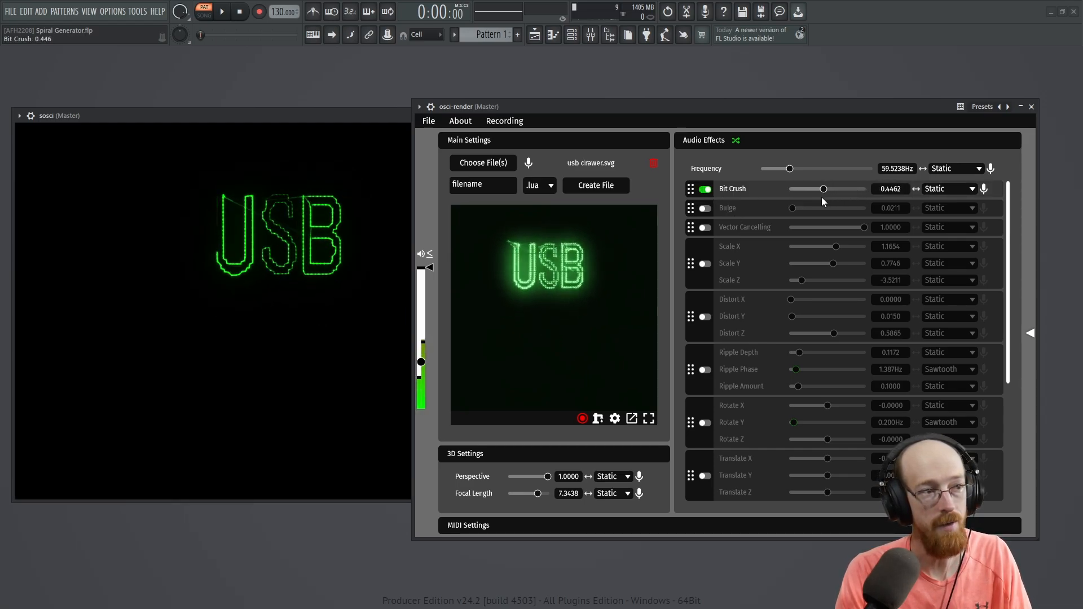
left_click(703, 188)
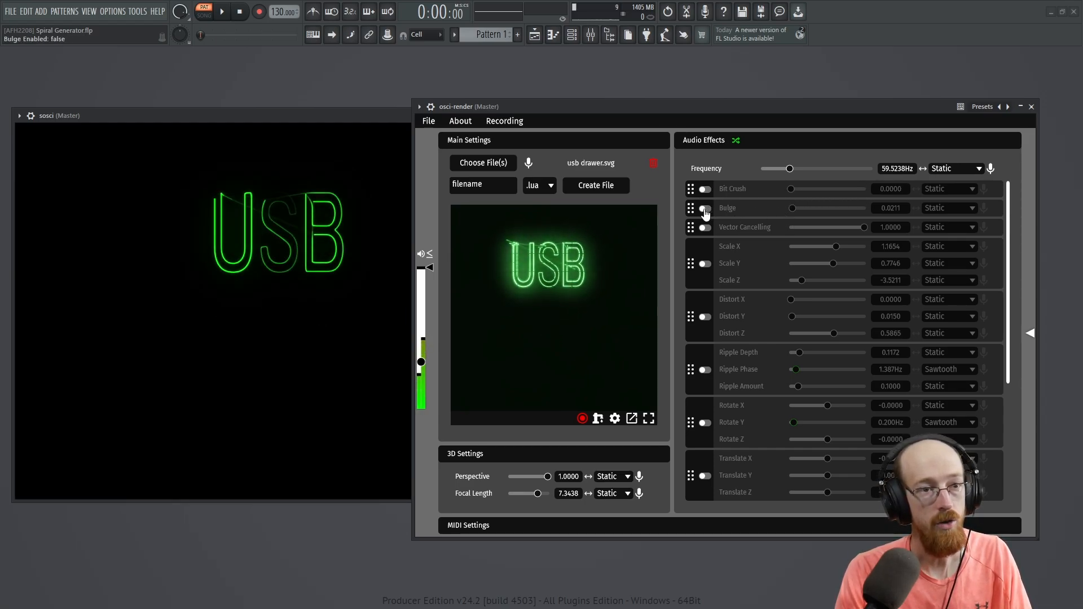
left_click(704, 208)
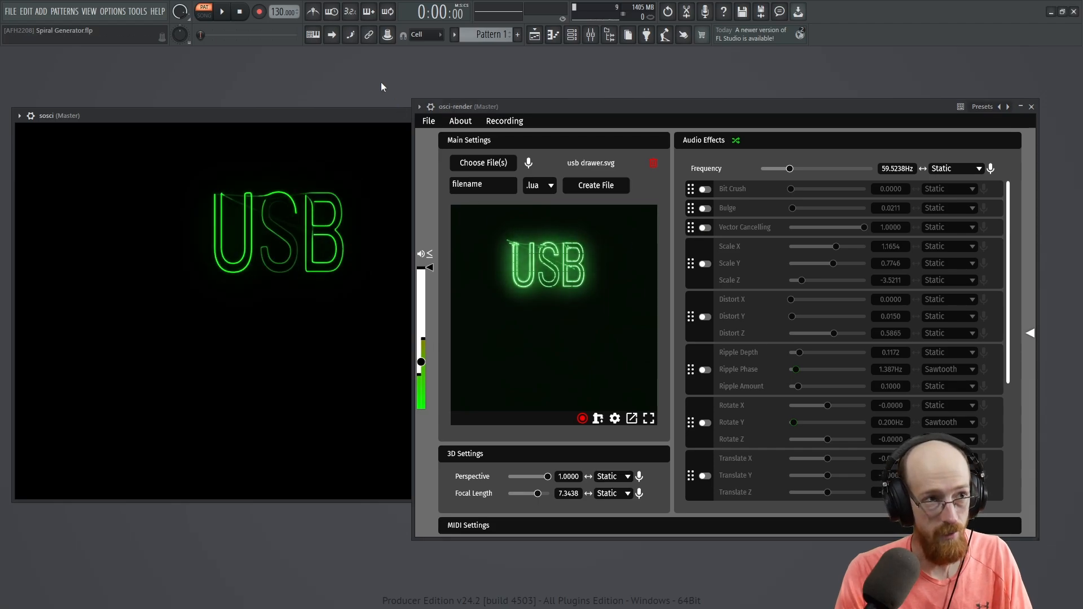
mouse_move(609, 35)
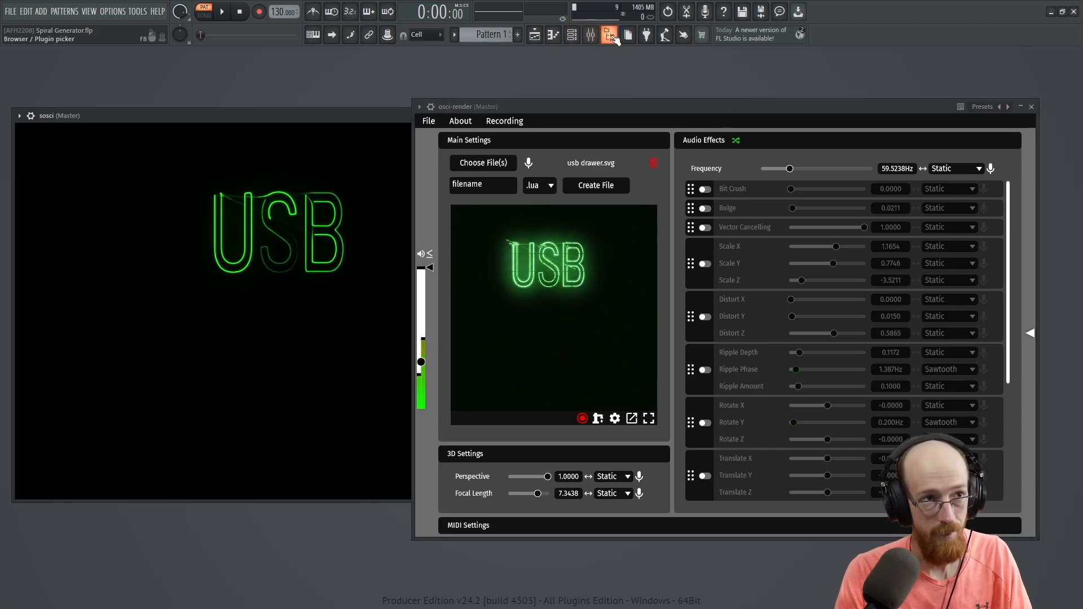
Step: Show the FL Studio browser, switch Bit Crush back on at zero, and bring sosci forward
left_click(589, 35)
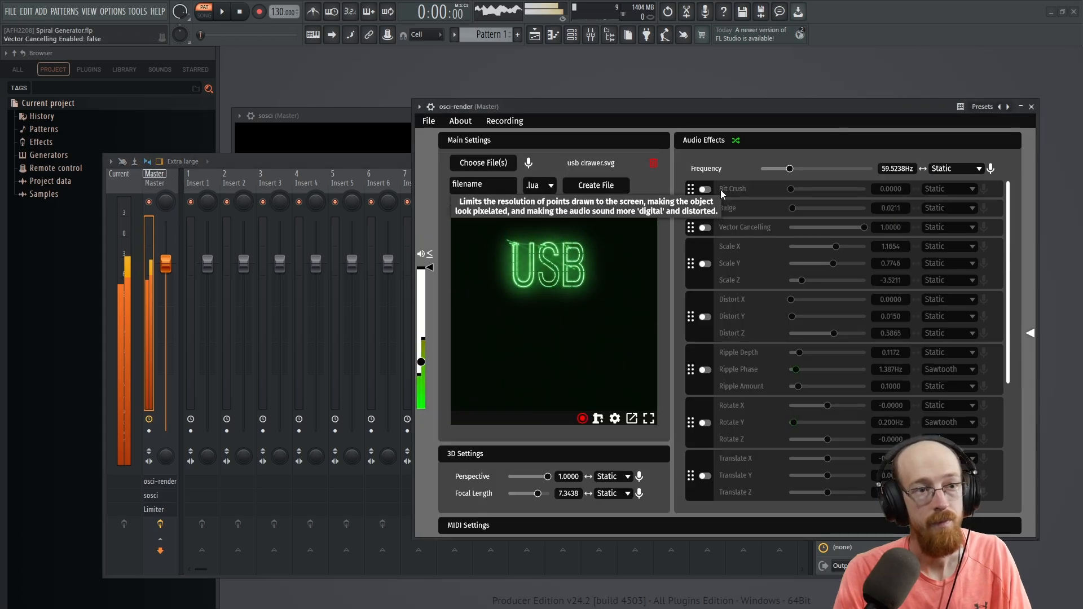
left_click(703, 189)
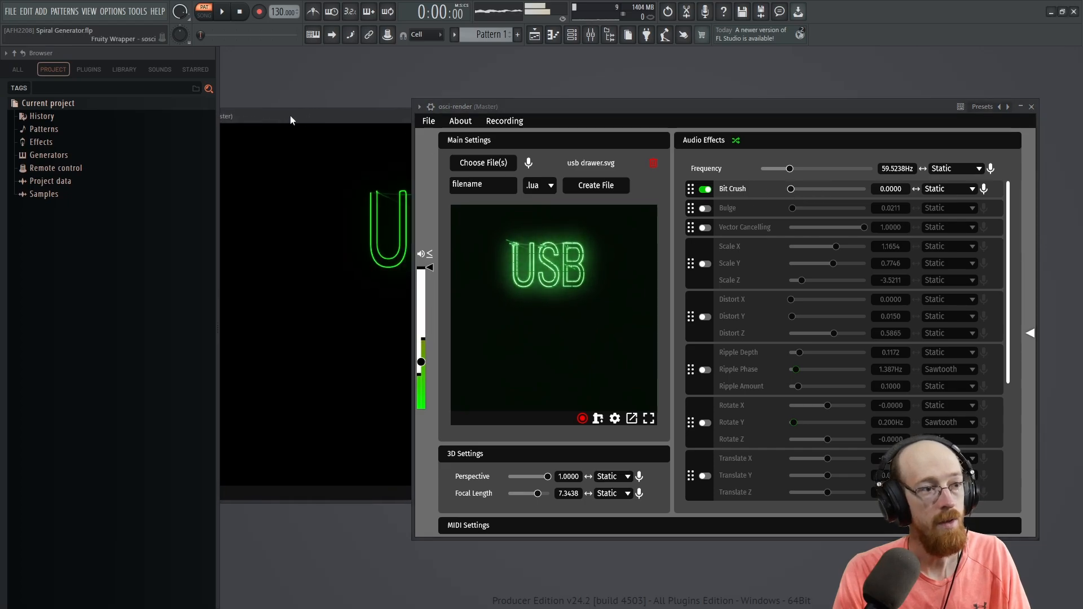
left_click(704, 227)
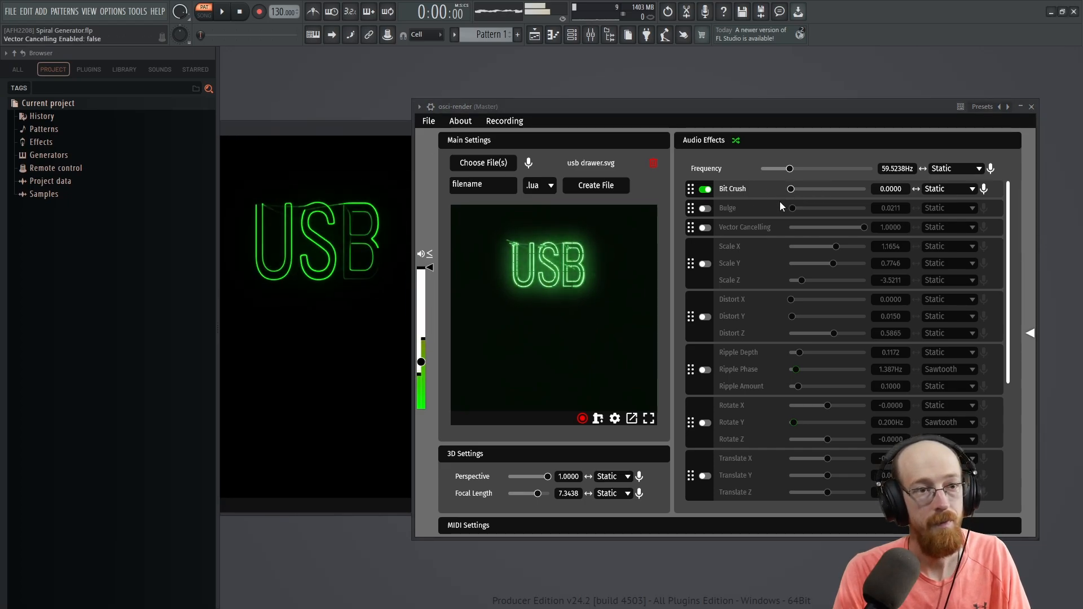
Step: Try Bulge and Vector Cancelling, then switch them and Bit Crush (0.0308) off
left_click(703, 207)
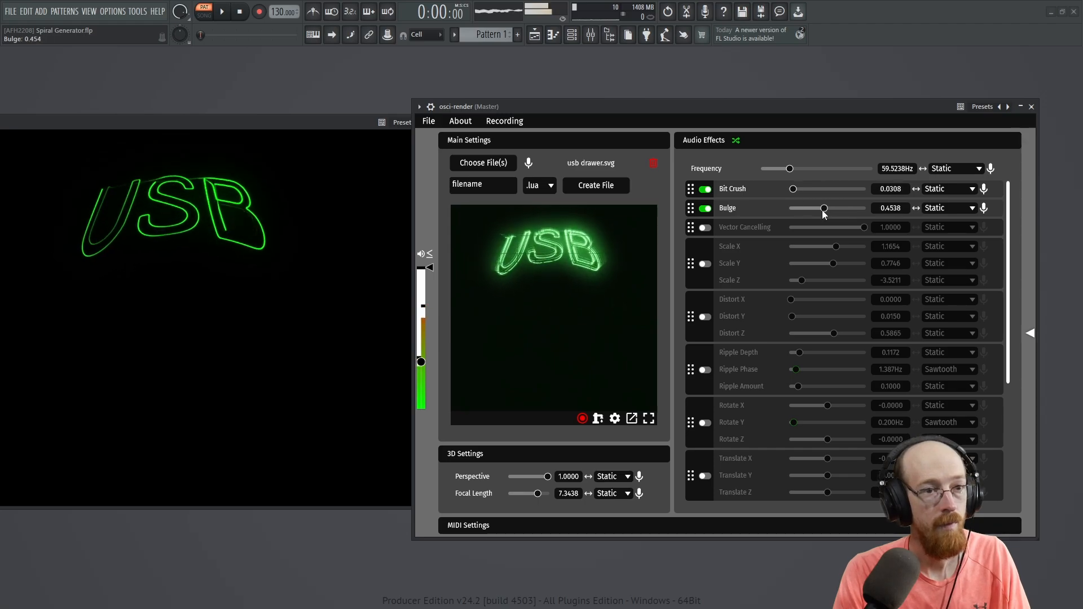
left_click(705, 226)
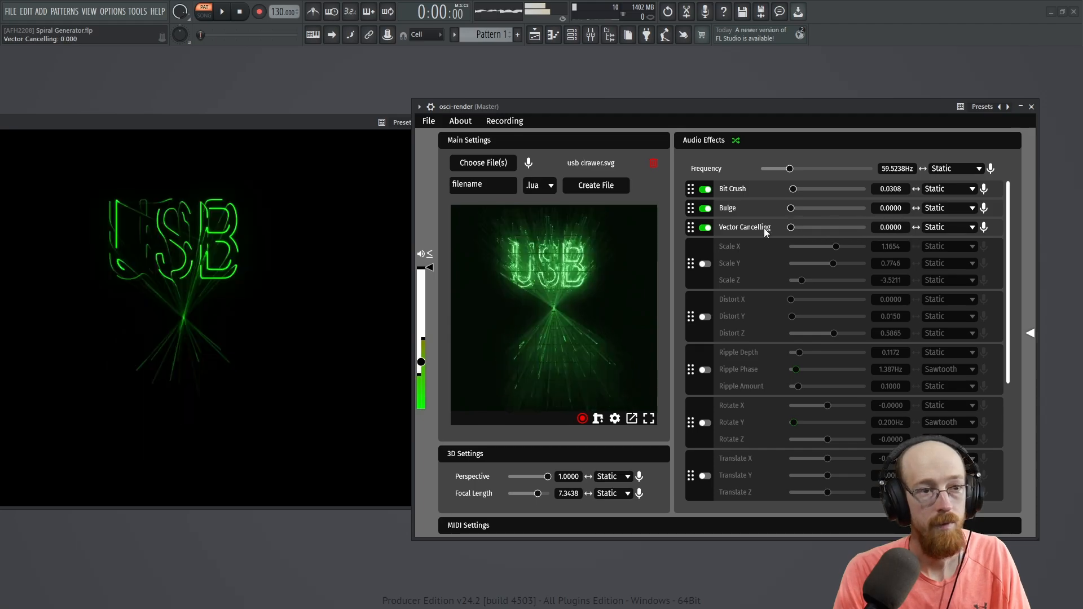
left_click(703, 208)
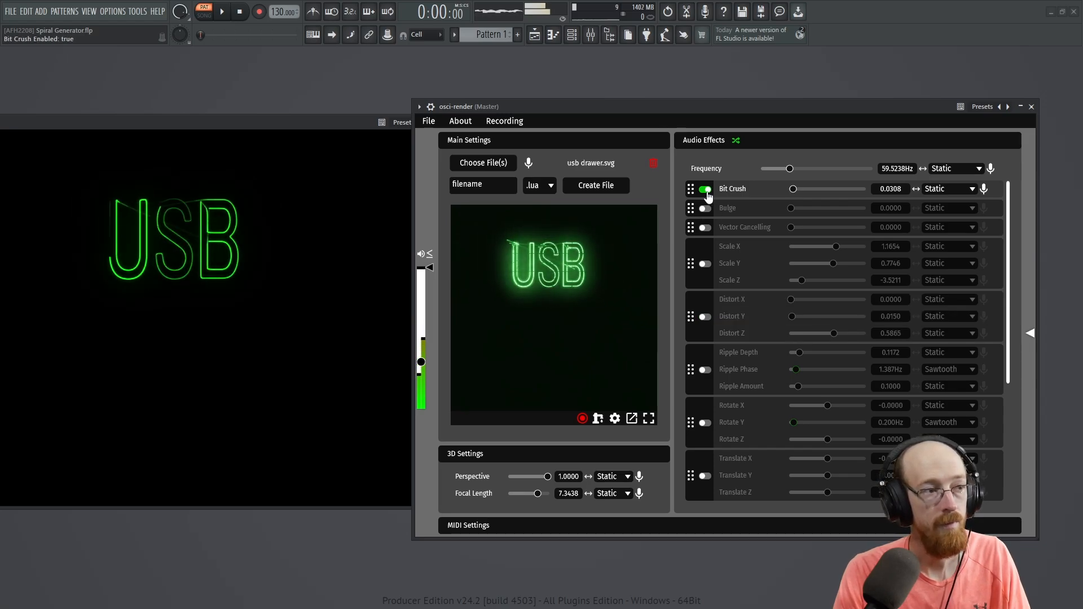
left_click(704, 189)
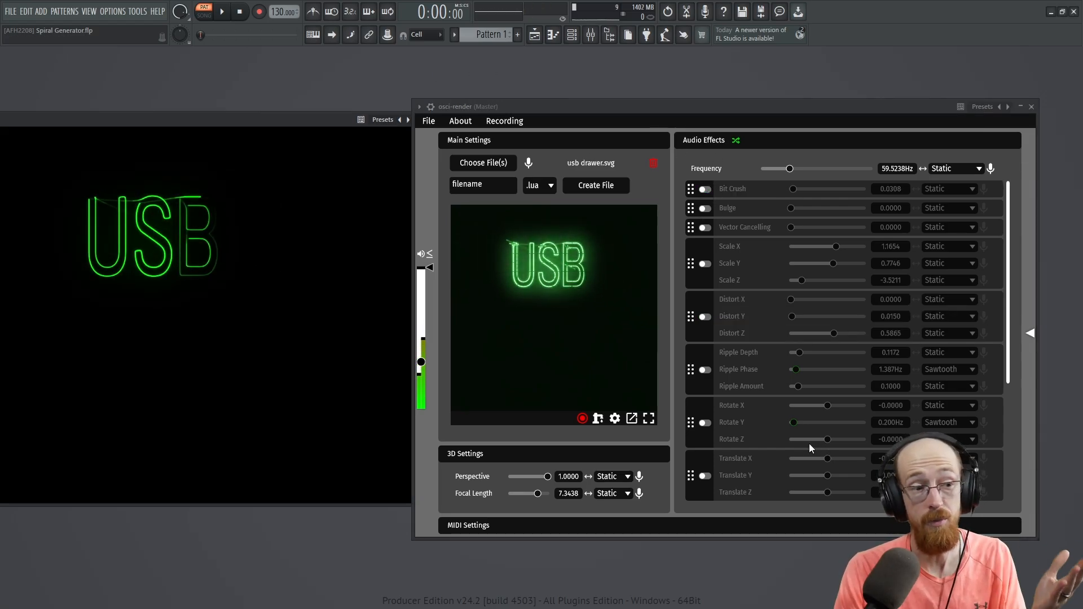
mouse_move(824, 340)
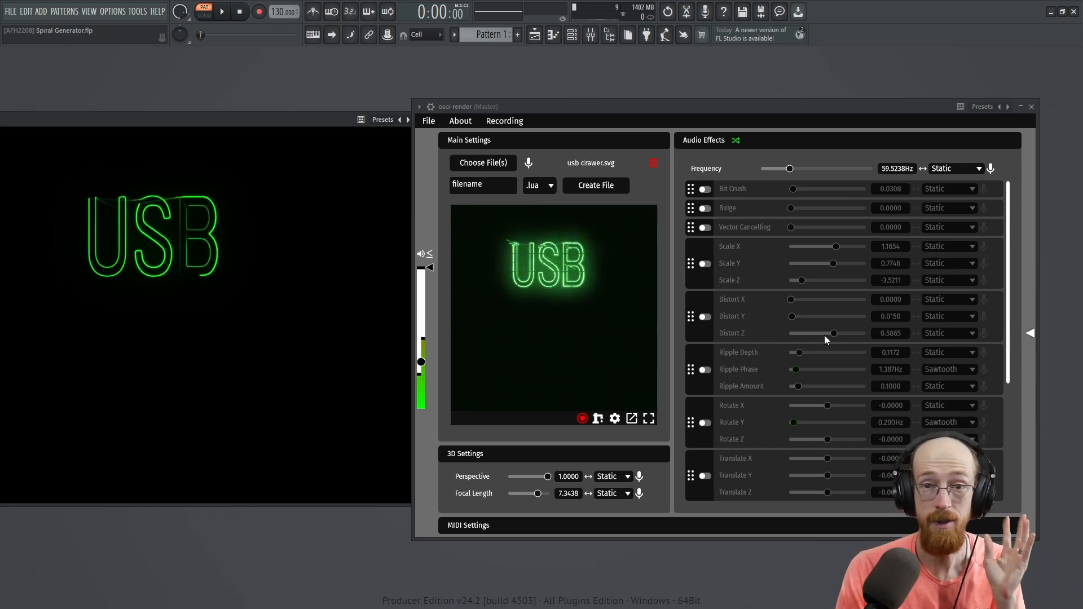
mouse_move(875, 336)
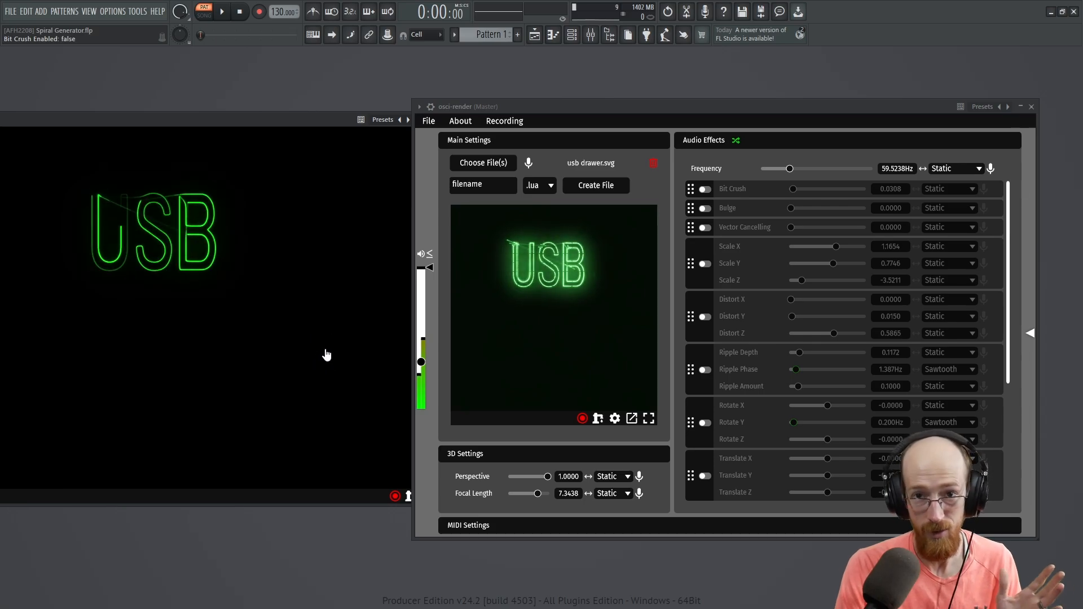
left_click(1030, 109)
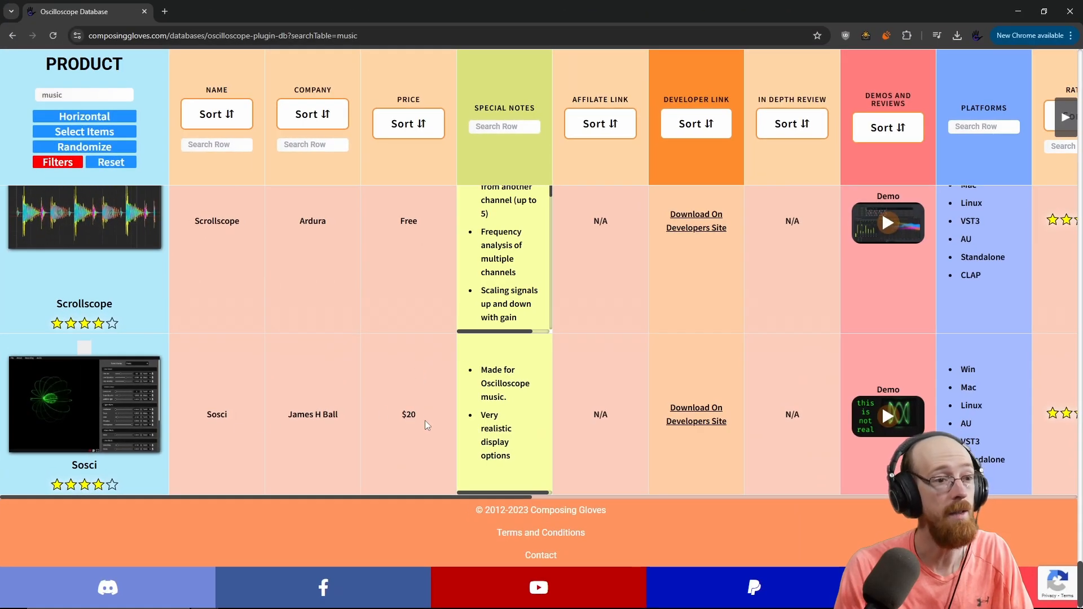
Step: Scroll the Oscilloscope Database table down to Corrscope and RS-MET's Tool Chain
scroll("down", 3)
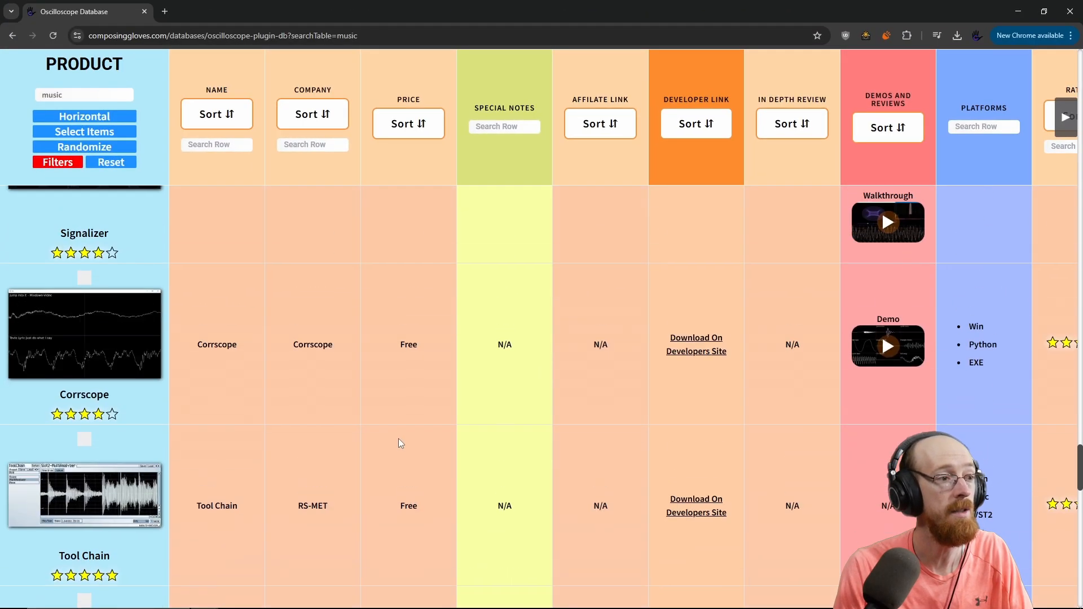